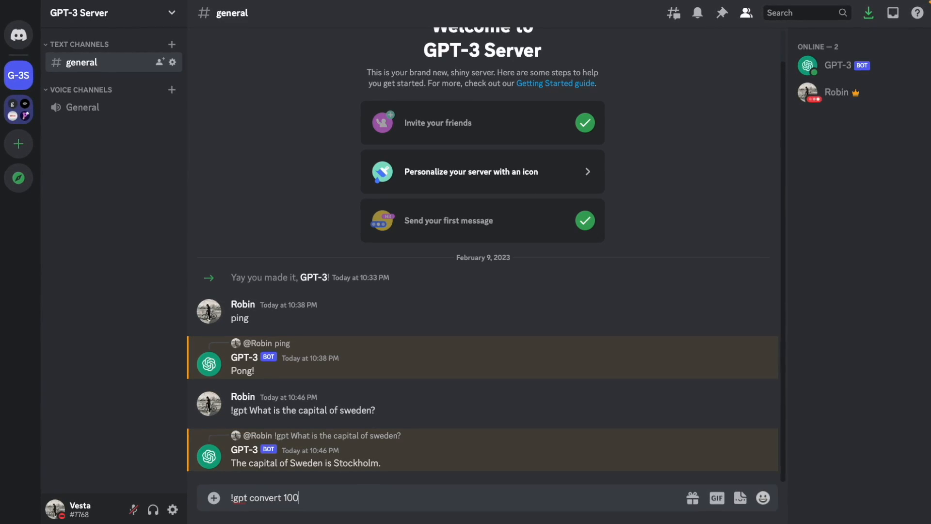
# - Send the '!gpt convert 1000 EUR to USD' request and start a follow-up '!gpt is learning to code' message
pyautogui.press('Return')
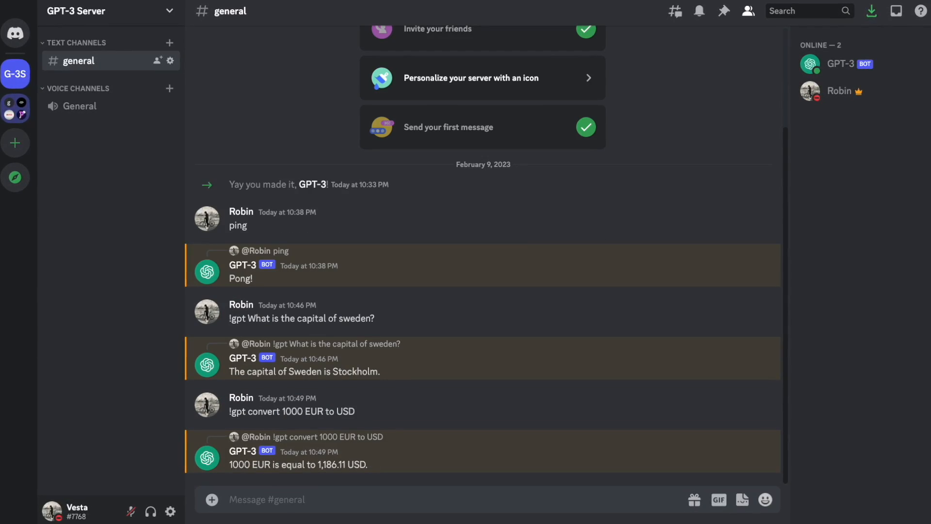
pyautogui.write('!gpt is learning to code wo')
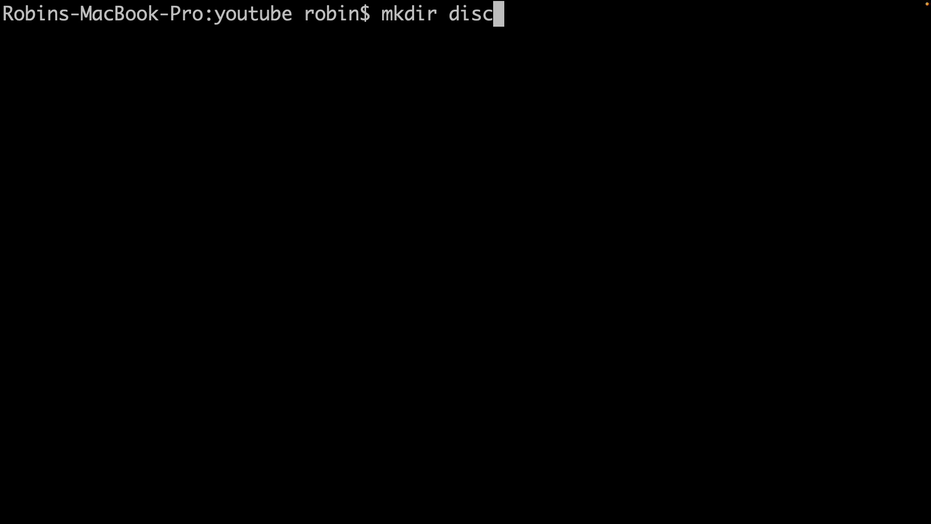
# - Create the discord-gpt3-chatbot folder with mkdir and cd into it
pyautogui.write('ord-gpt3')
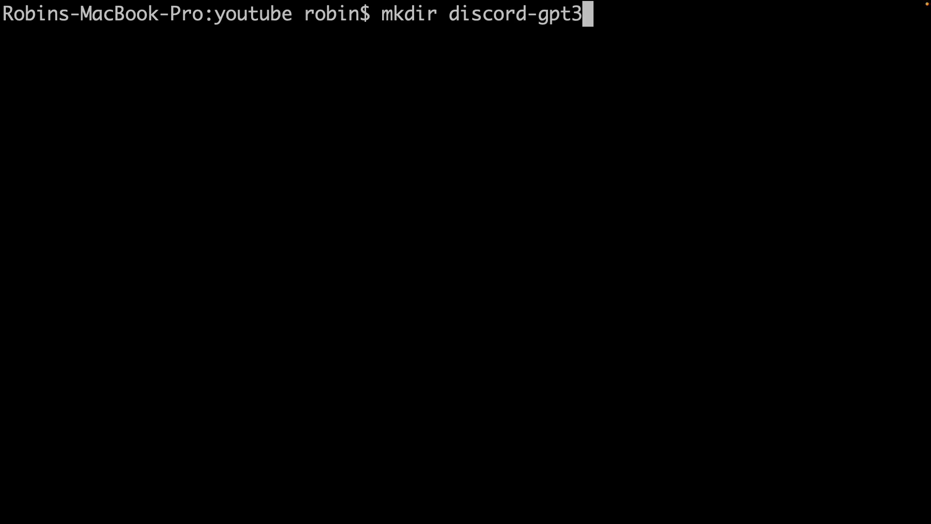
pyautogui.write('-chatbo')
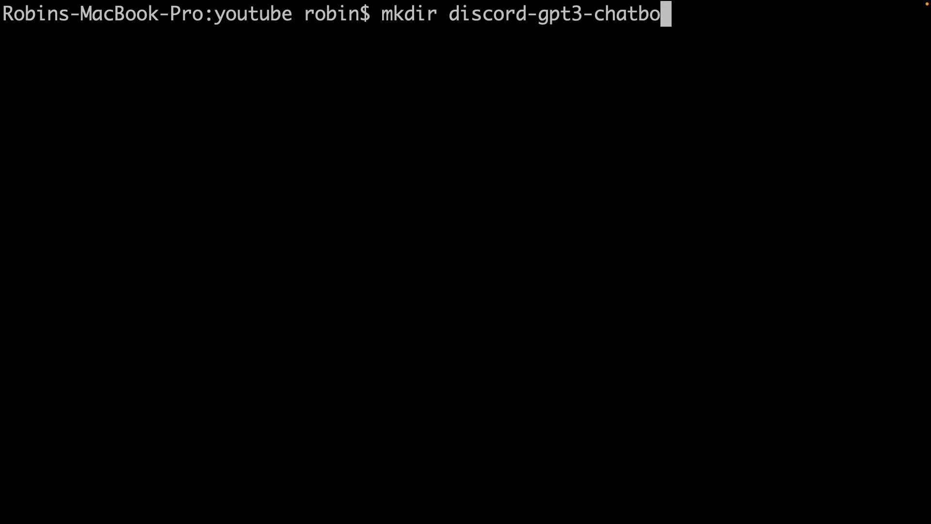
pyautogui.press('Return')
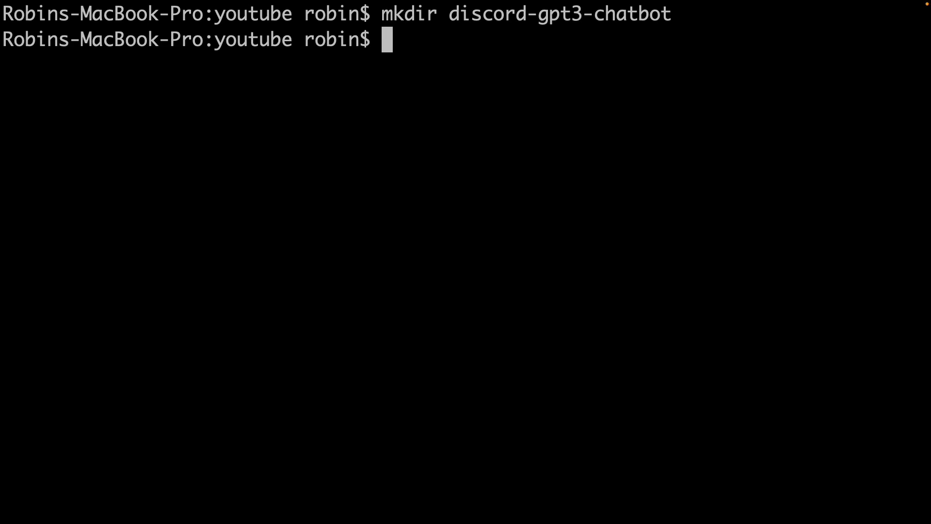
pyautogui.write('c')
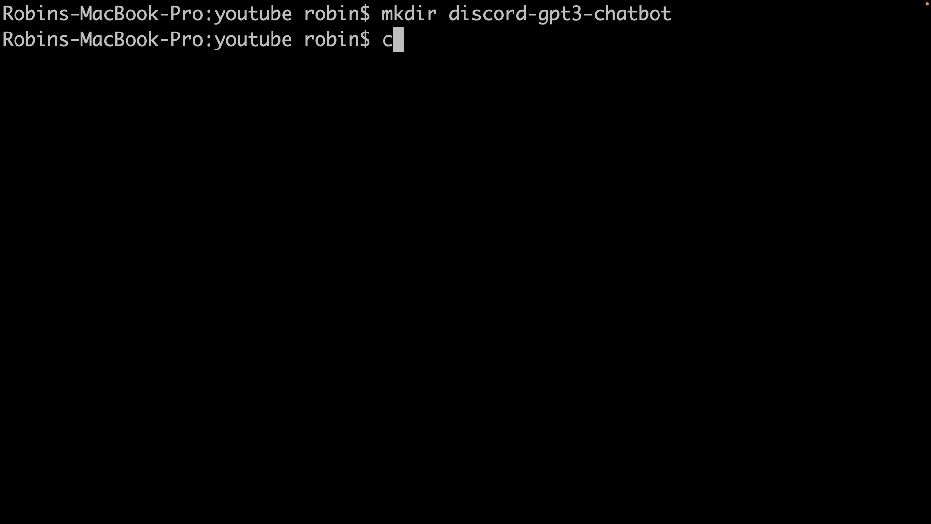
pyautogui.write('d discord-')
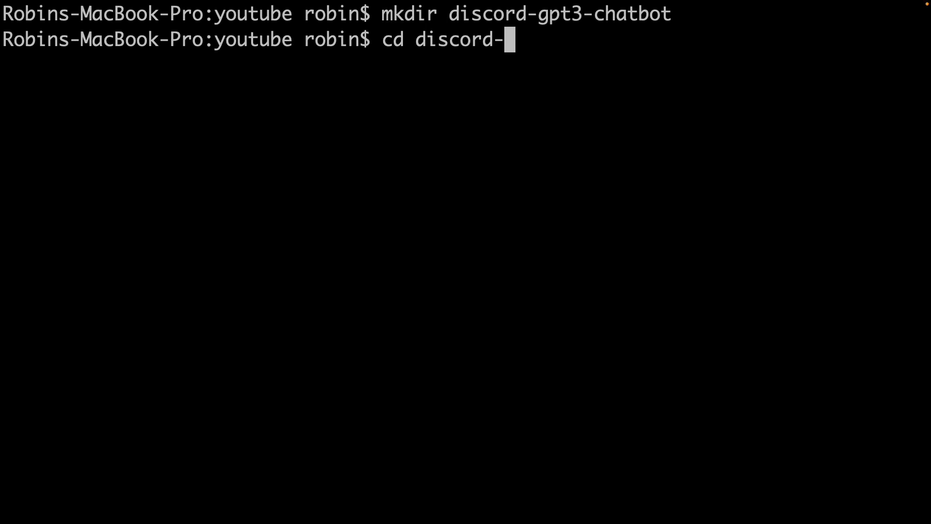
pyautogui.write('gpt3-chatbo')
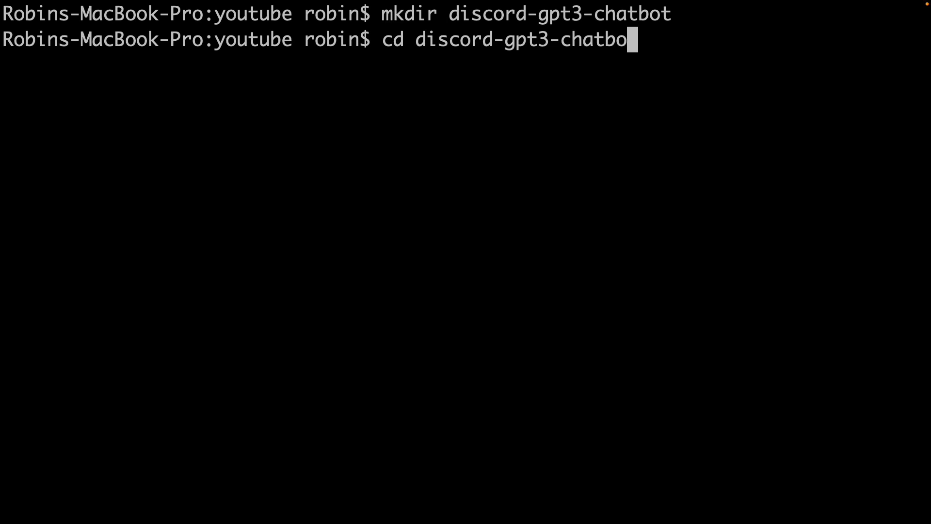
pyautogui.press('Return')
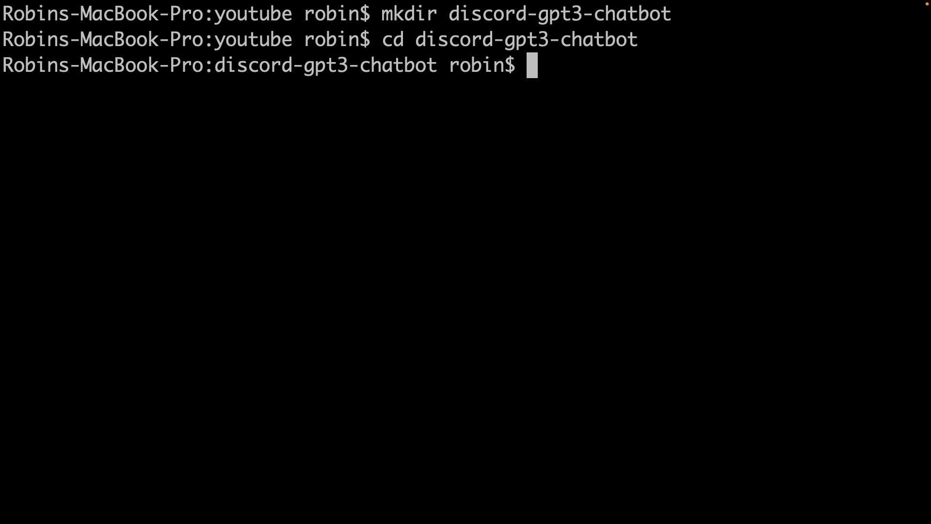
# - Initialise package.json with yarn init -y and install discord.js, openai and dotenv
pyautogui.write('y')
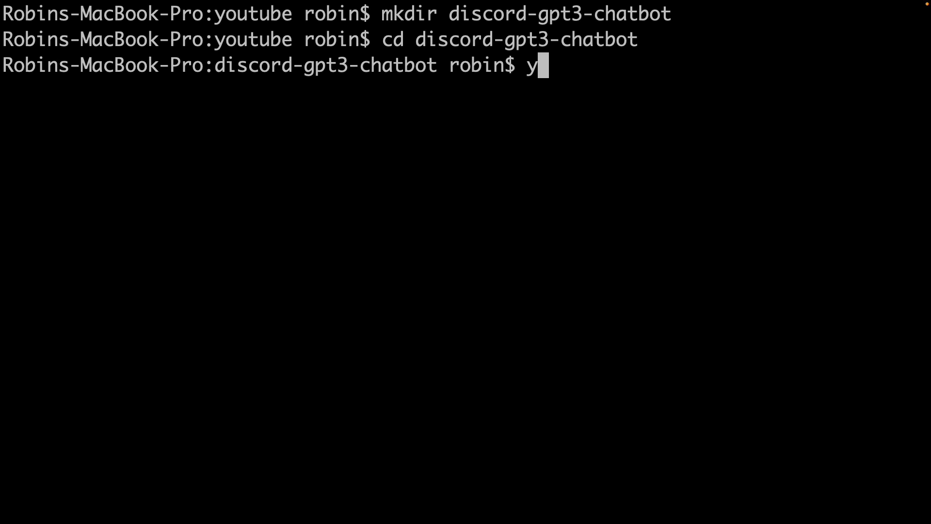
pyautogui.write('arn init -y')
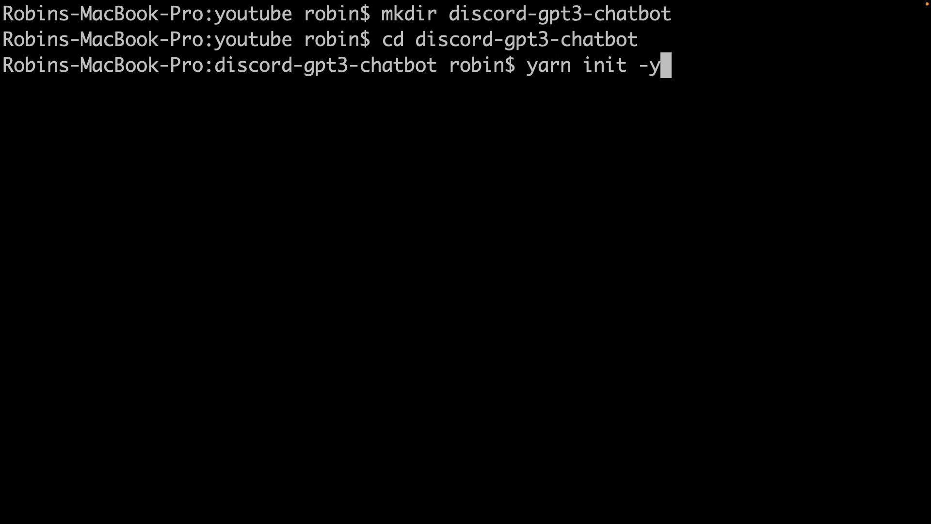
pyautogui.press('Return')
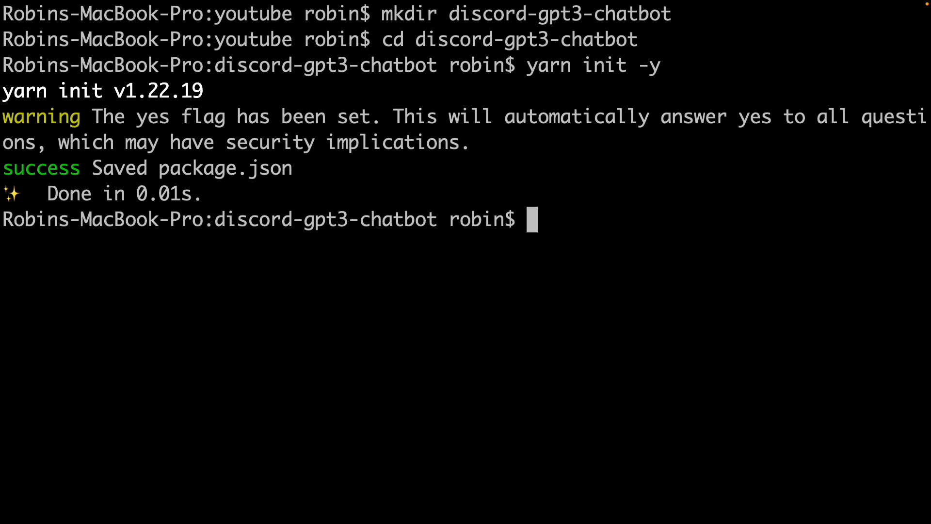
pyautogui.write('yar')
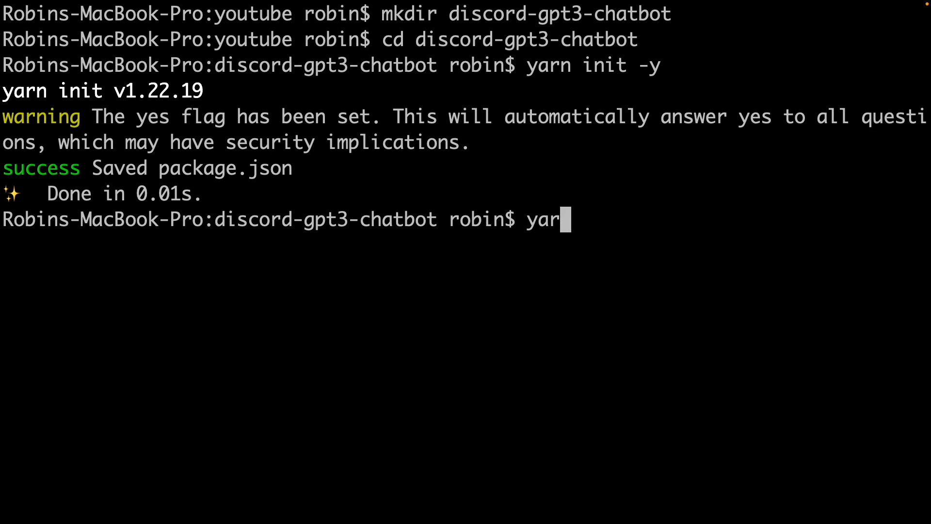
pyautogui.write('add discord.js o')
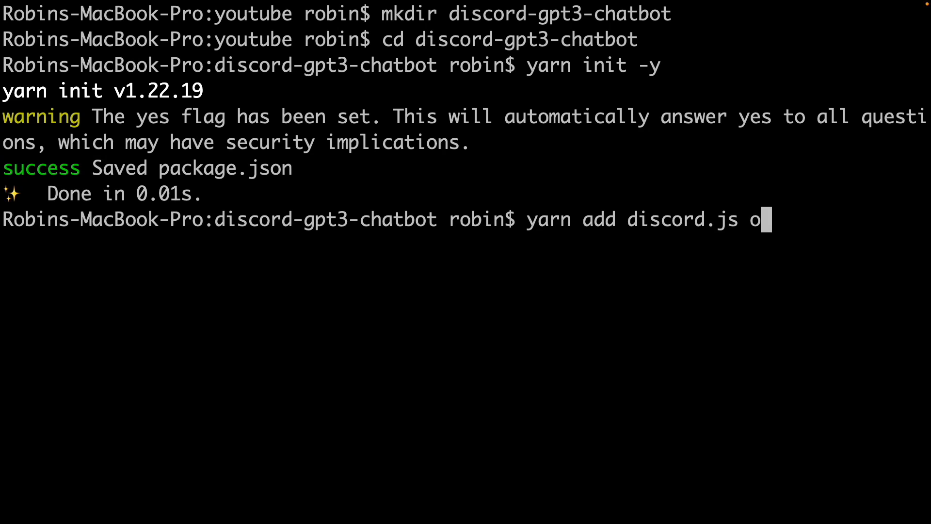
pyautogui.press('Return')
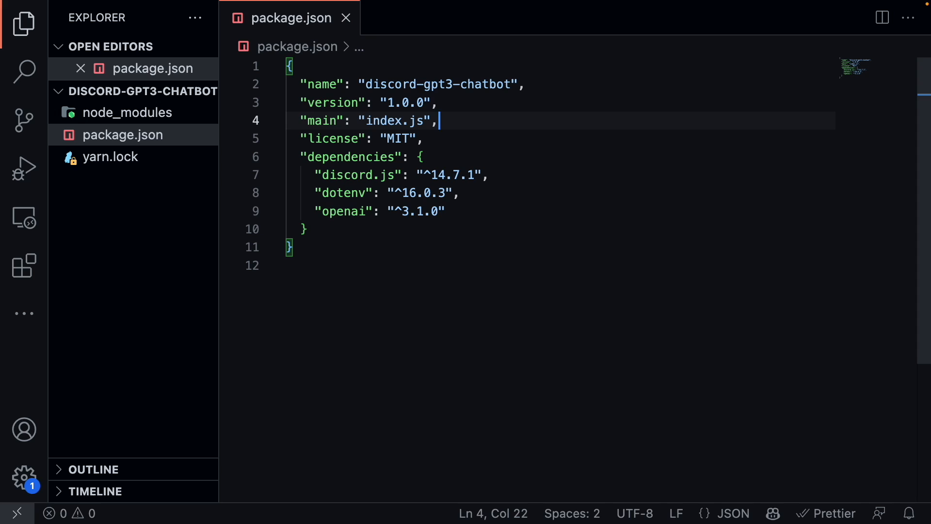
# - Inspect the "scripts" and dependency entries in package.json
pyautogui.write('"scripts":')
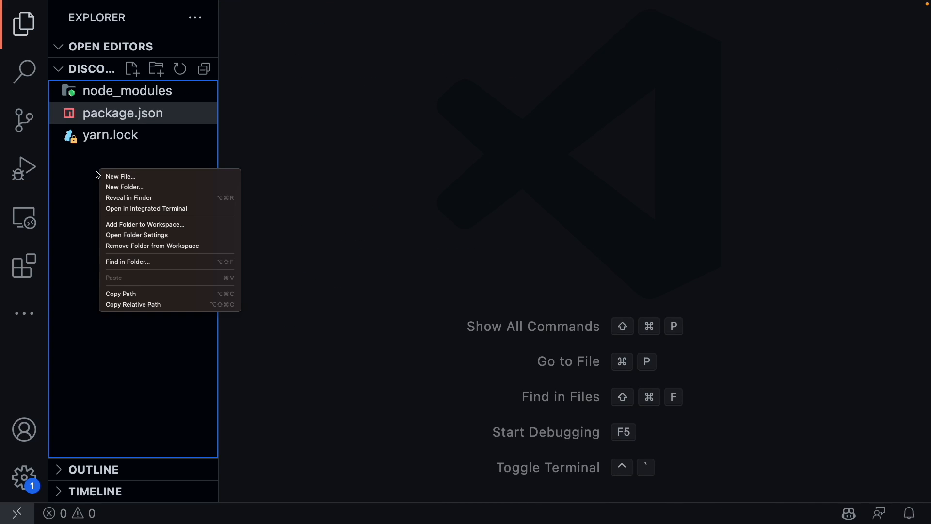
# - Create a new index.js file in the project folder
pyautogui.click(120, 177)
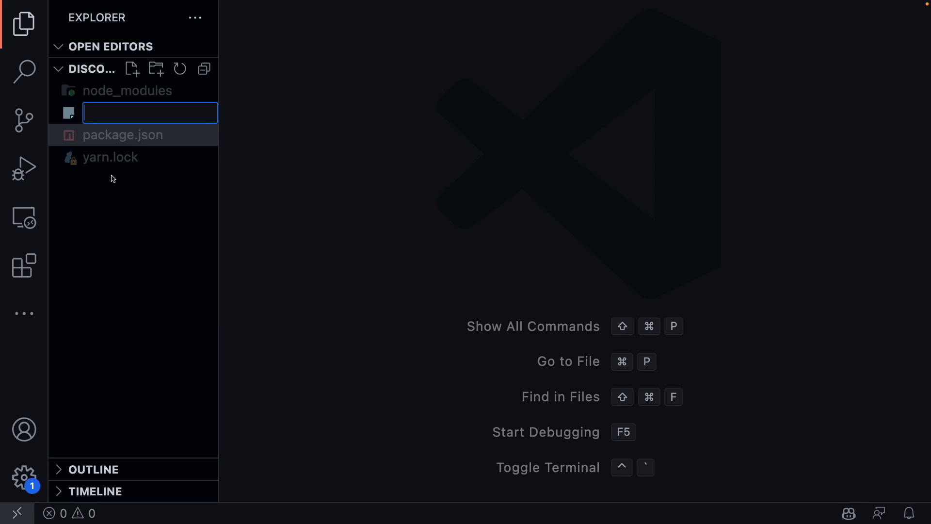
pyautogui.write('index')
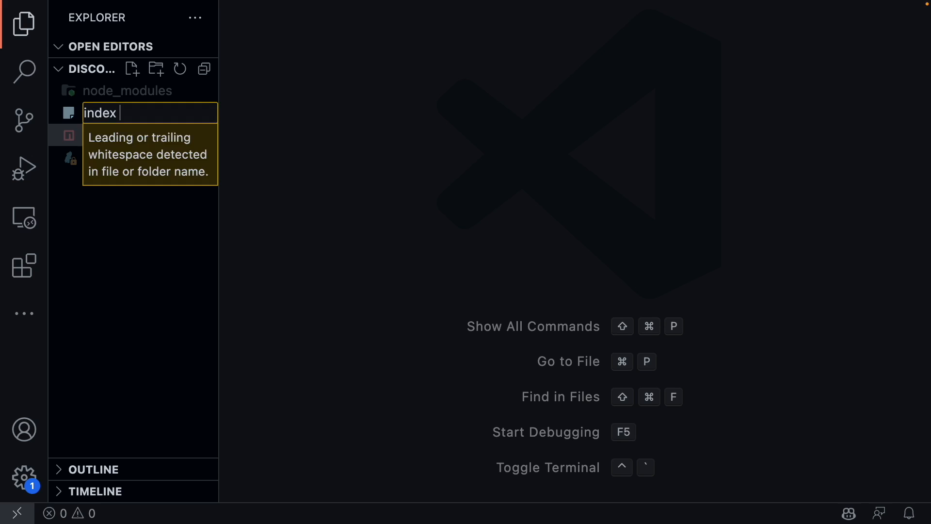
pyautogui.press('Return')
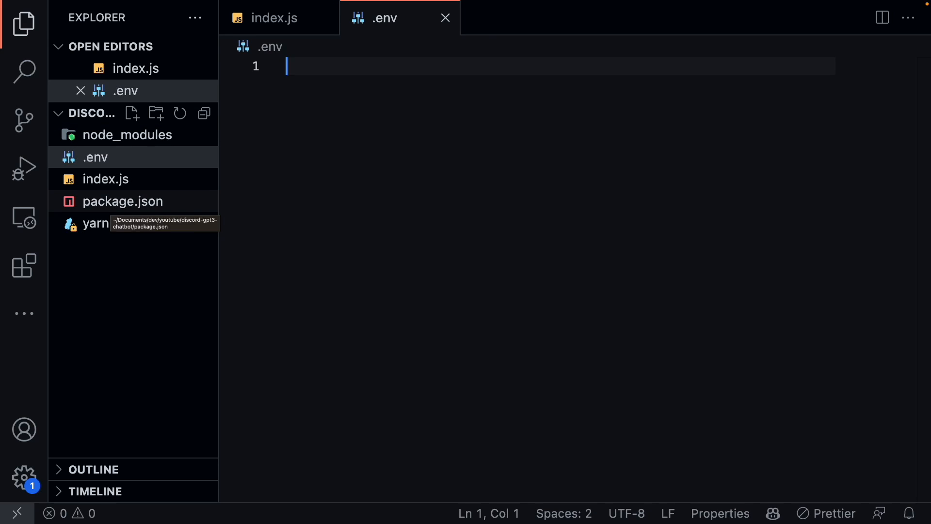
# - Fill .env with empty OPENAI_API_KEY= and DISCORD_BOT_TOKEN= entries and return to index.js
pyautogui.write('OPE')
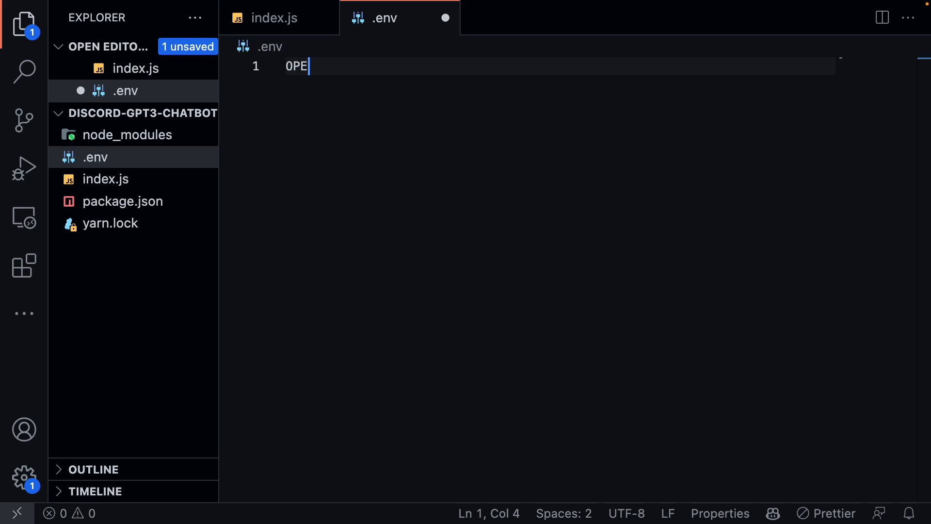
pyautogui.write('NAI_API_KE')
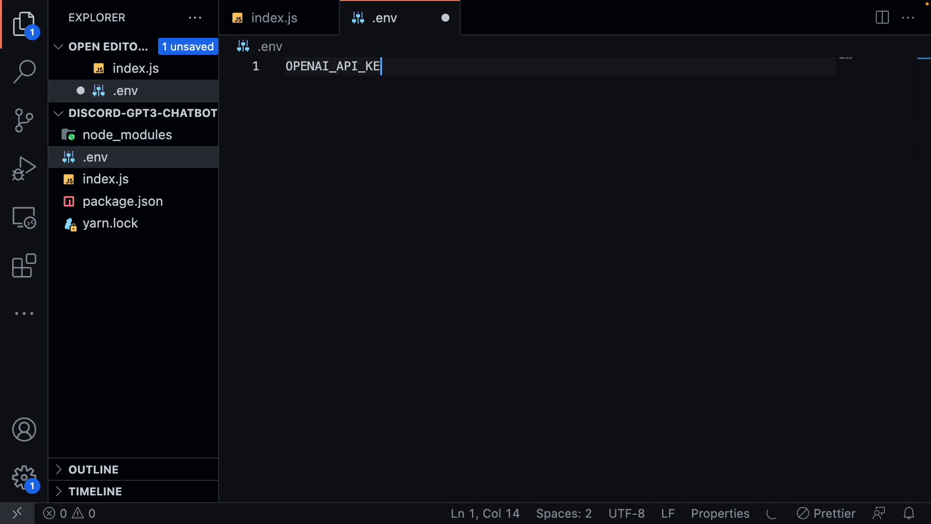
pyautogui.write('Y=')
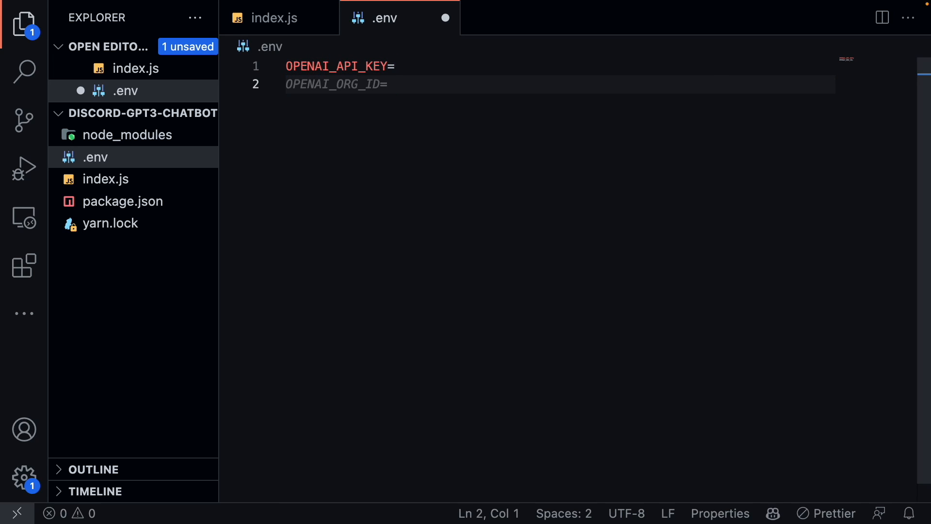
pyautogui.write('DISCORD_BOT_TOK')
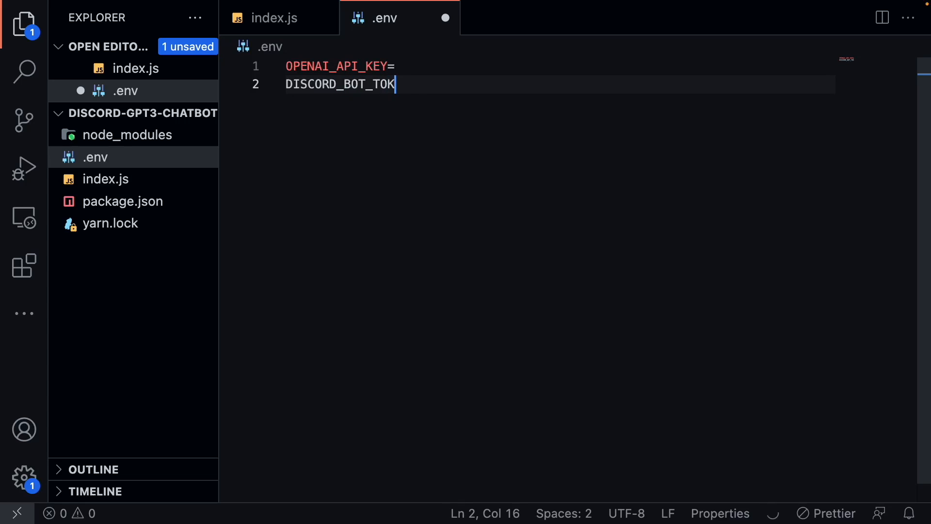
pyautogui.write('EN=')
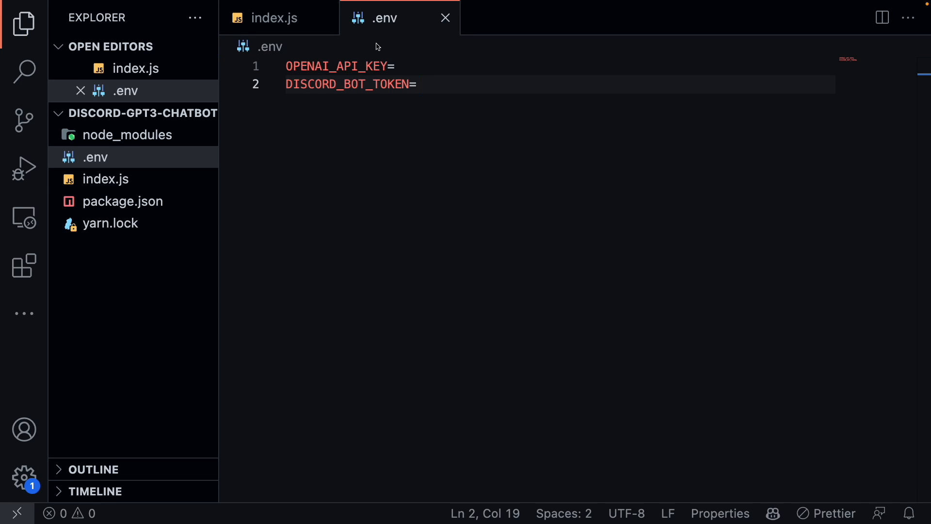
pyautogui.click(274, 18)
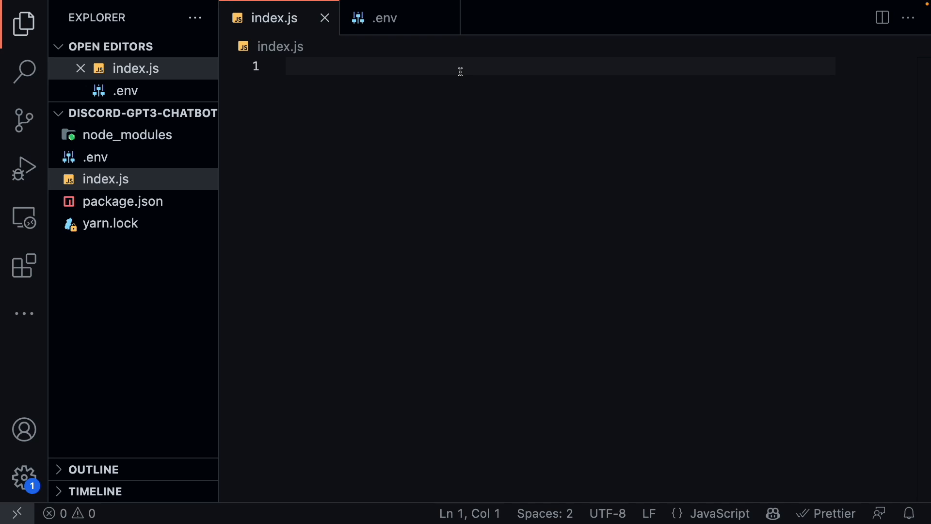
# - Load dotenv config and import Configuration and OpenAIApi from openai
pyautogui.write('require()')
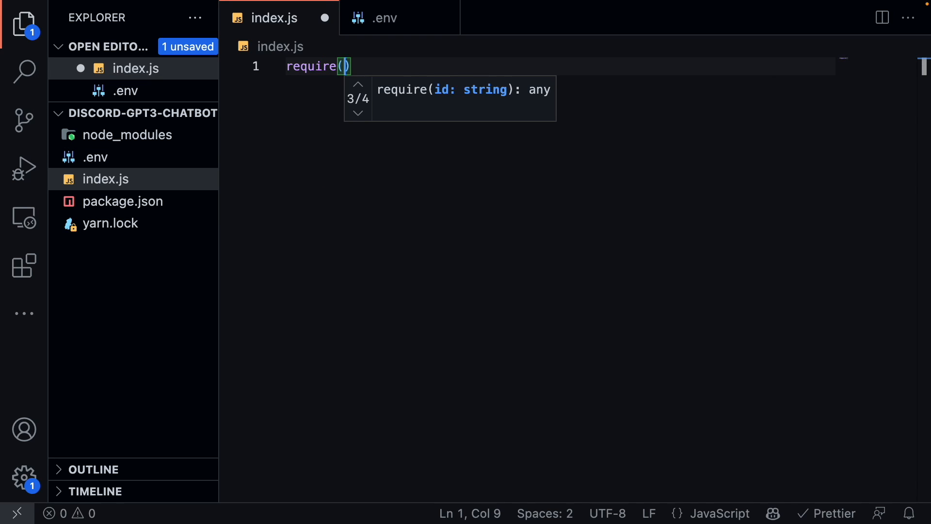
pyautogui.write("'dotenv').")
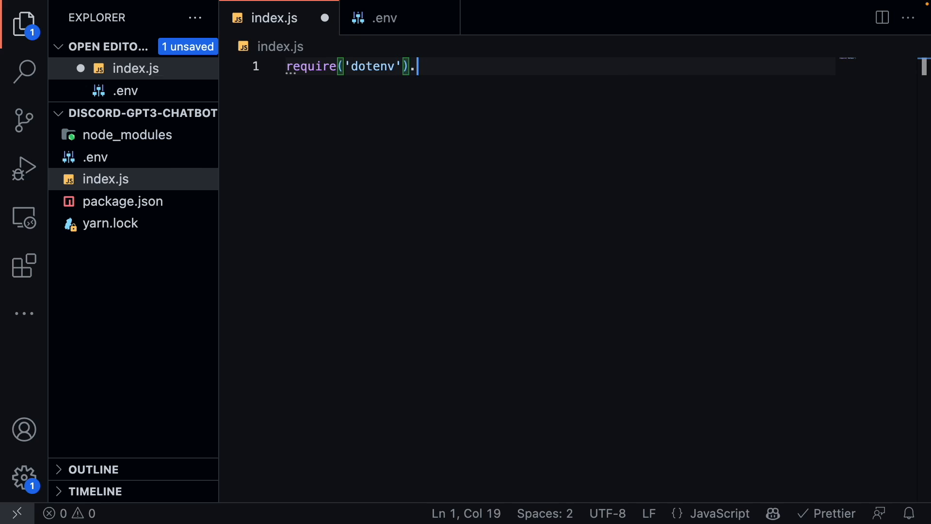
pyautogui.write('config();')
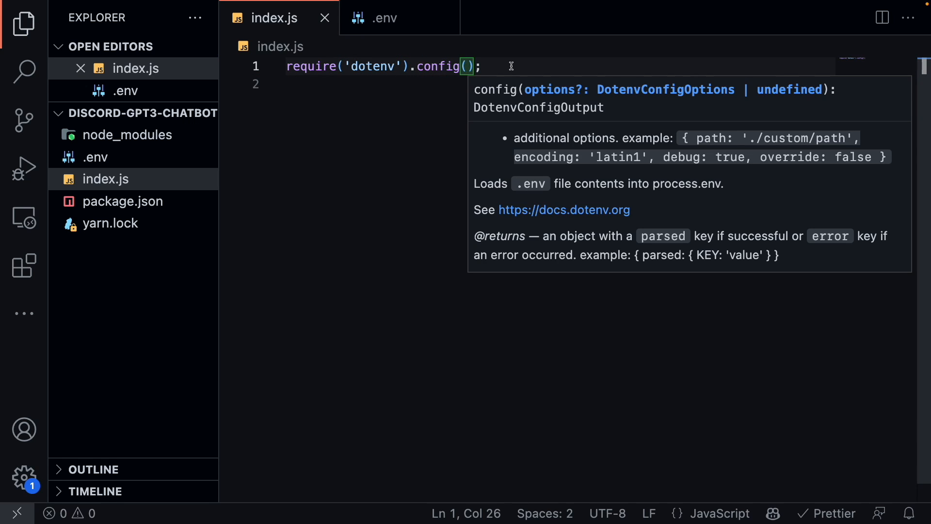
pyautogui.moveTo(122, 165)
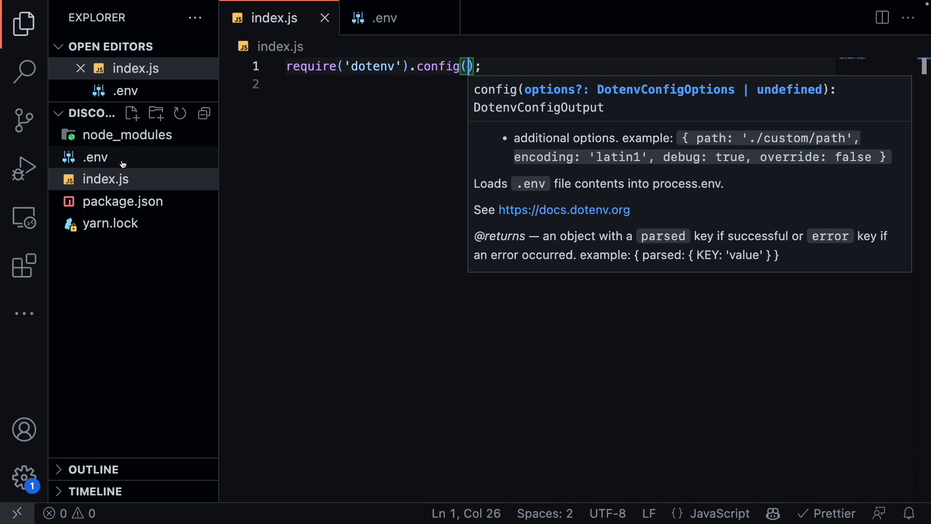
pyautogui.write('const { Configuration, OpenAi')
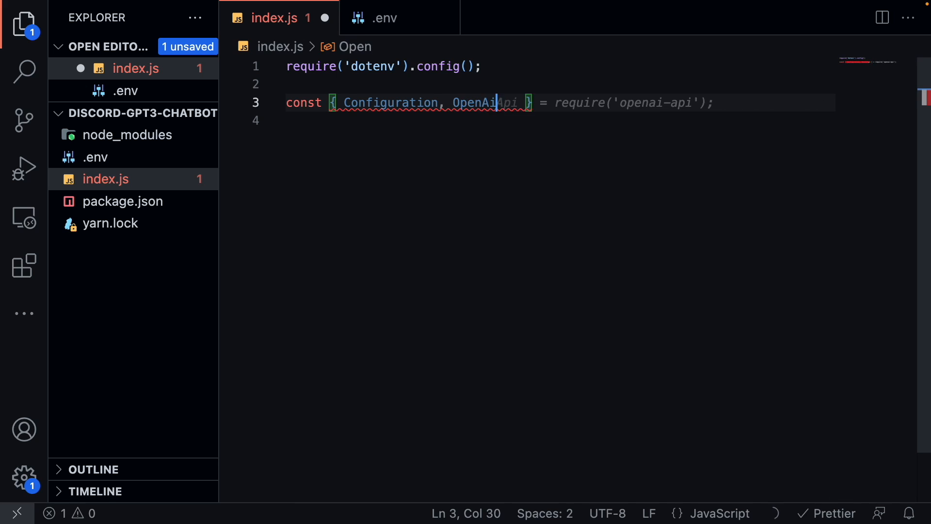
pyautogui.write('Api')
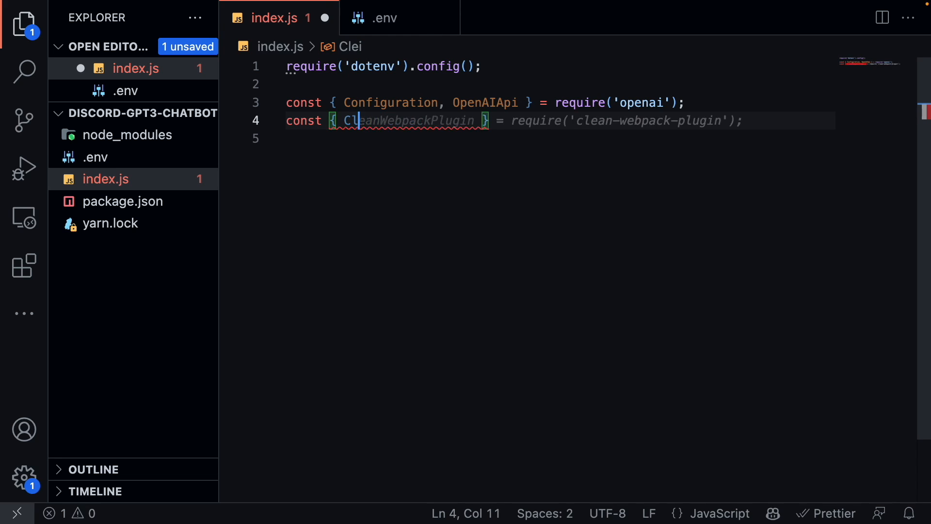
# - Import Client and GatewayIntentBits from discord.js and start the new Configuration object
pyautogui.write("Client, GatewayIntents } = require('discord.js');")
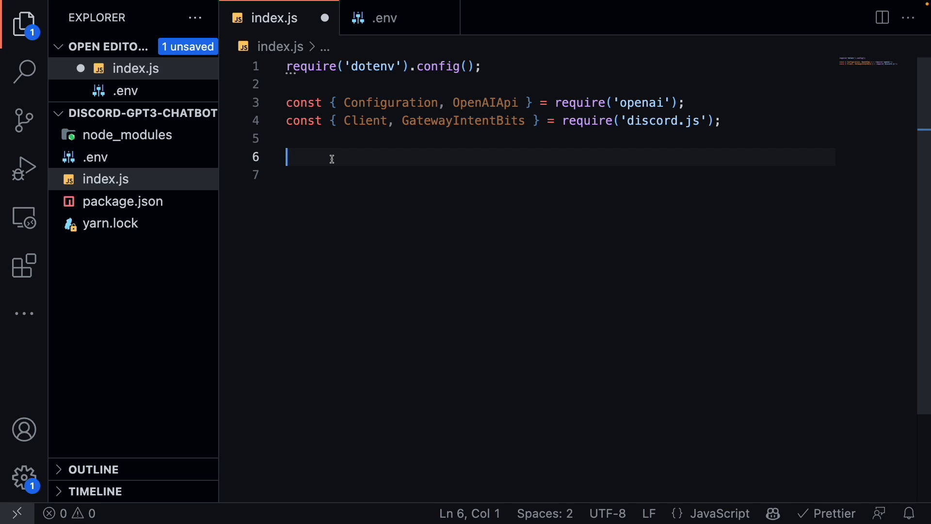
pyautogui.write('const configuration = new Configuration({')
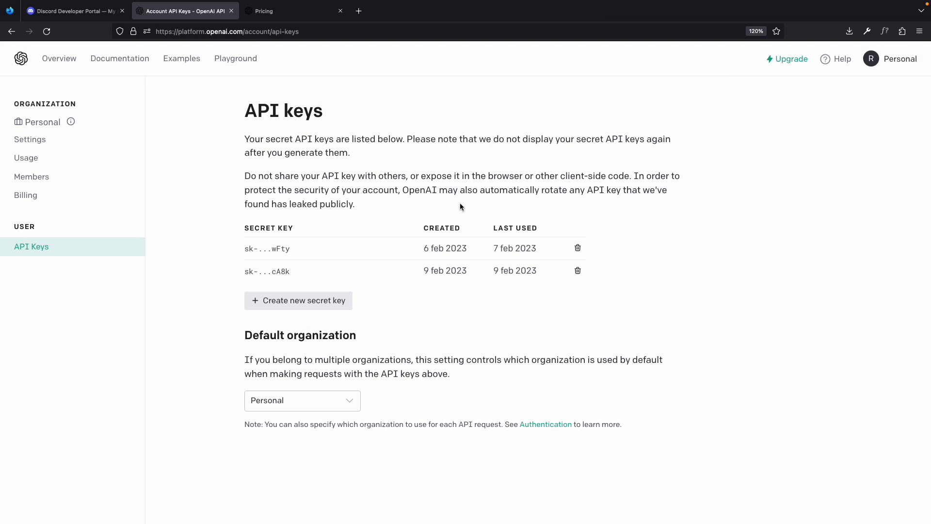
pyautogui.moveTo(310, 226)
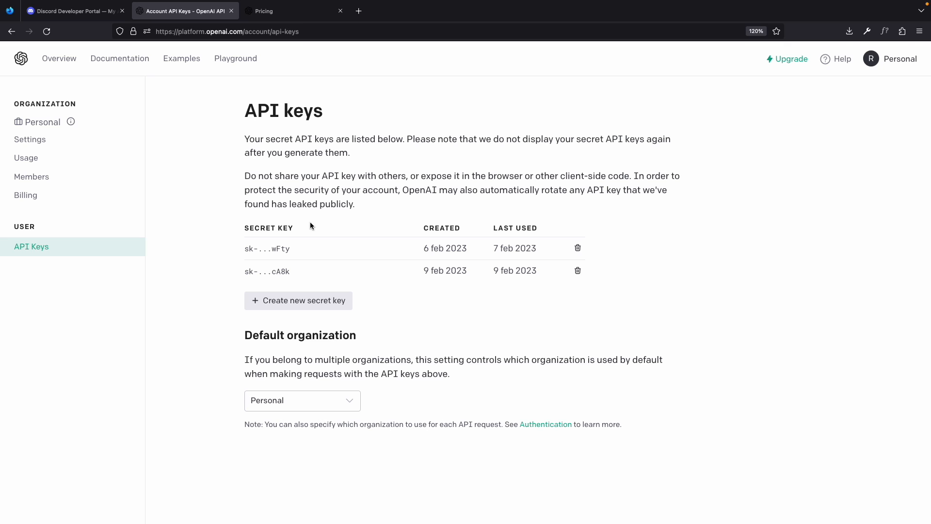
pyautogui.moveTo(307, 274)
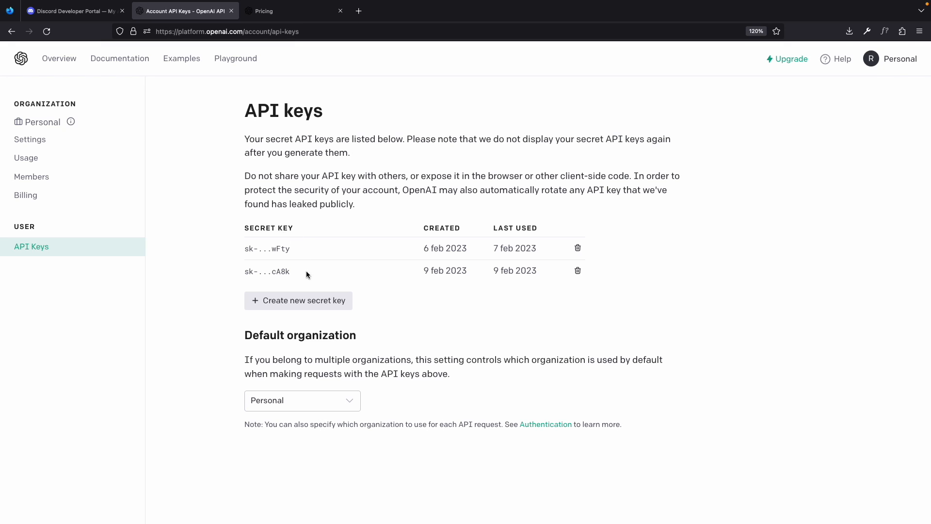
# - Create a new secret key and paste its sk-... value after OPENAI_API_KEY= in .env
pyautogui.click(298, 300)
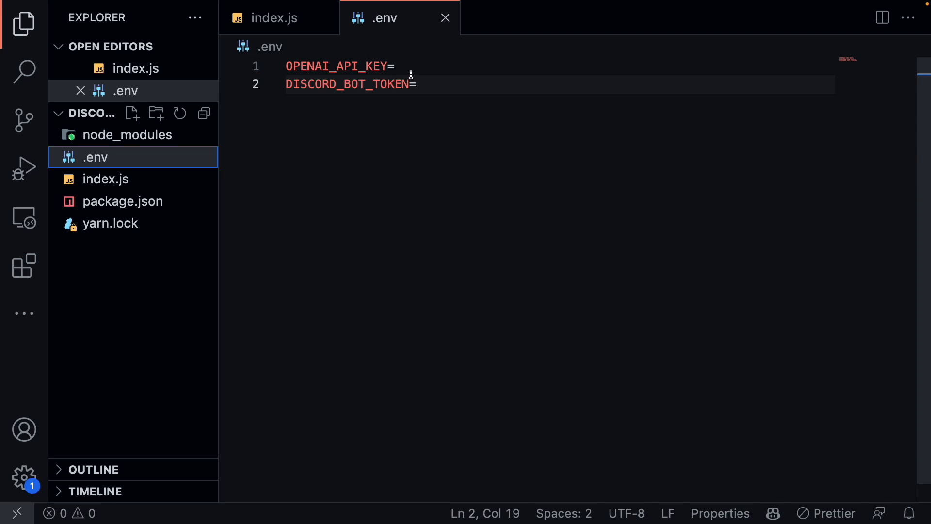
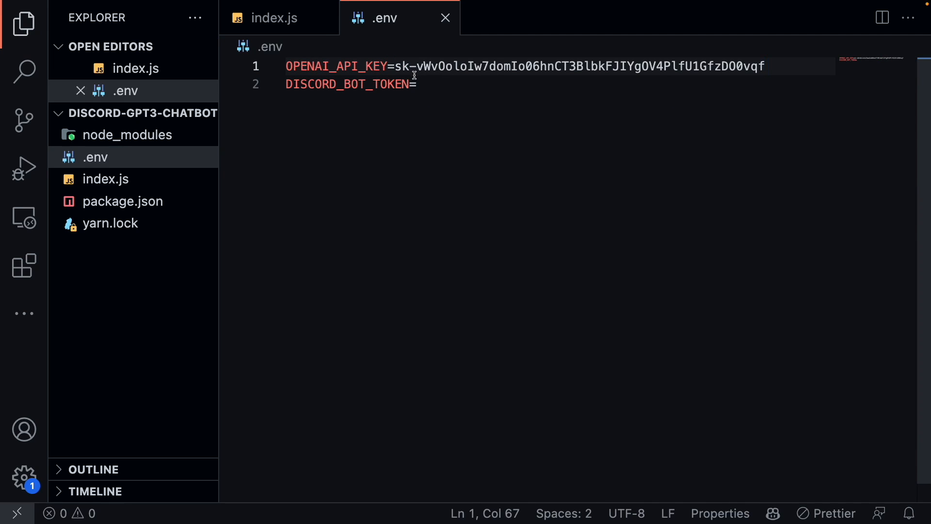
pyautogui.click(274, 18)
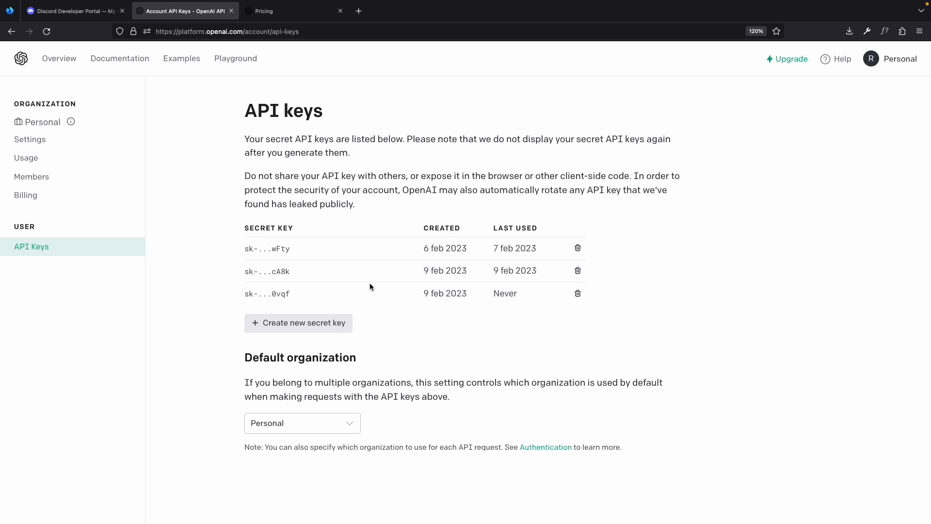
pyautogui.moveTo(292, 297)
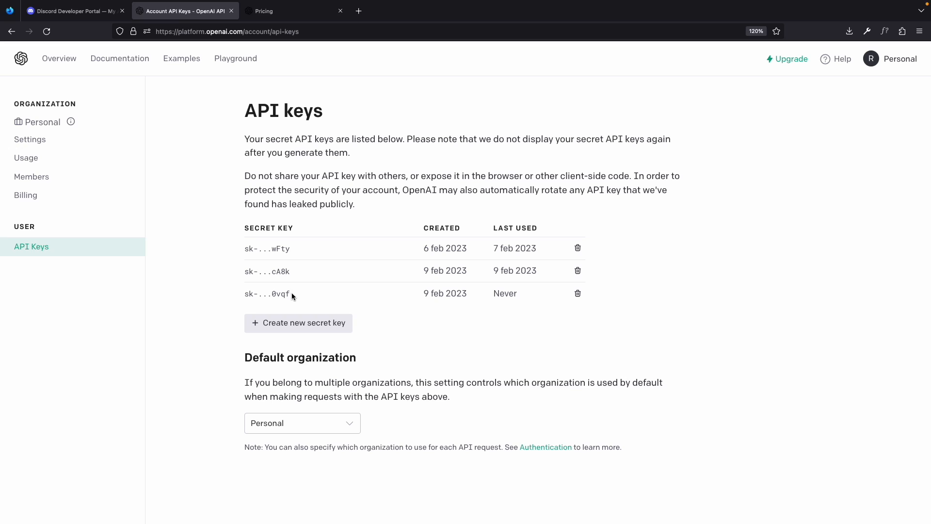
# - Show the Usage summary with February spending and $0.12 of $18.00 credit used
pyautogui.click(27, 158)
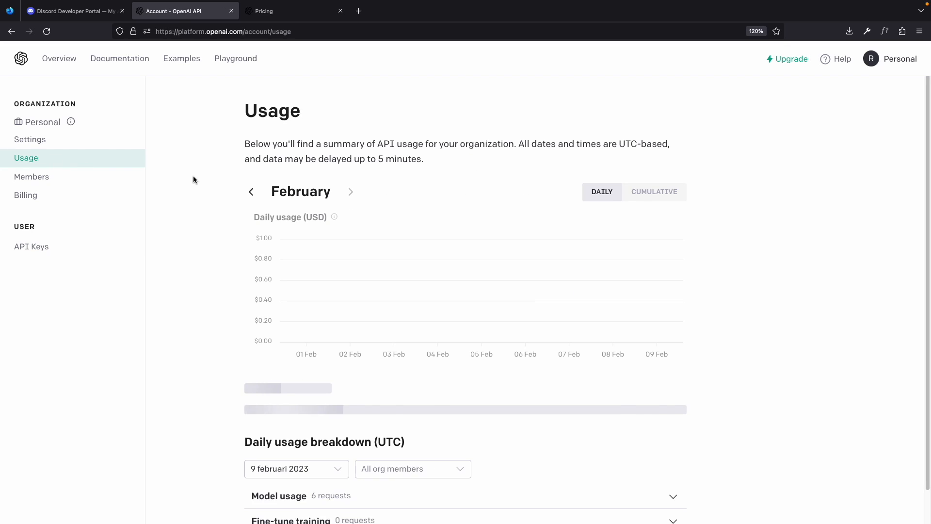
pyautogui.moveTo(525, 244)
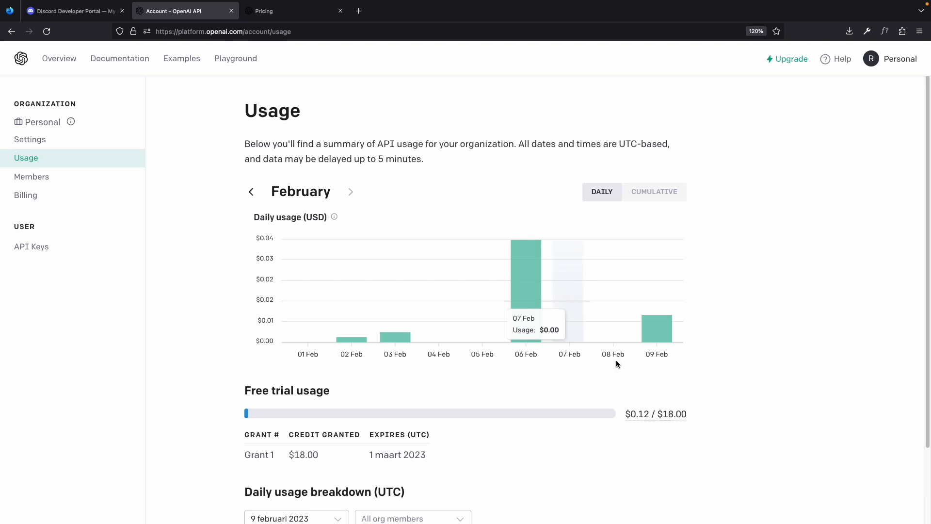
pyautogui.moveTo(285, 454)
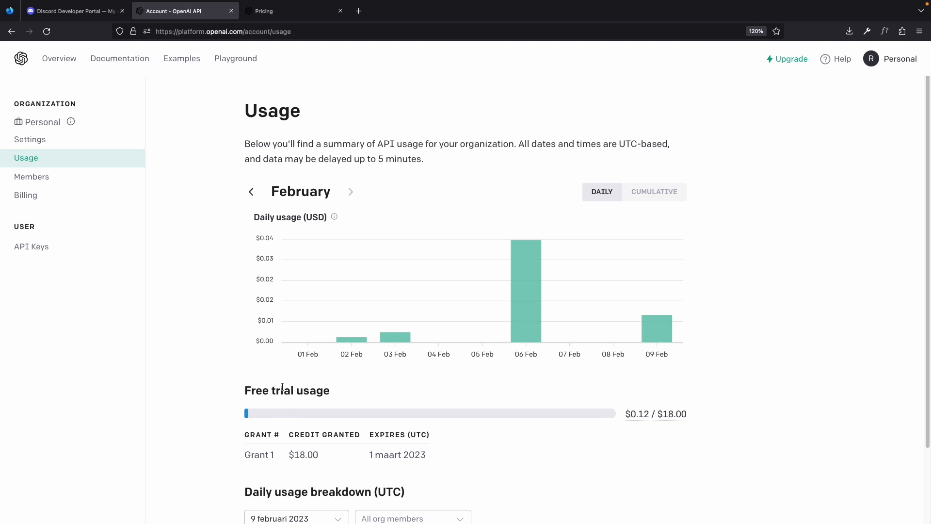
pyautogui.moveTo(641, 414)
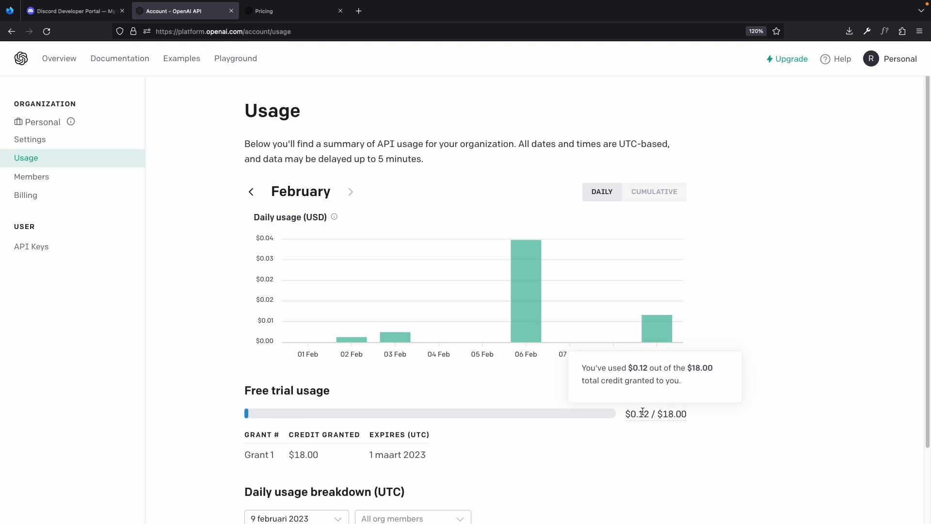
# - Show the Language models pricing, with Davinci at $0.0200 per 1K tokens
pyautogui.click(279, 10)
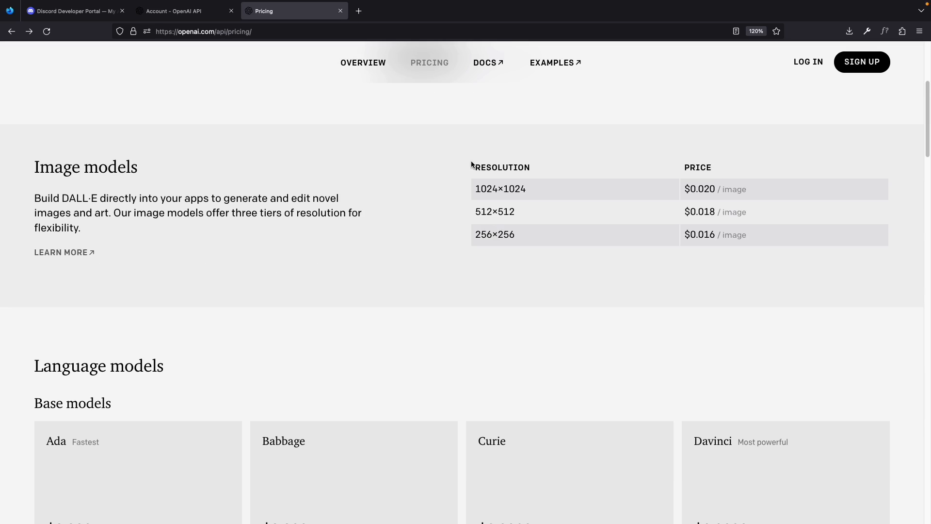
pyautogui.scroll(-3)
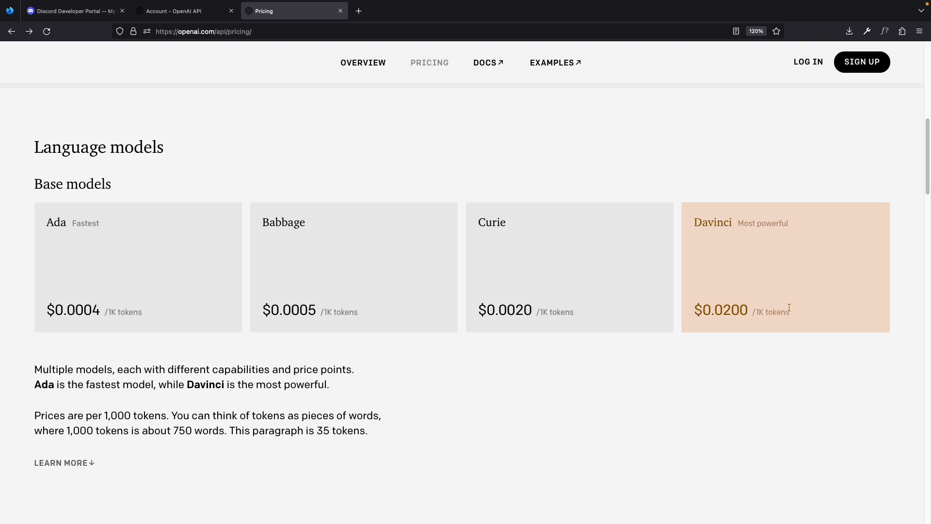
pyautogui.moveTo(773, 255)
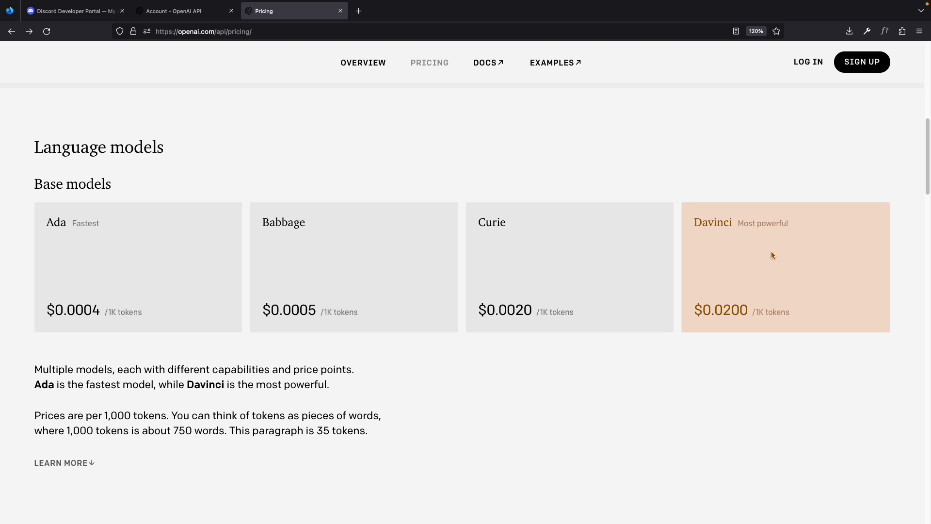
pyautogui.moveTo(731, 300)
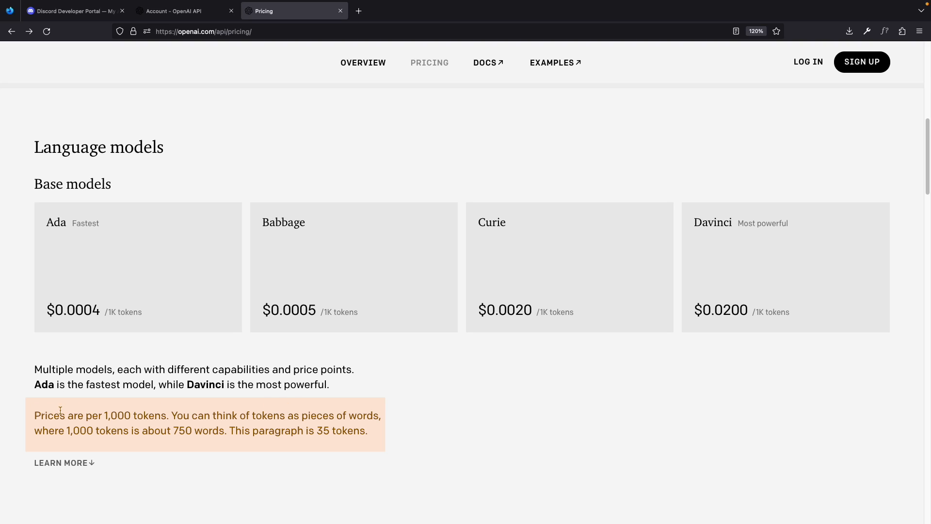
pyautogui.moveTo(261, 412)
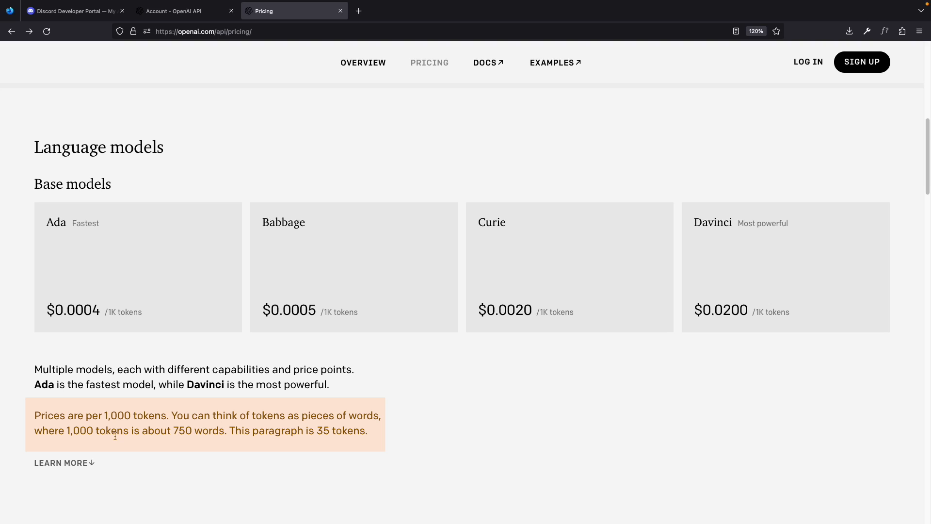
pyautogui.moveTo(200, 430)
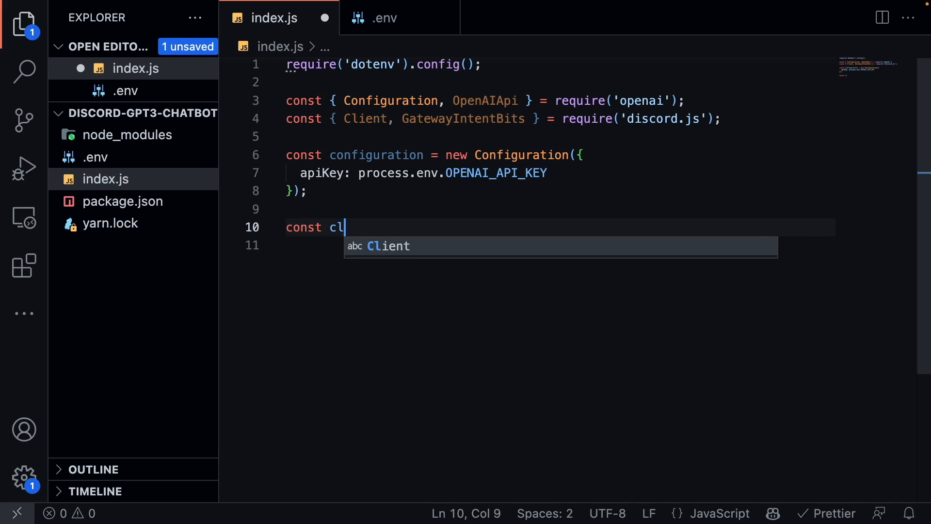
# - Write const client = new Client with GatewayIntentBits Guilds, GuildMessages and MessageContent intents
pyautogui.write('ient = new Client({')
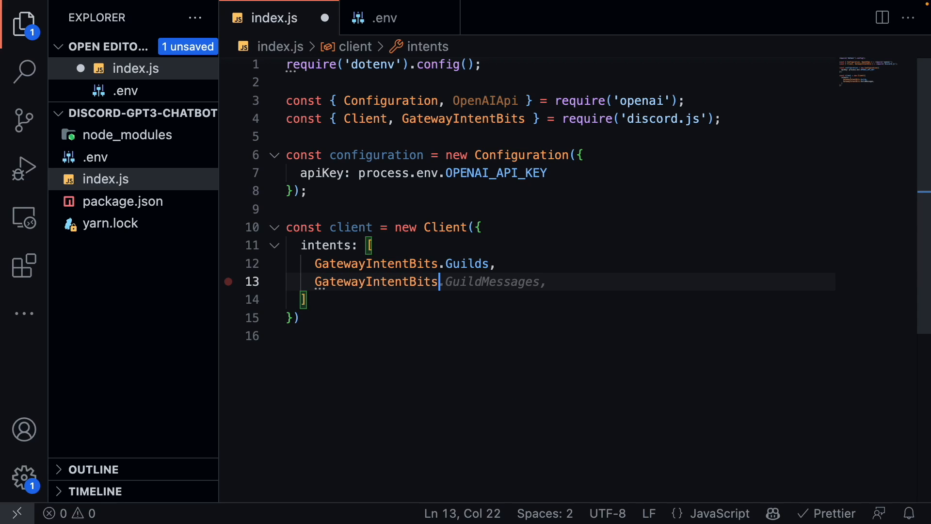
pyautogui.write('.G')
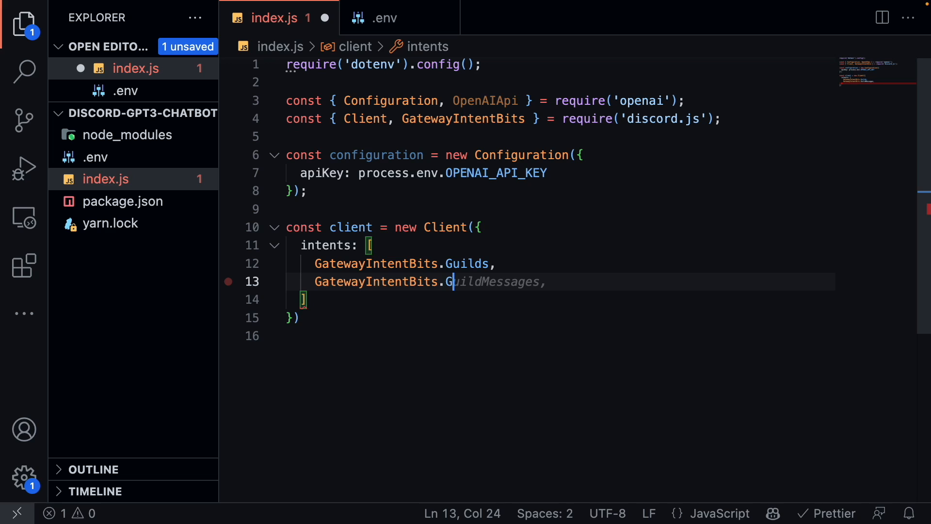
pyautogui.write('uildMessages,')
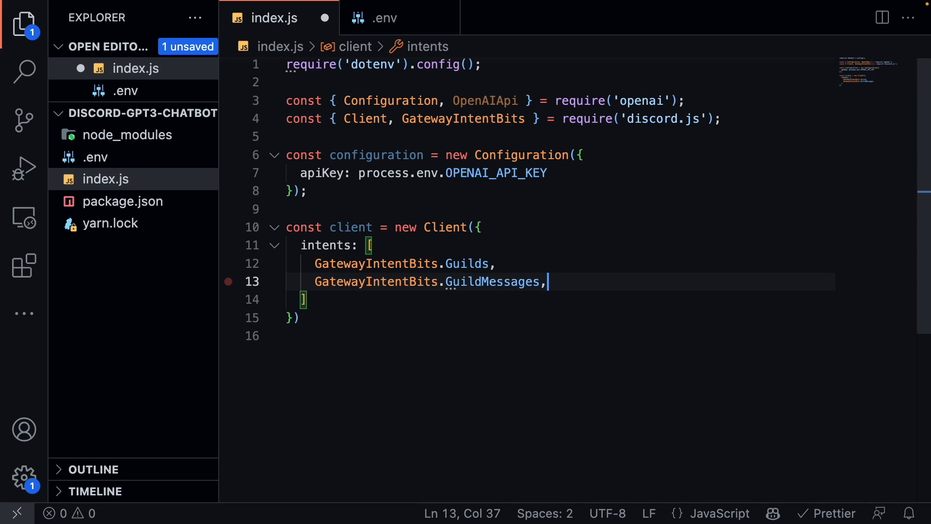
pyautogui.write('GatewayInt')
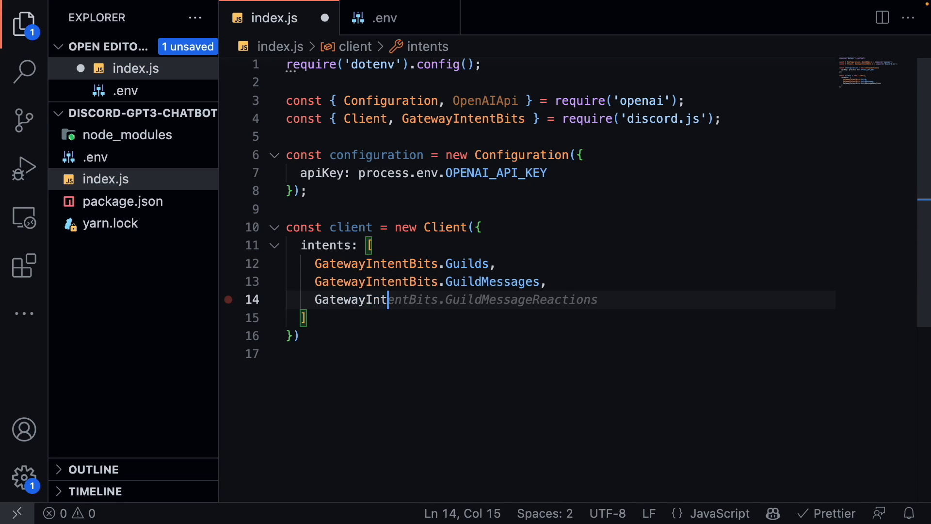
pyautogui.write('MessageContent')
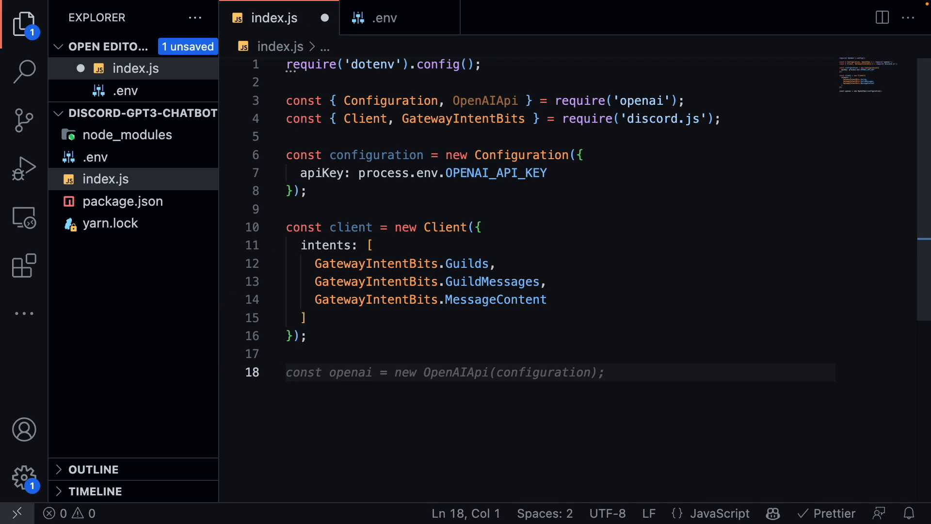
# - Write client.on('ready') logging the bot tag and a 'message' handler replying Pong! to ping
pyautogui.write('client.on(')
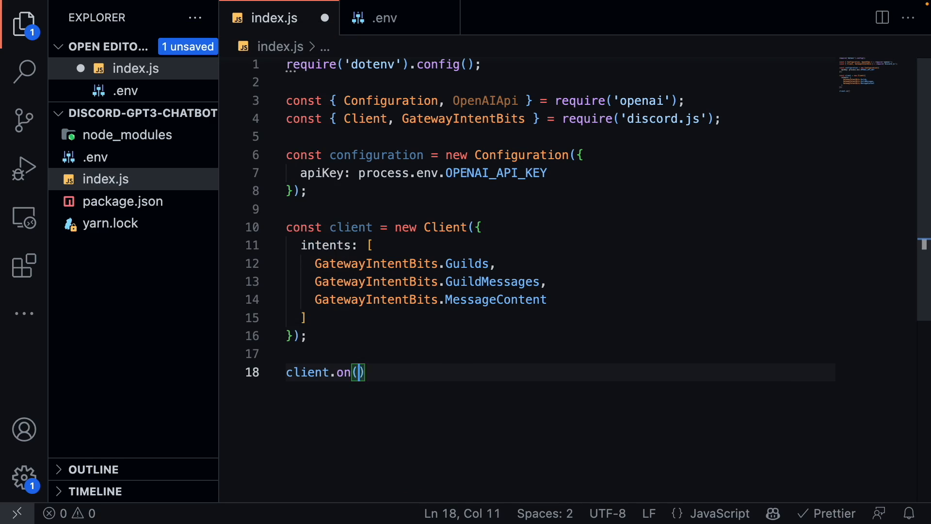
pyautogui.write("'ready', () => {")
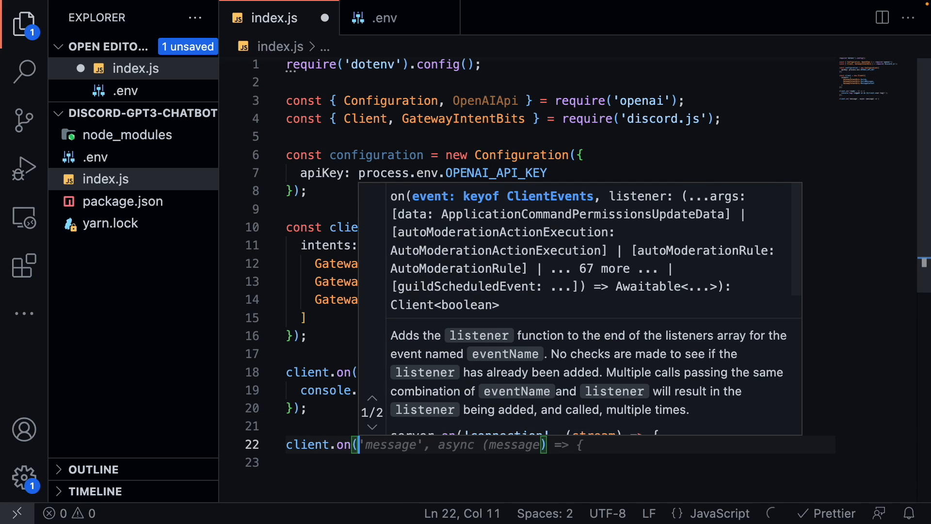
pyautogui.write(',')
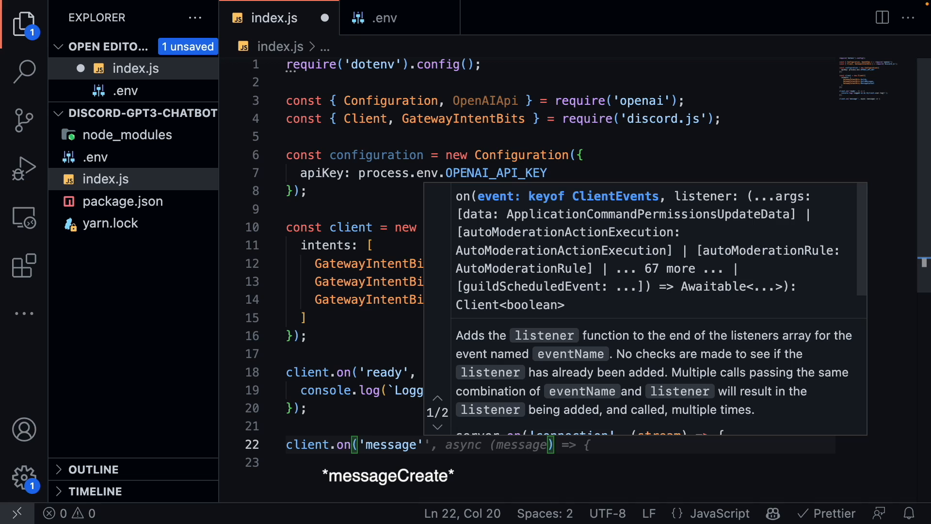
pyautogui.write('message => {')
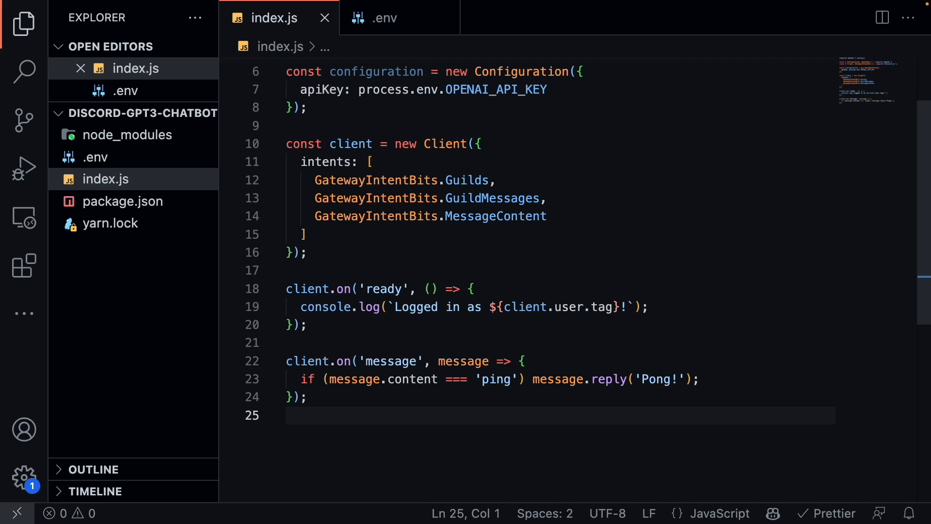
# - End index.js with client.login(process.env.DISCORD_BOT_TOKEN)
pyautogui.write('client.login(process.env.DISCORD_BOT_TOKEN);')
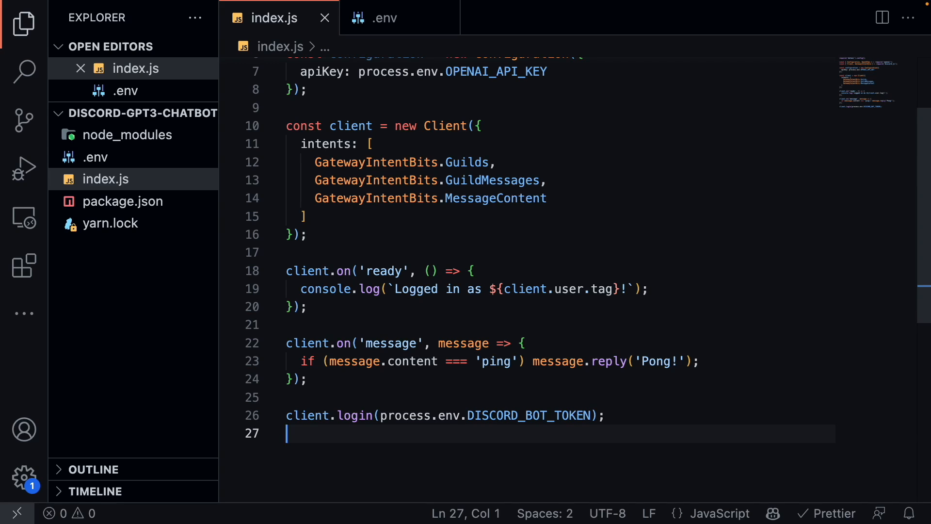
pyautogui.moveTo(486, 396)
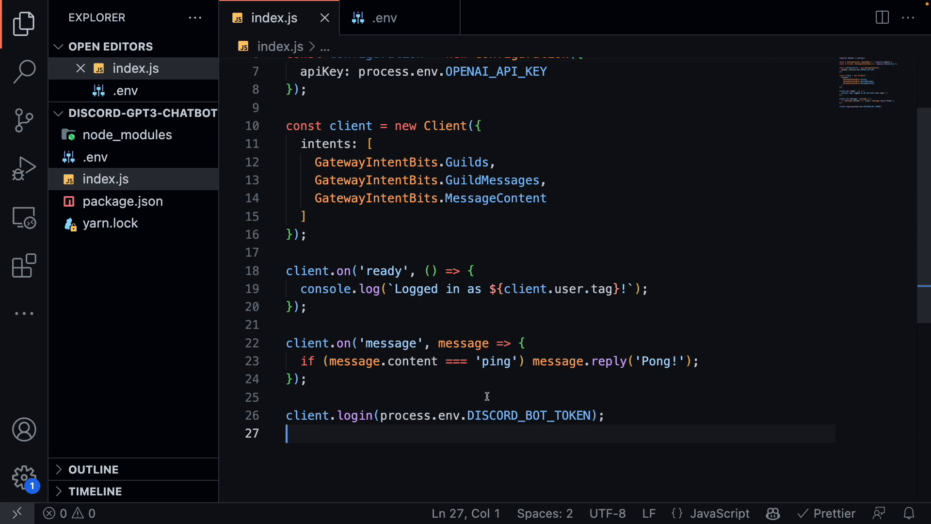
pyautogui.moveTo(525, 271)
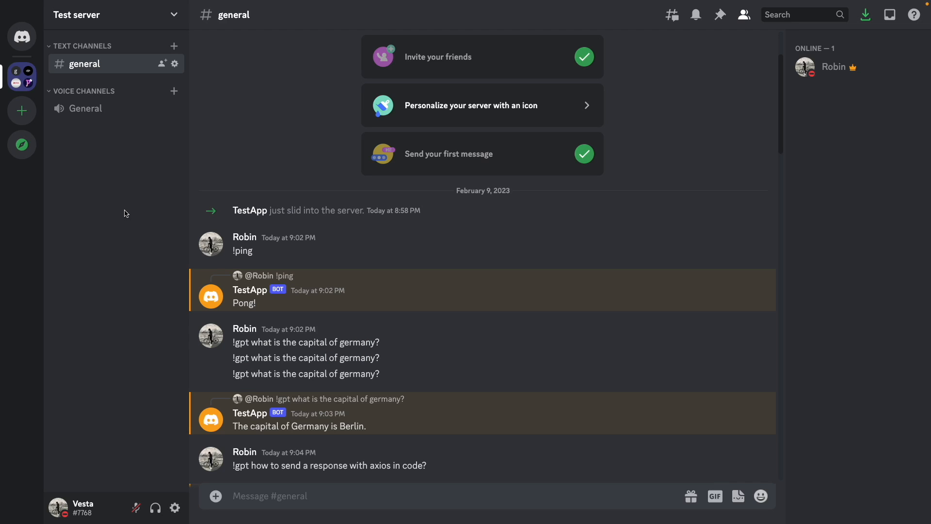
pyautogui.moveTo(22, 110)
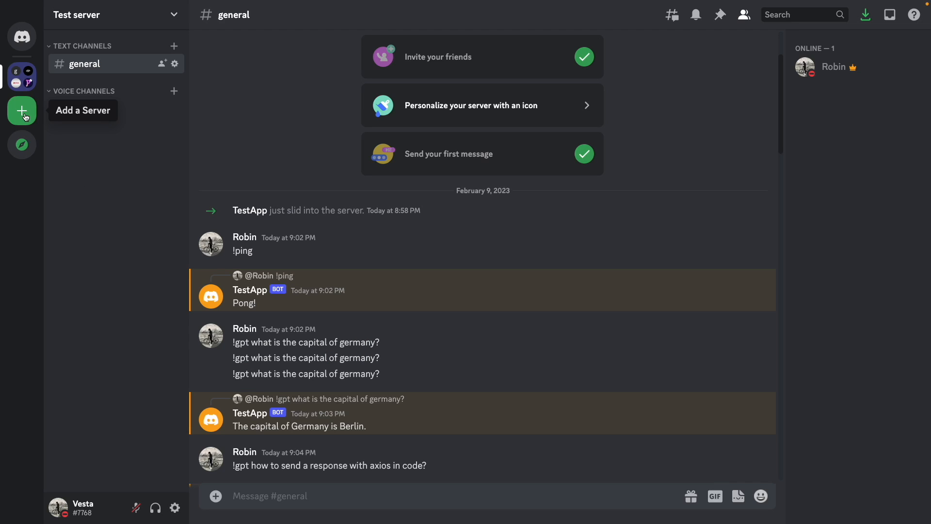
# - Create a friends-only Discord server named GPT-3 Server
pyautogui.click(23, 110)
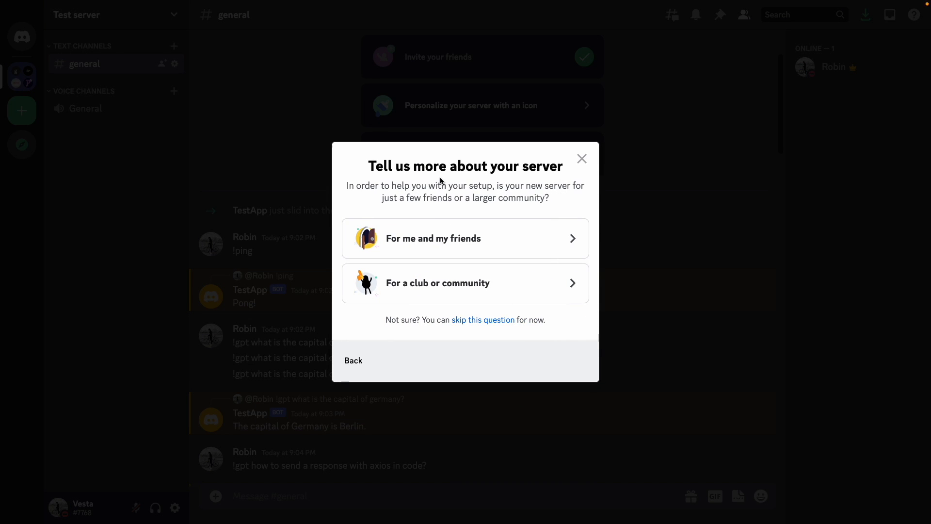
pyautogui.moveTo(455, 238)
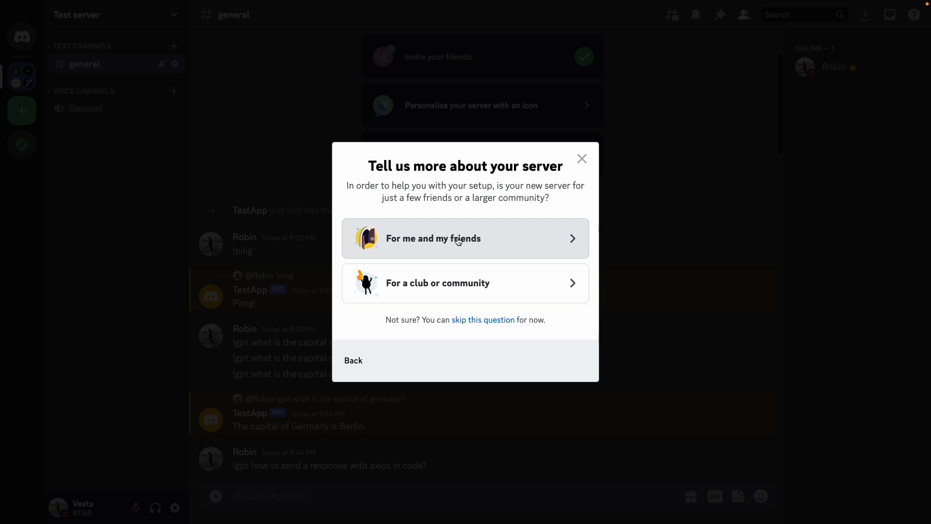
pyautogui.click(465, 239)
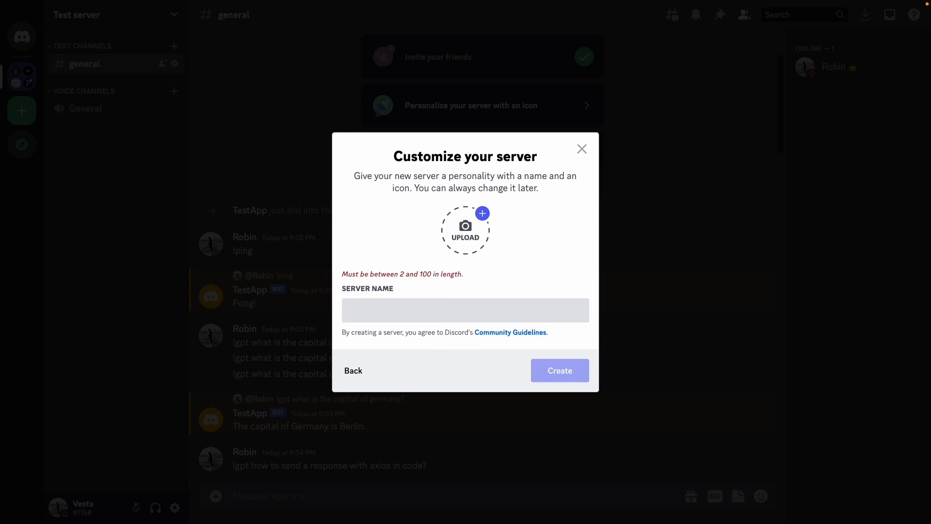
pyautogui.write('GPT-3')
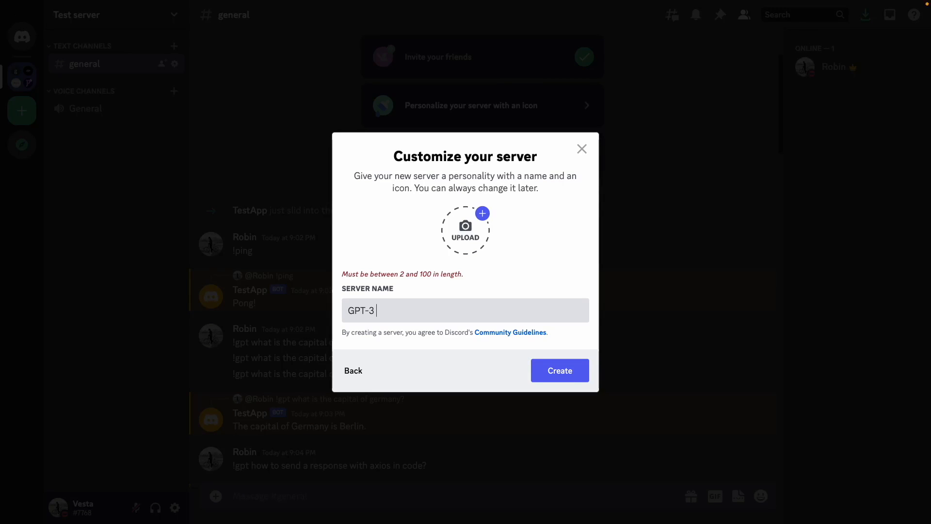
pyautogui.write('Server')
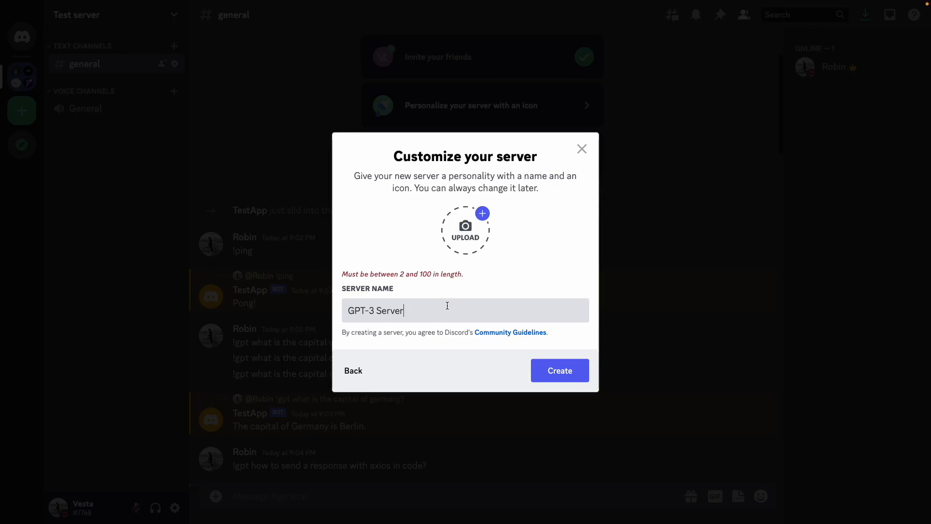
pyautogui.moveTo(558, 370)
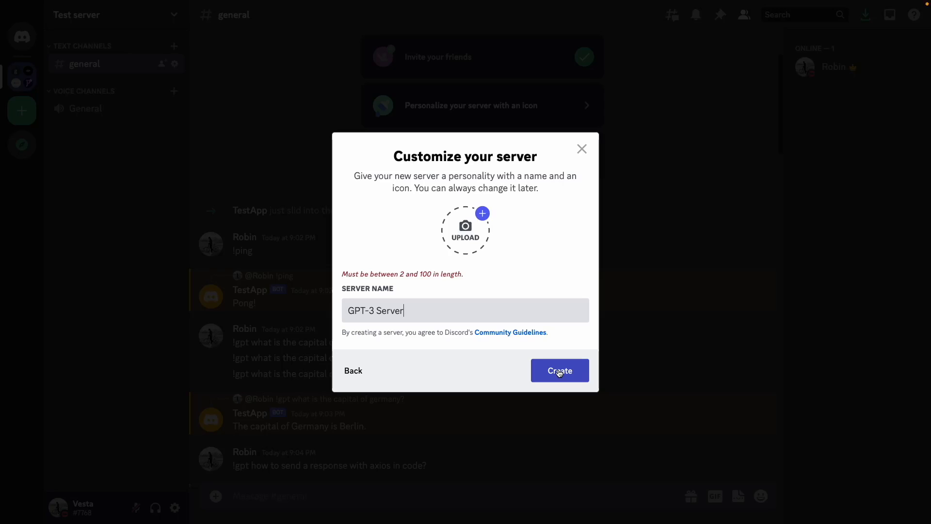
pyautogui.click(559, 369)
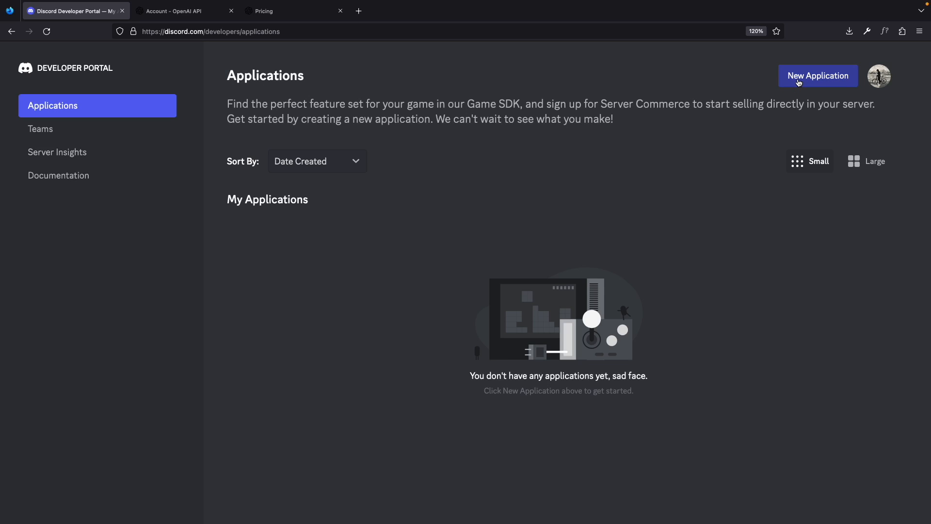
# - Create a Developer Portal application named GPT-3, agreeing to the developer terms
pyautogui.click(818, 75)
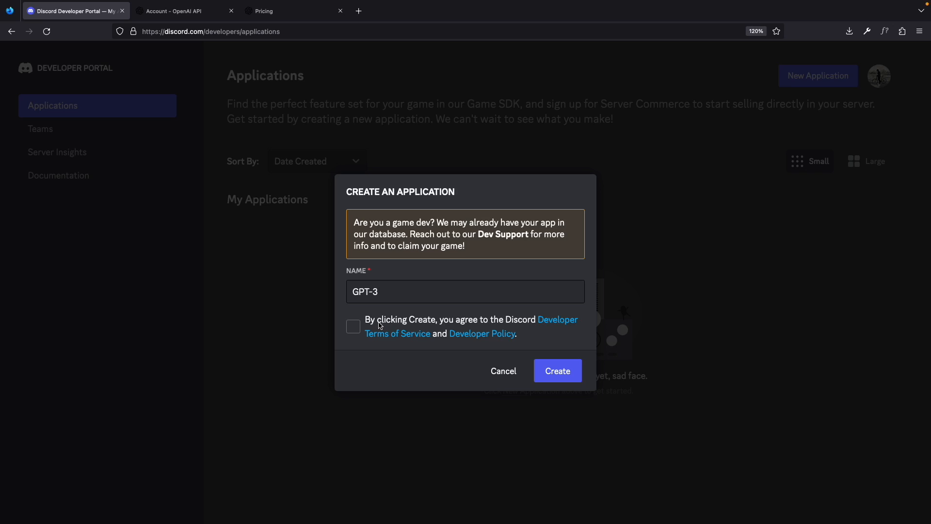
pyautogui.click(353, 326)
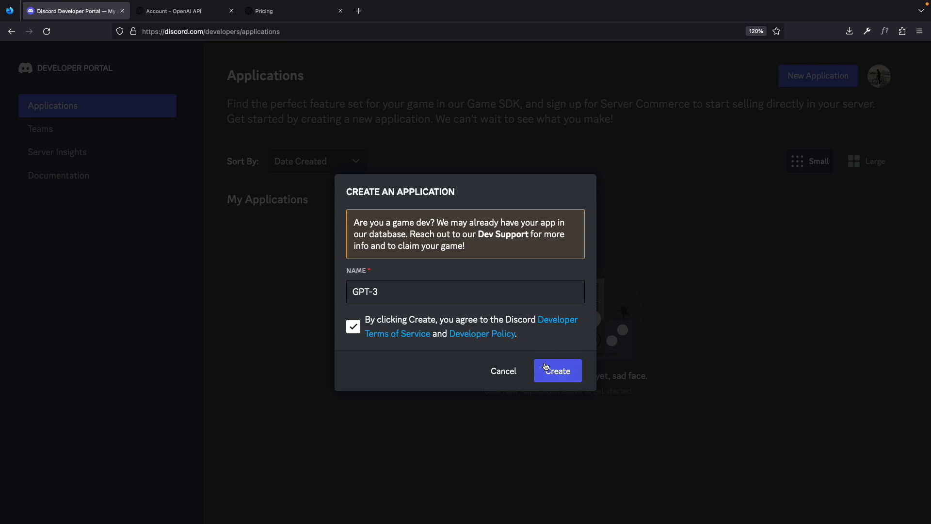
pyautogui.click(556, 370)
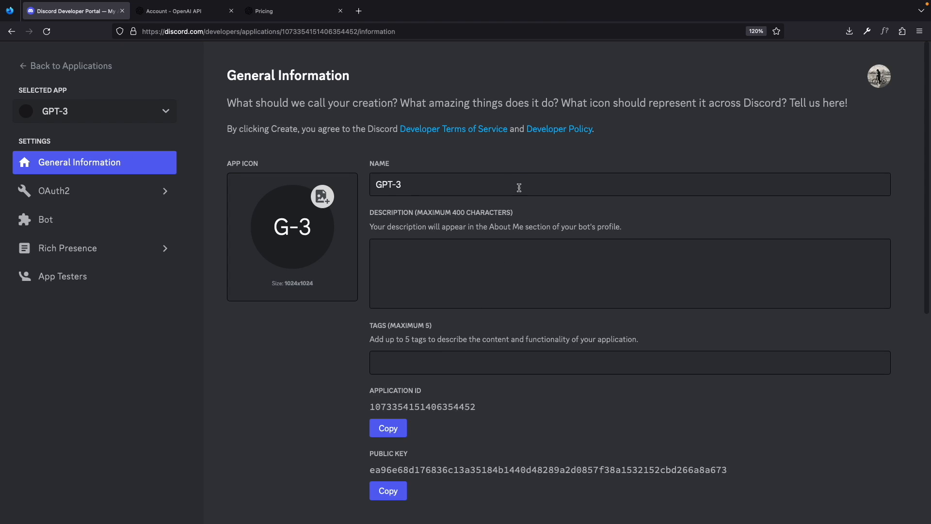
pyautogui.moveTo(46, 221)
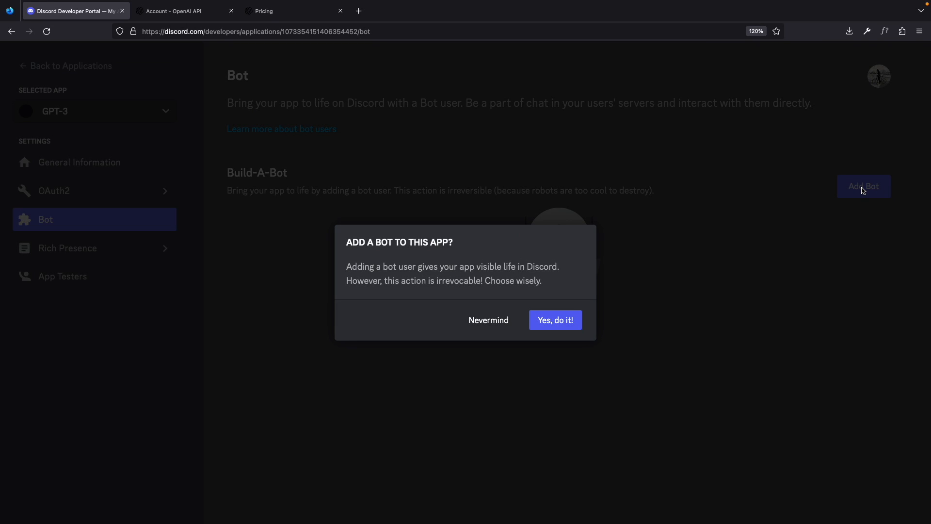
pyautogui.click(554, 319)
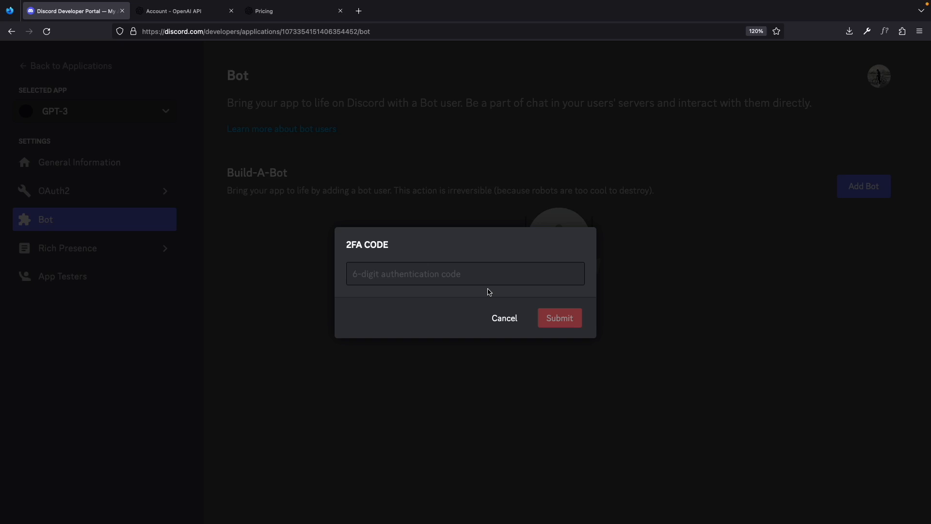
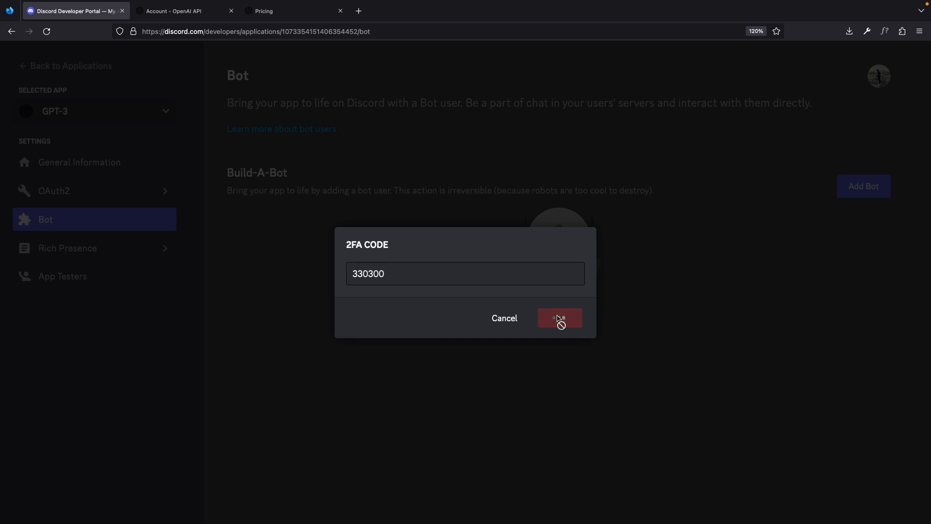
pyautogui.click(559, 318)
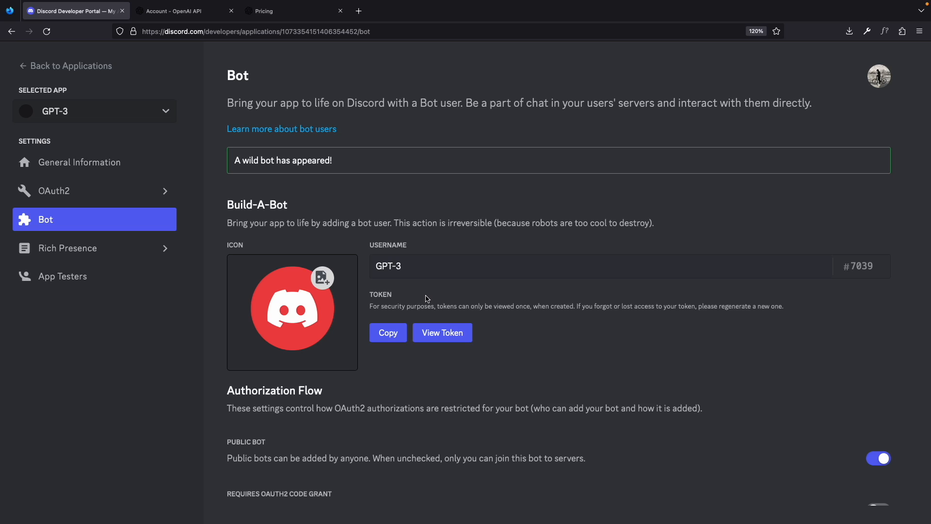
pyautogui.moveTo(358, 305)
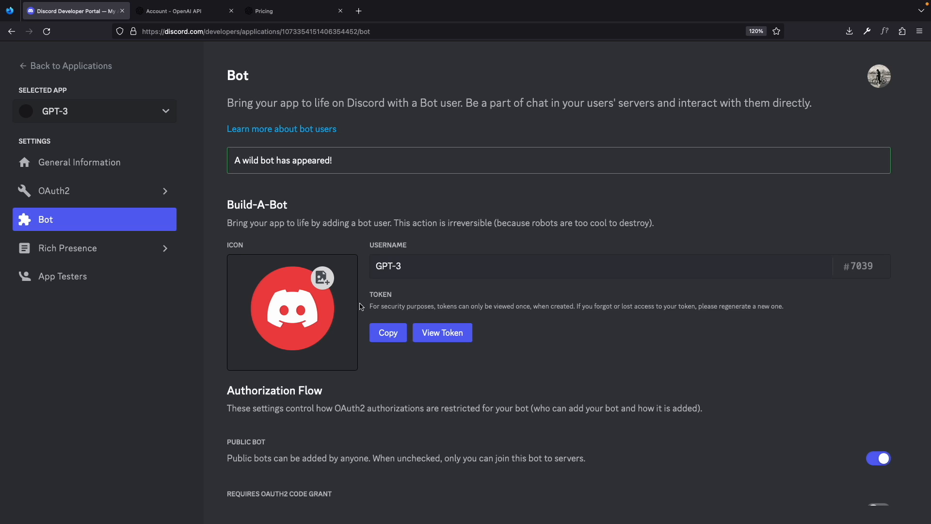
# - Set openai.jpg as the bot's icon and save the changes
pyautogui.click(322, 278)
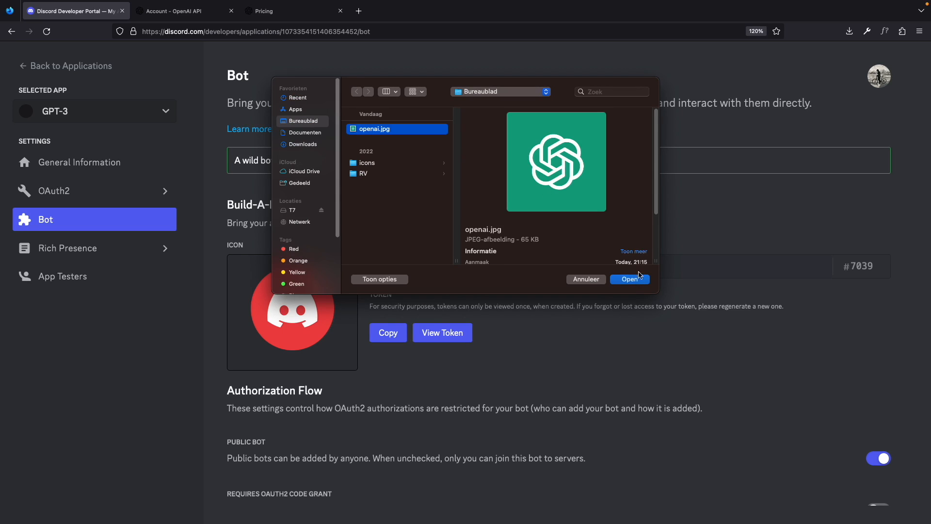
pyautogui.moveTo(568, 165)
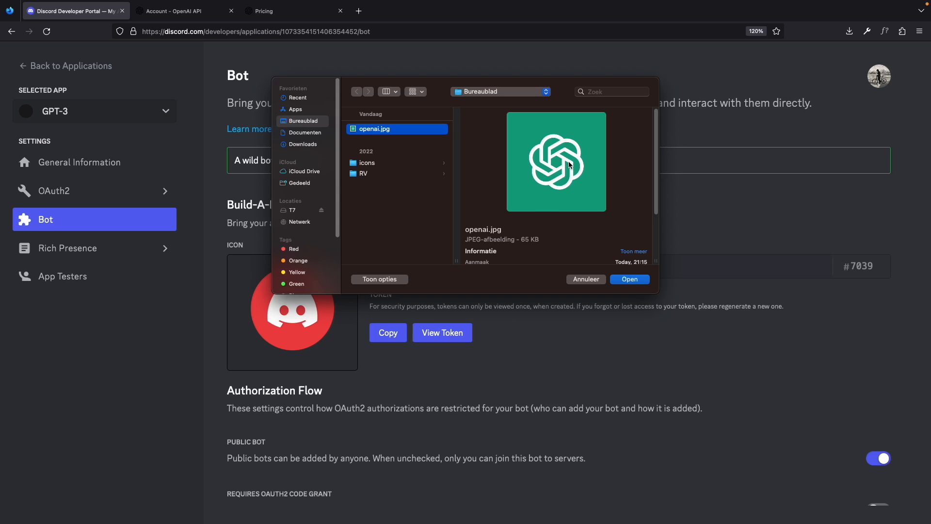
pyautogui.click(629, 279)
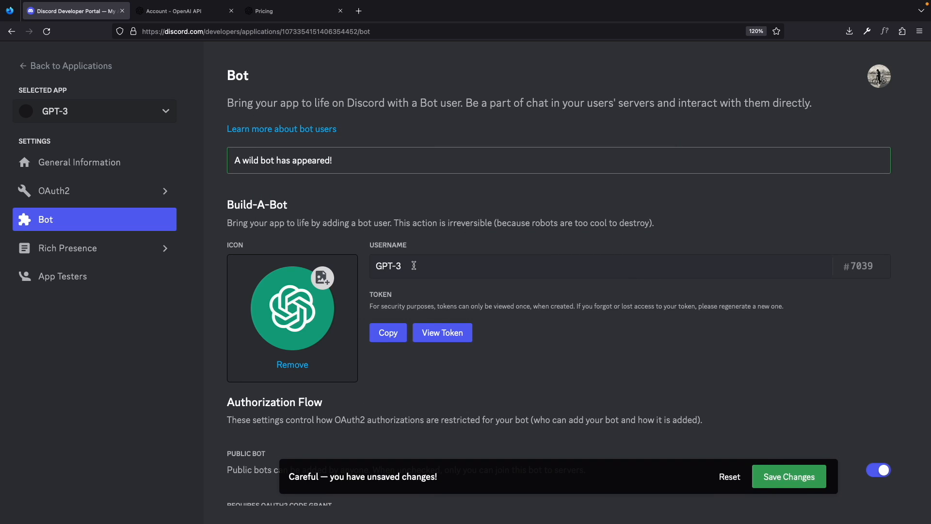
pyautogui.moveTo(283, 303)
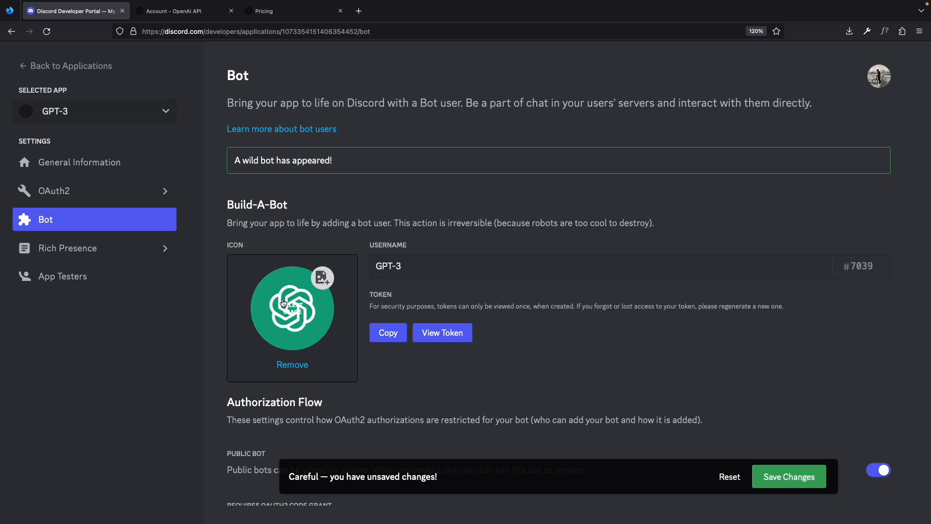
pyautogui.moveTo(412, 266)
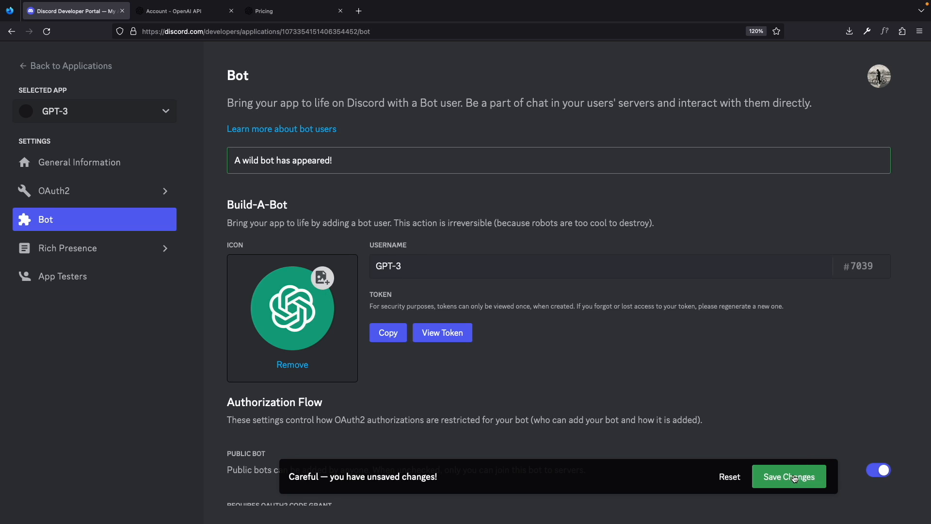
pyautogui.click(789, 476)
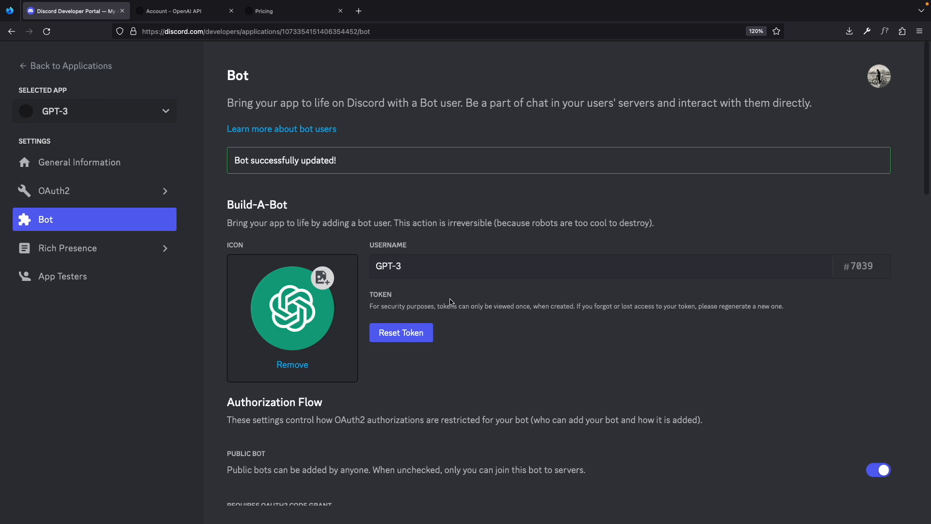
pyautogui.moveTo(450, 309)
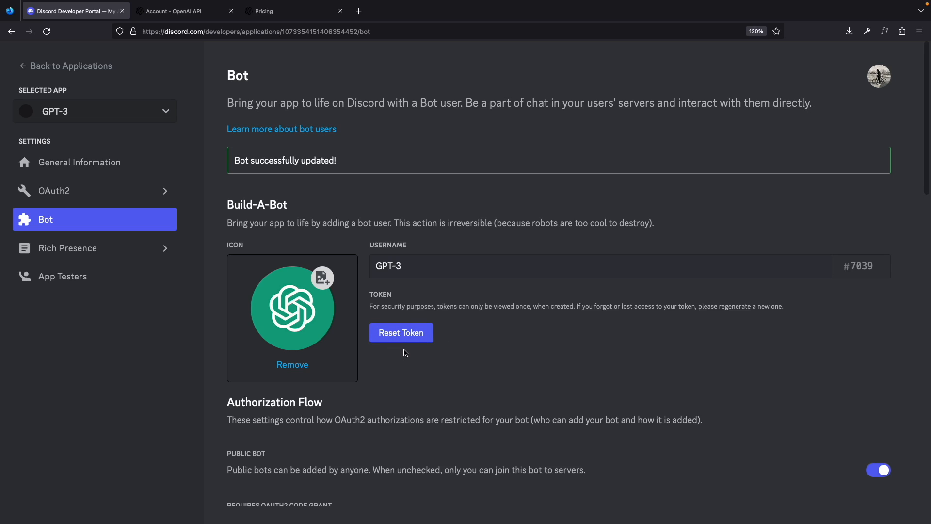
pyautogui.moveTo(385, 350)
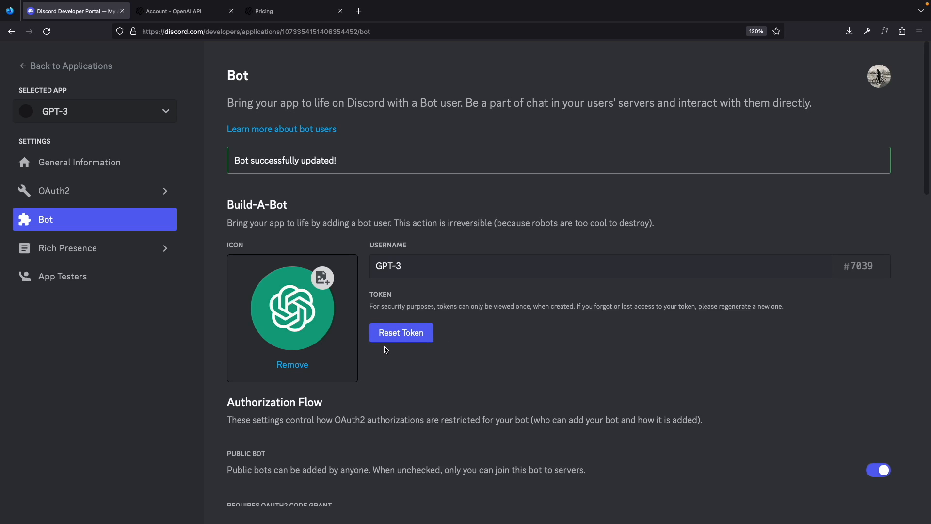
pyautogui.moveTo(414, 326)
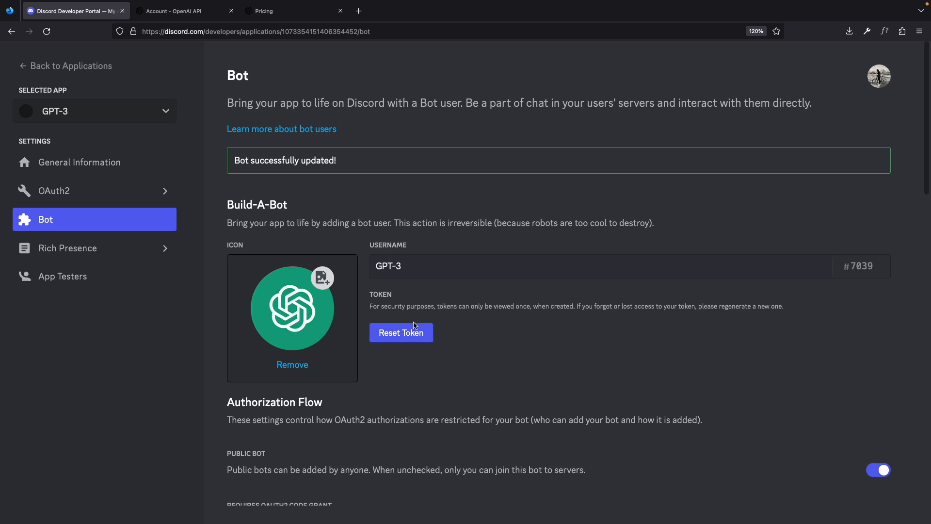
# - Reset the bot token with 2FA confirmation, then return to the client setup in VS Code
pyautogui.click(400, 332)
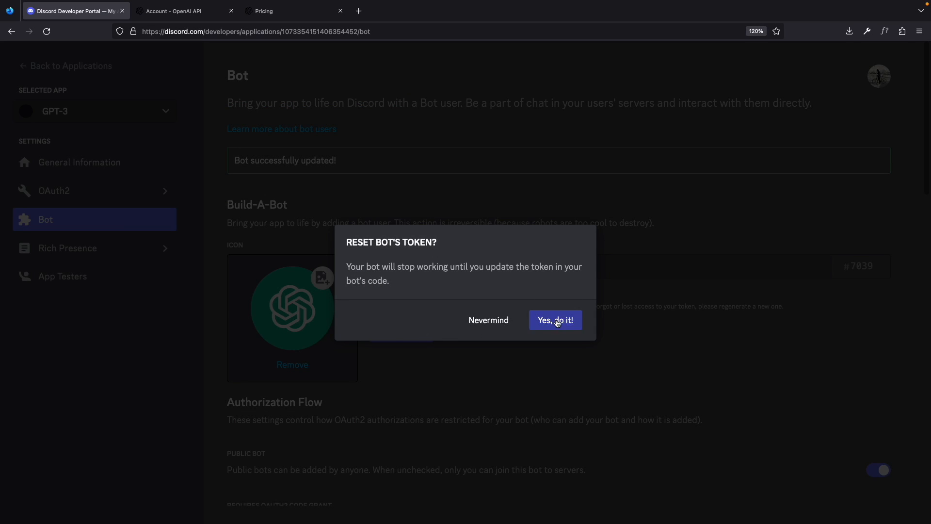
pyautogui.click(554, 319)
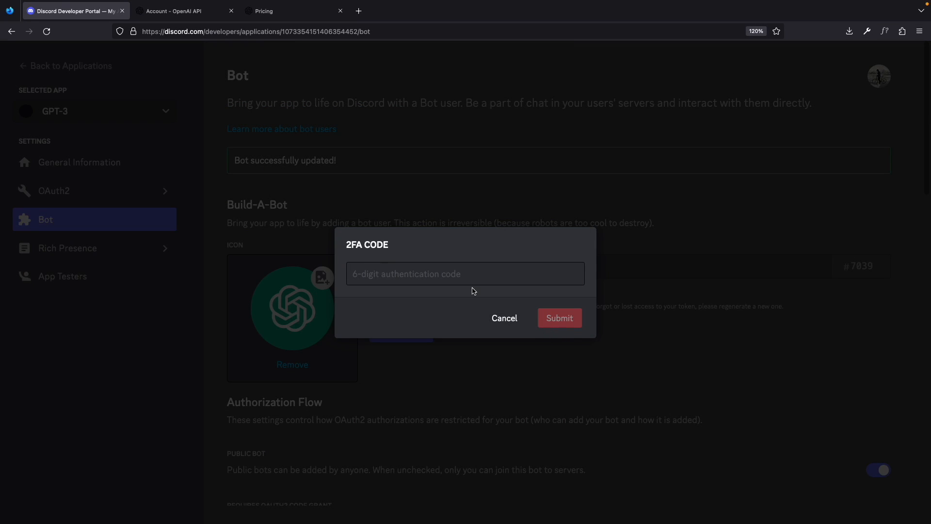
pyautogui.click(558, 318)
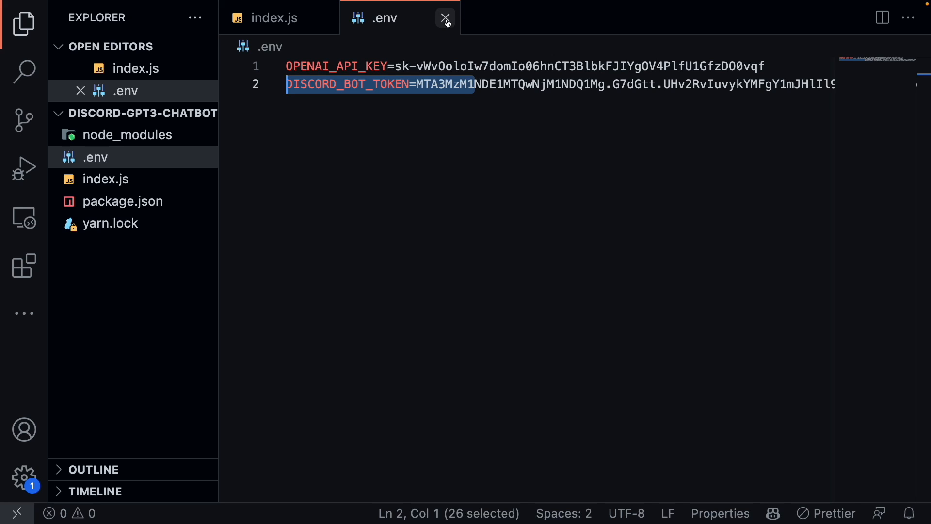
pyautogui.click(445, 17)
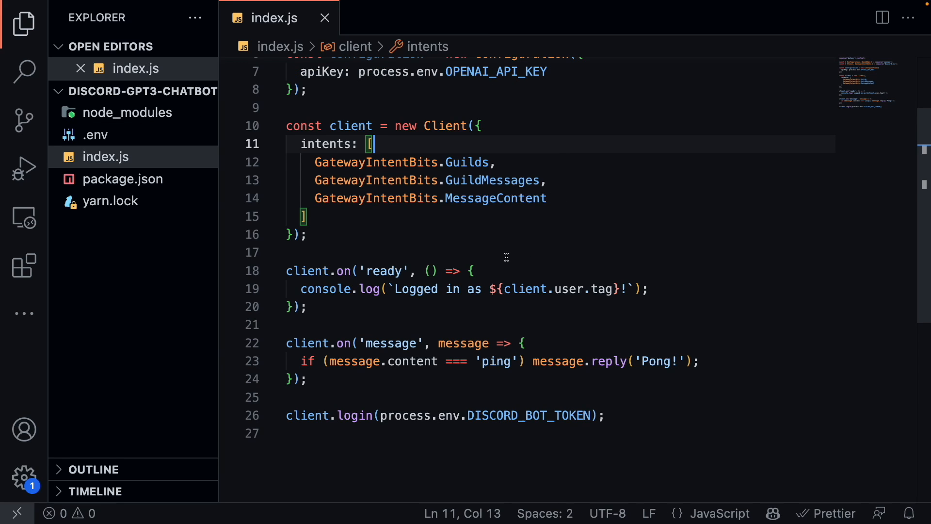
pyautogui.moveTo(358, 326)
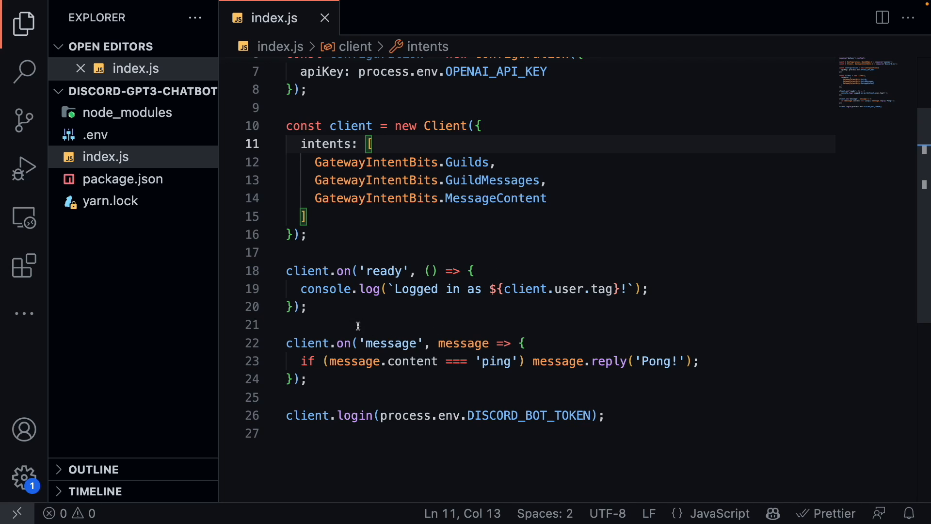
pyautogui.moveTo(620, 242)
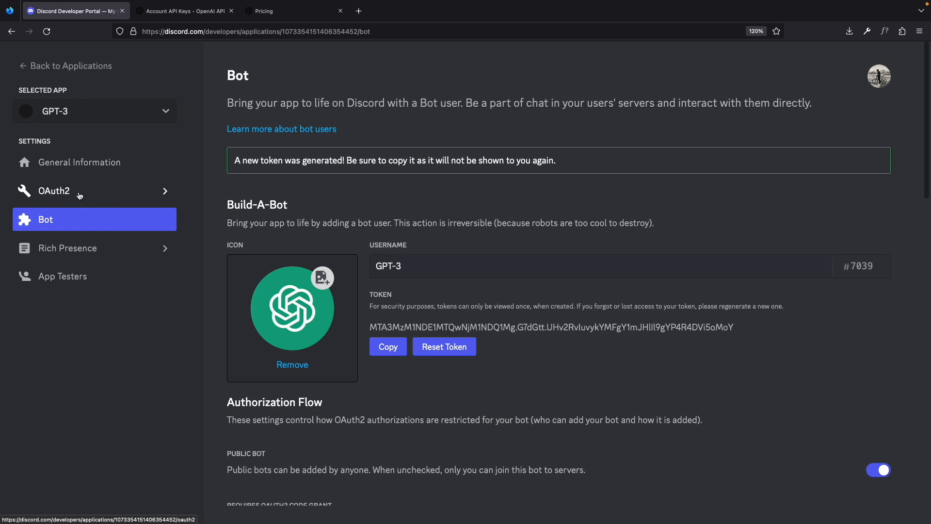
# - Generate a bot-scope invite URL with Administrator permission in OAuth2 URL Generator and copy it
pyautogui.click(53, 191)
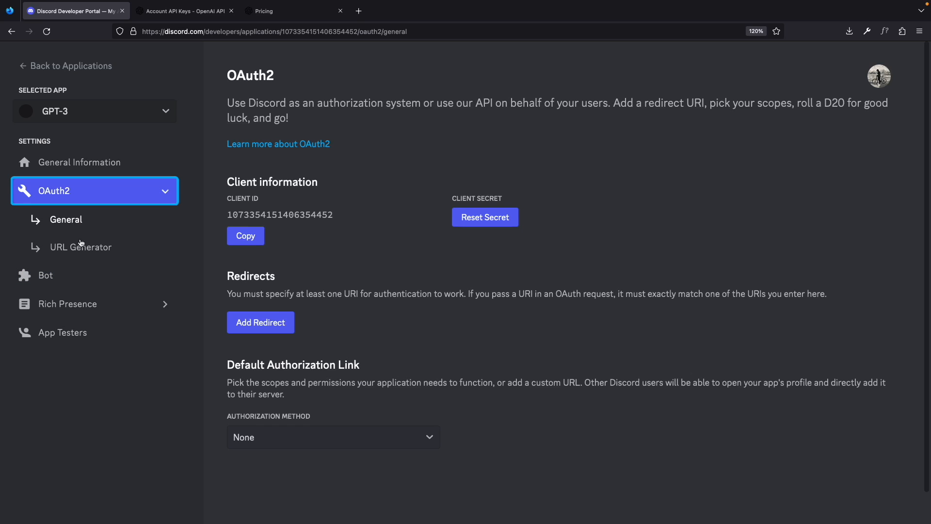
pyautogui.click(81, 247)
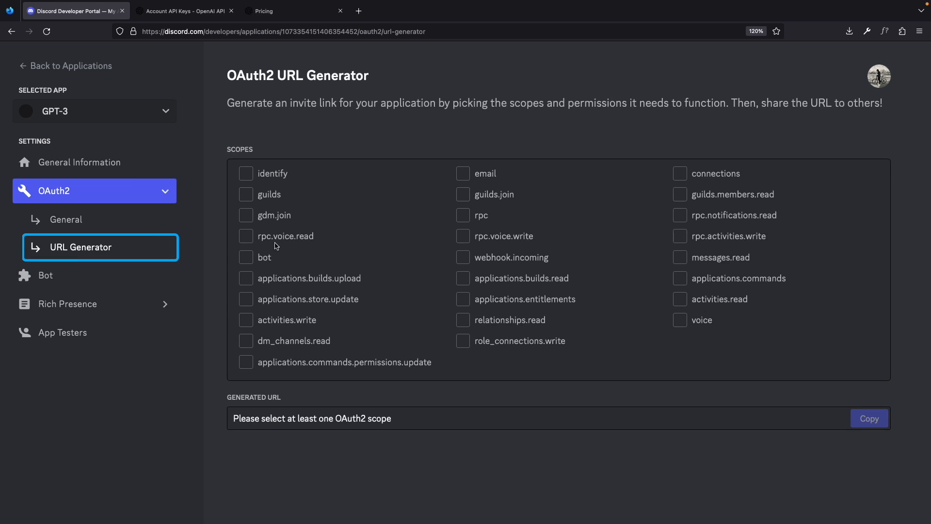
pyautogui.scroll(-3)
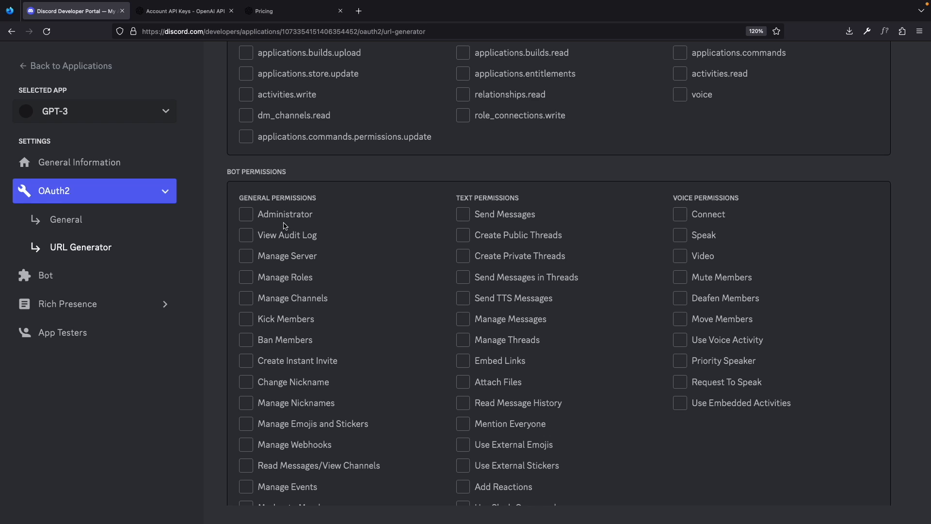
pyautogui.moveTo(254, 218)
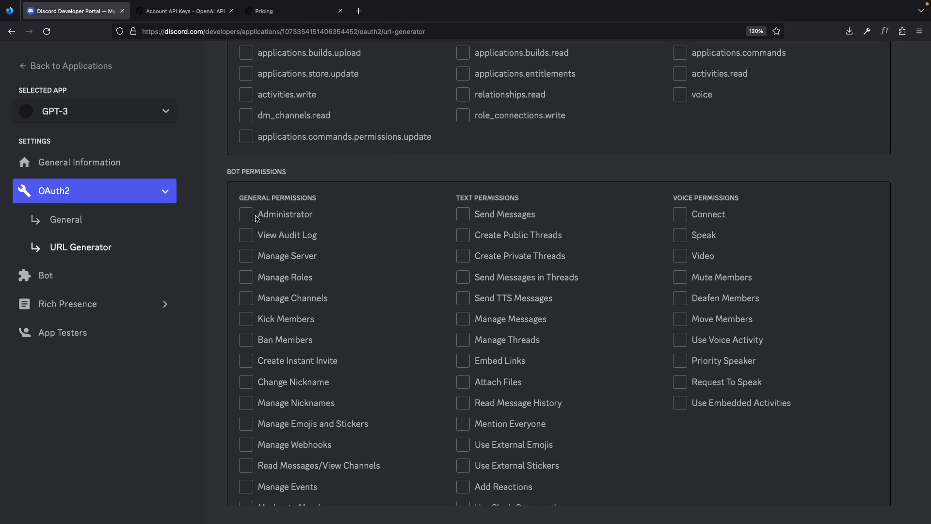
pyautogui.click(245, 214)
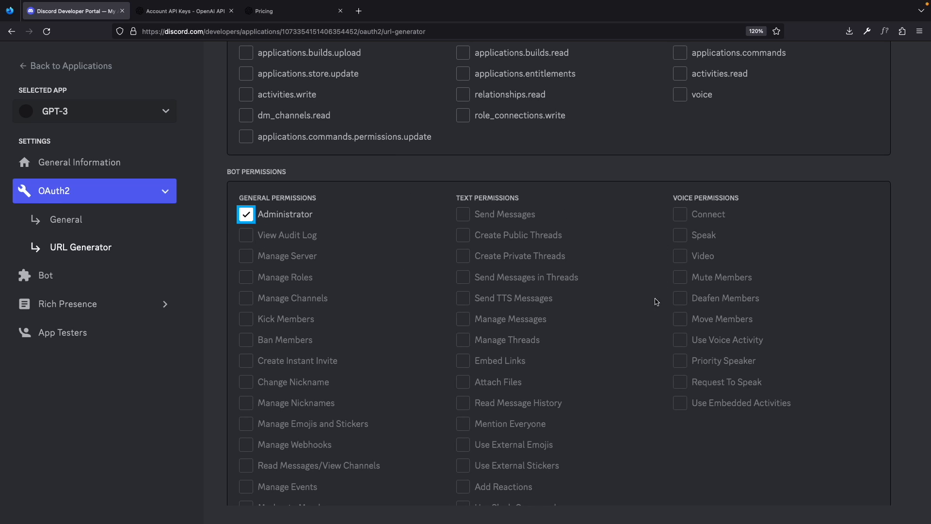
pyautogui.scroll(-3)
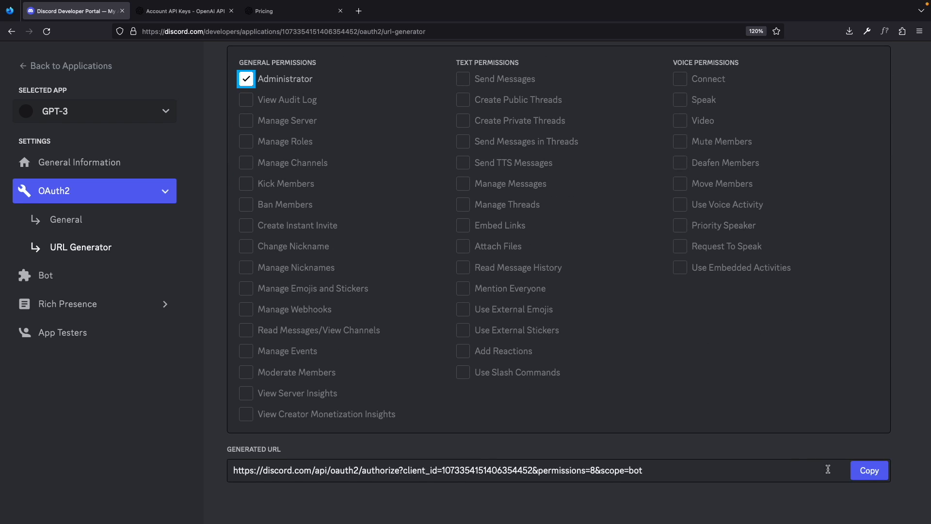
pyautogui.click(869, 470)
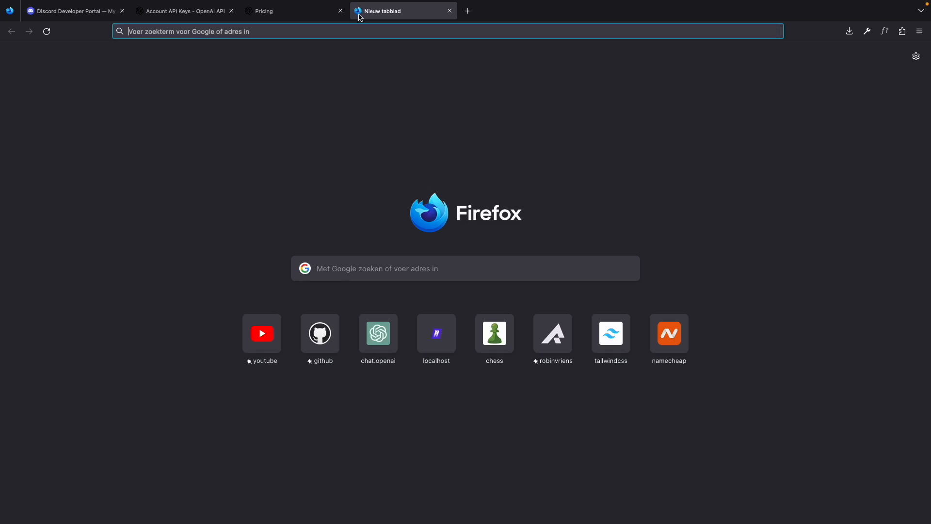
# - Authorize the bot on GPT-3 Server via the pasted invite URL and pass the hCaptcha
pyautogui.write('https://discord.com/api/oauth2/authorize?client_id=1073354151406354452&permissions=8&scope=bot')
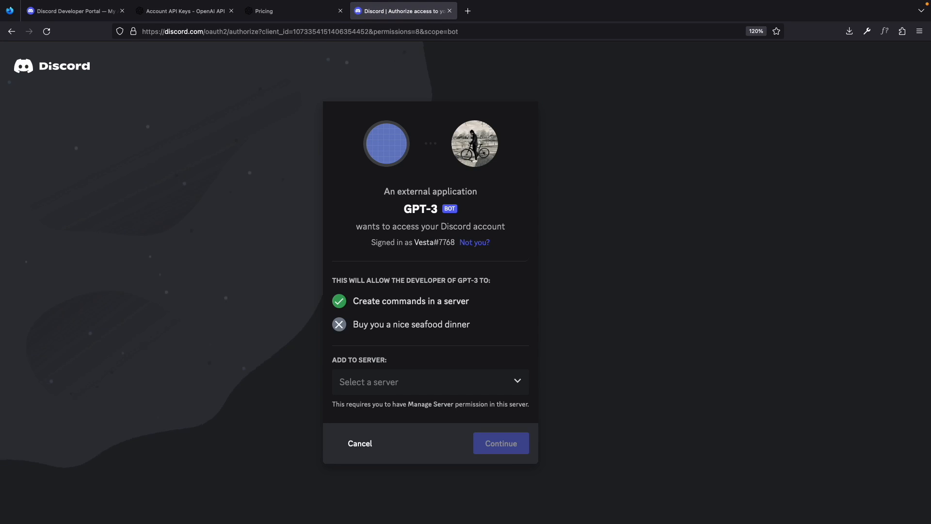
pyautogui.click(430, 382)
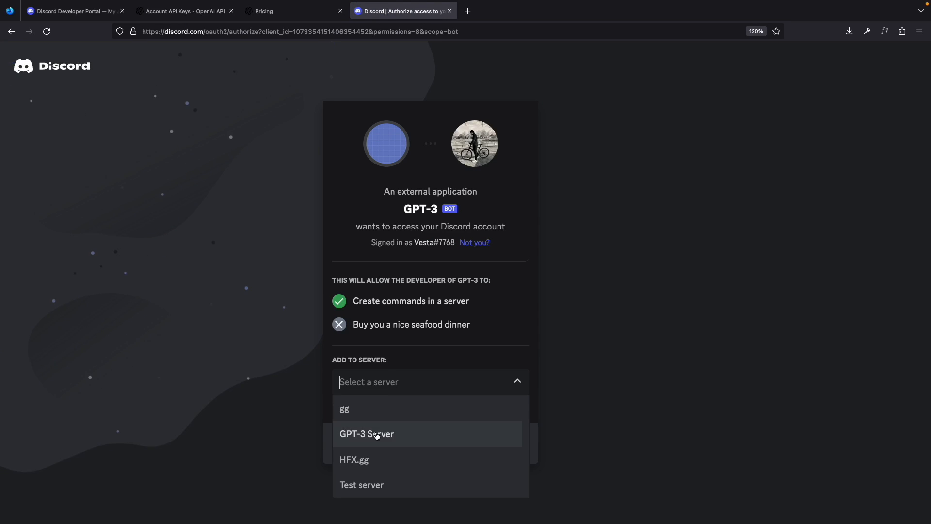
pyautogui.click(366, 434)
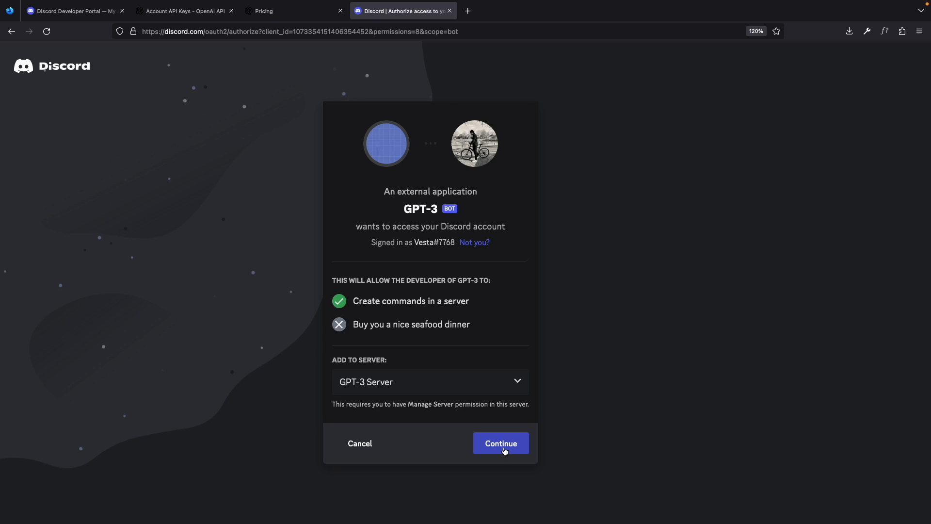
pyautogui.click(501, 443)
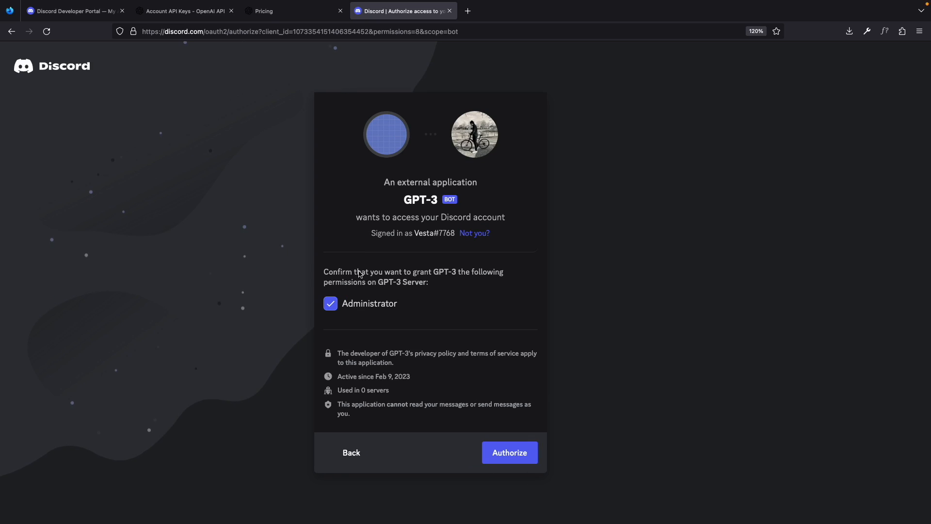
pyautogui.moveTo(396, 289)
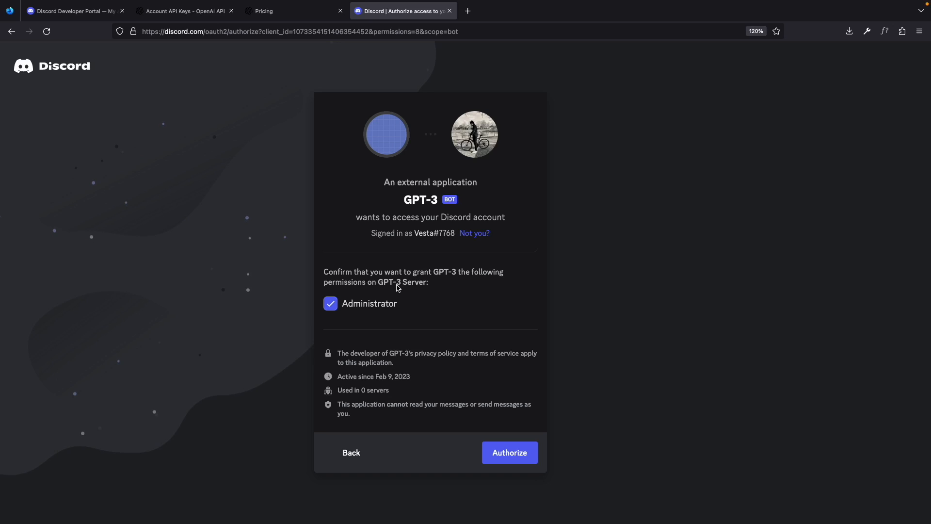
pyautogui.moveTo(414, 321)
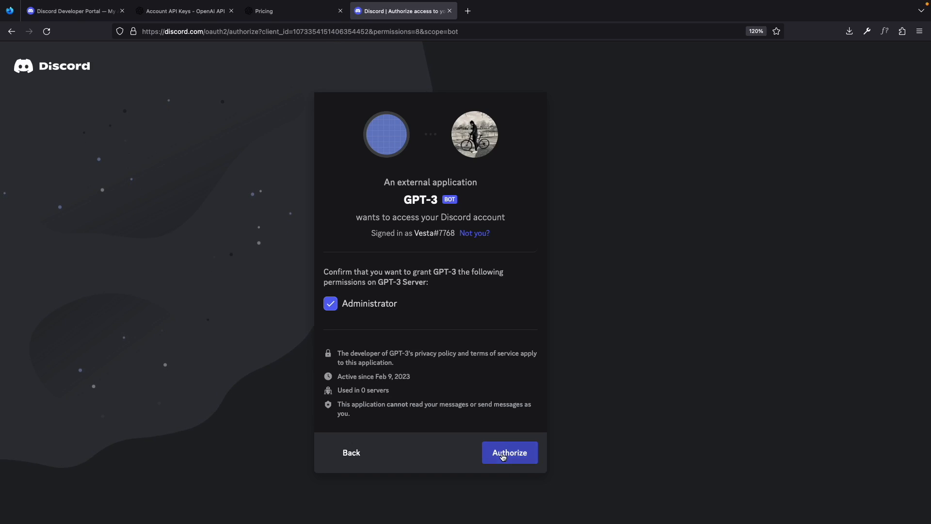
pyautogui.click(509, 453)
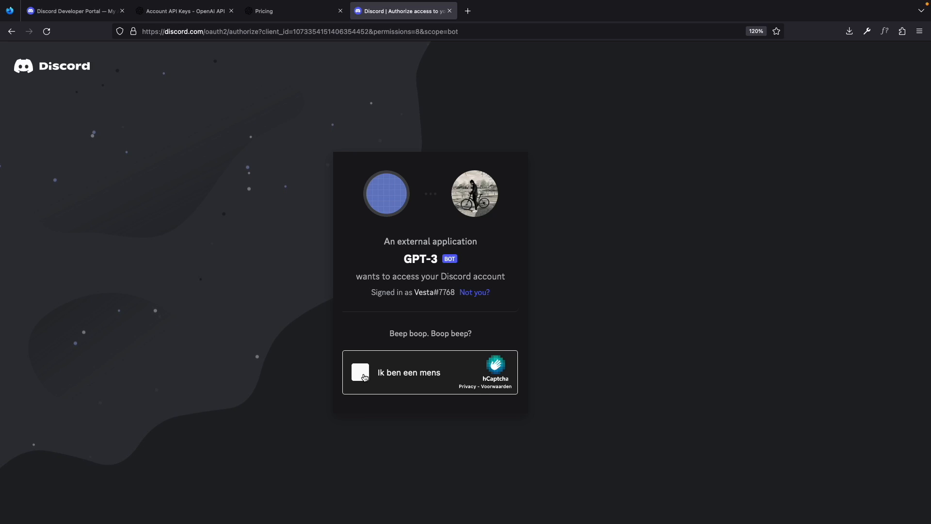
pyautogui.click(359, 373)
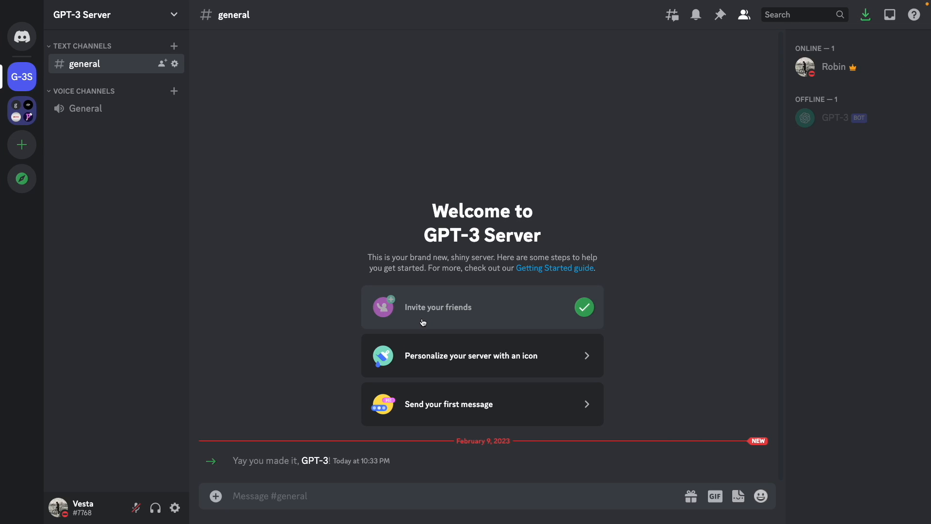
pyautogui.moveTo(837, 117)
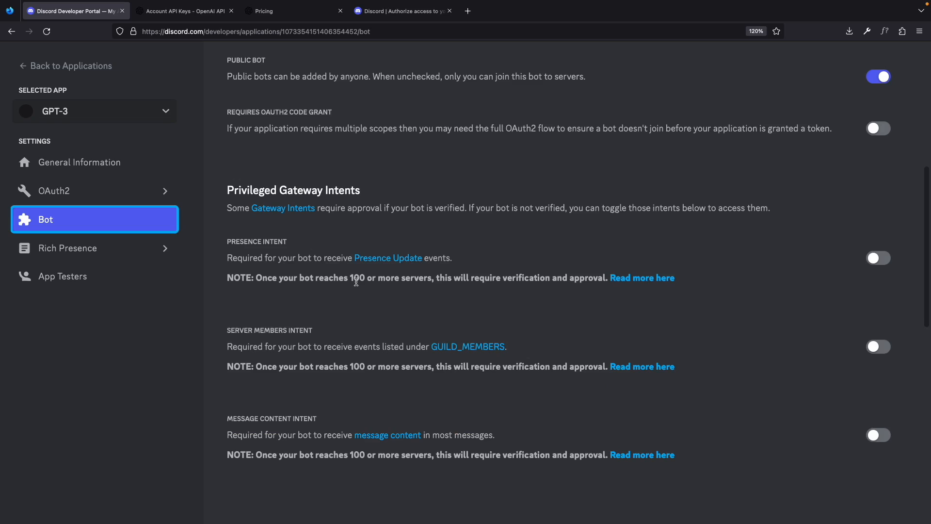
# - Review the Privileged Gateway Intents on the Bot page, all three still off
pyautogui.scroll(3)
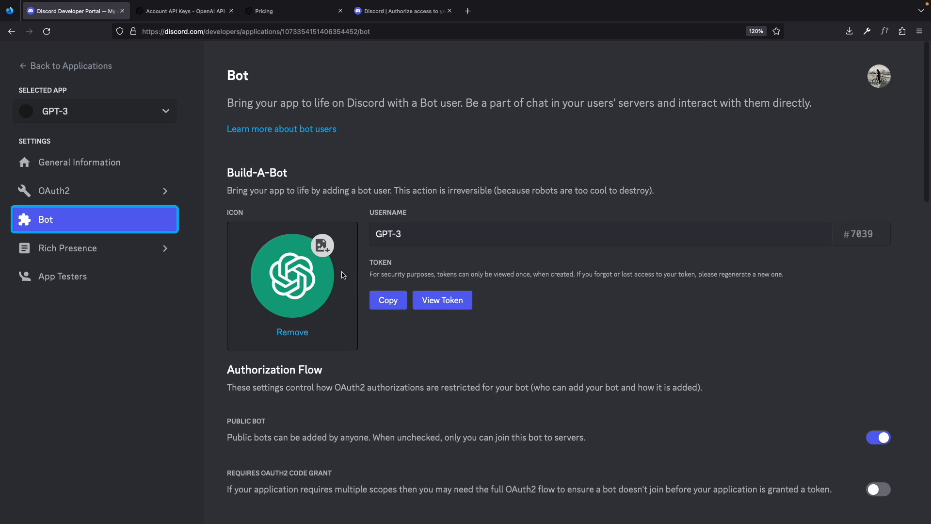
pyautogui.scroll(-3)
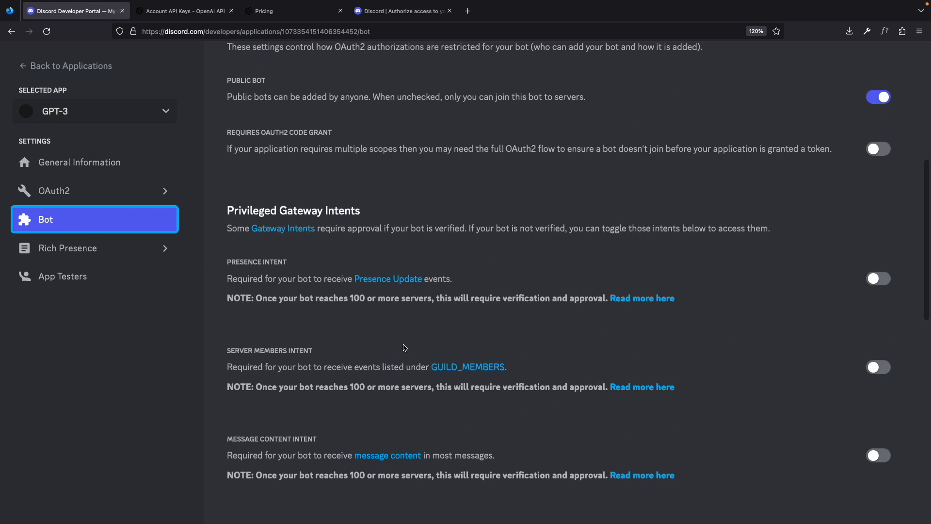
pyautogui.scroll(-3)
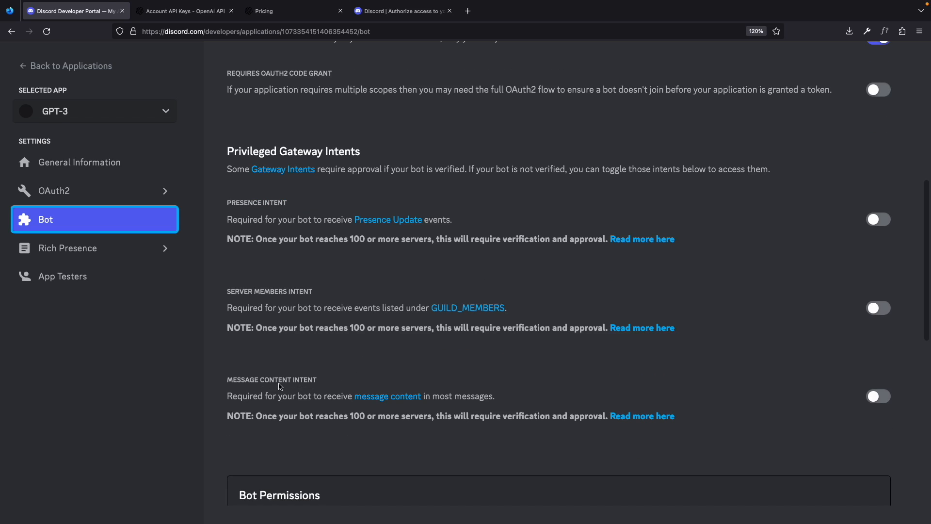
# - Run yarn start in the VS Code terminal to launch the bot
pyautogui.click(878, 396)
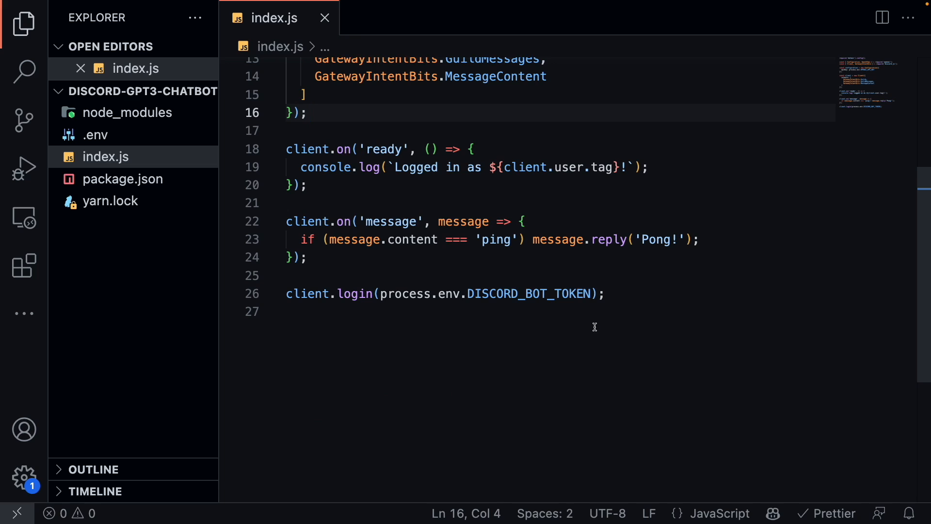
pyautogui.write('yarn star')
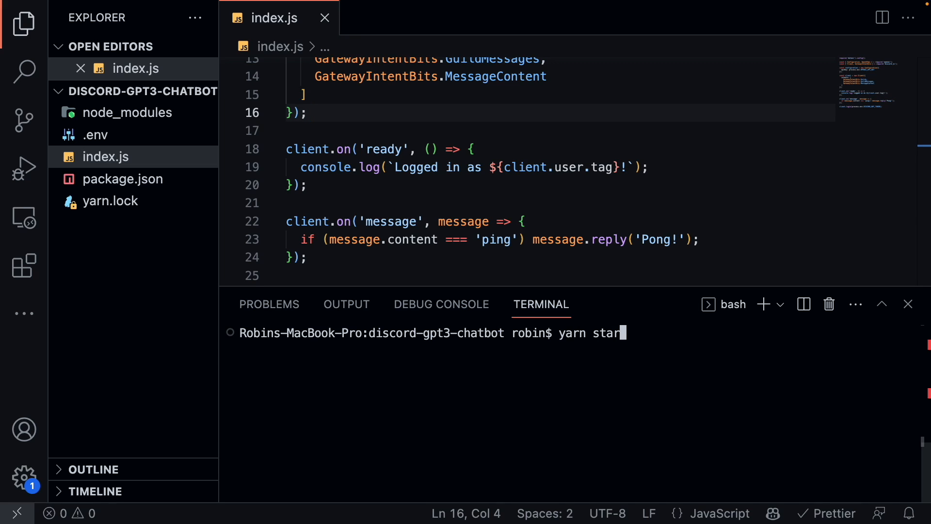
pyautogui.press('Return')
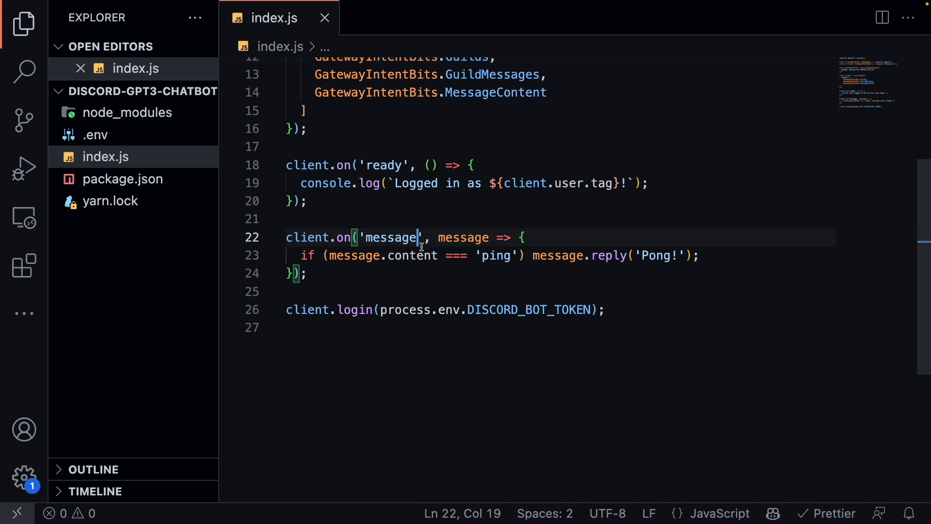
# - Change the listener event to messageCreate and rerun yarn start so GPT-3#7039 logs in
pyautogui.doubleClick(391, 237)
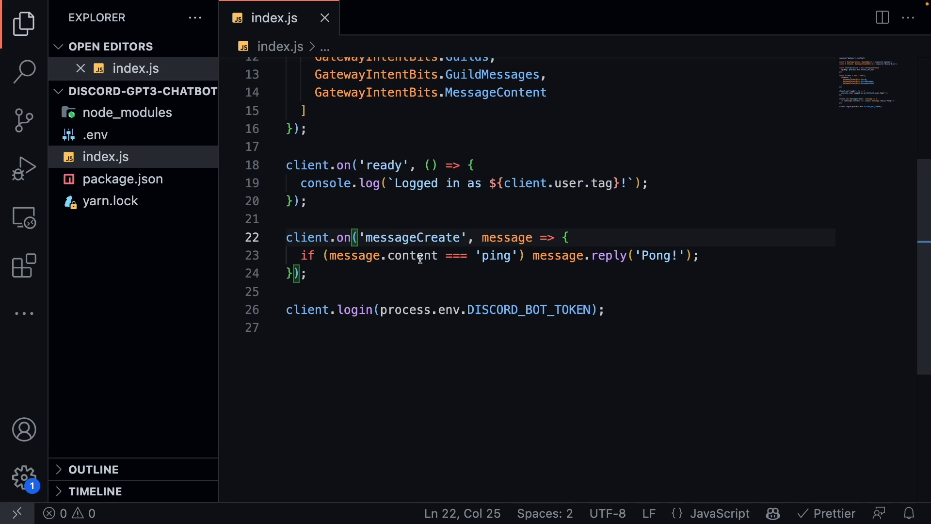
pyautogui.press('Ctrl+`')
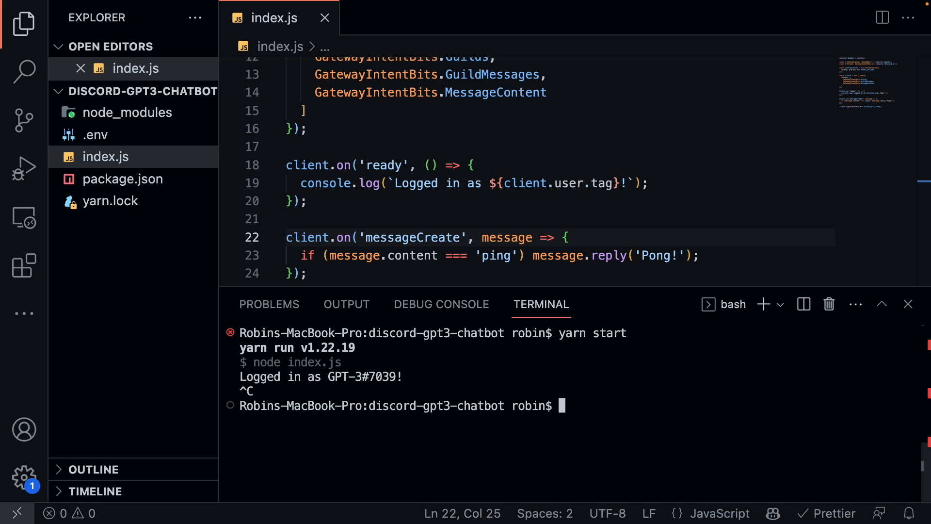
pyautogui.write('yarn')
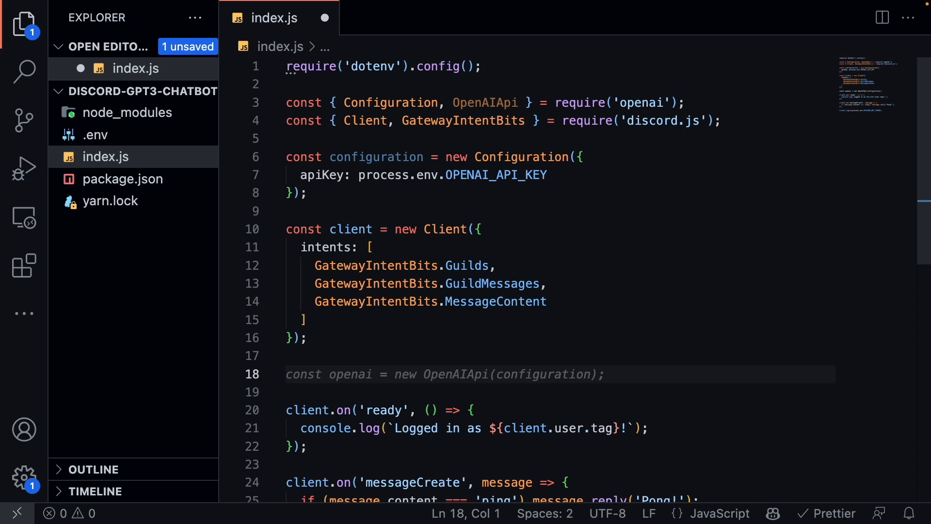
# - Write async gptResponse(prompt) calling createCompletion with model 'text-davinci-003'
pyautogui.click(287, 375)
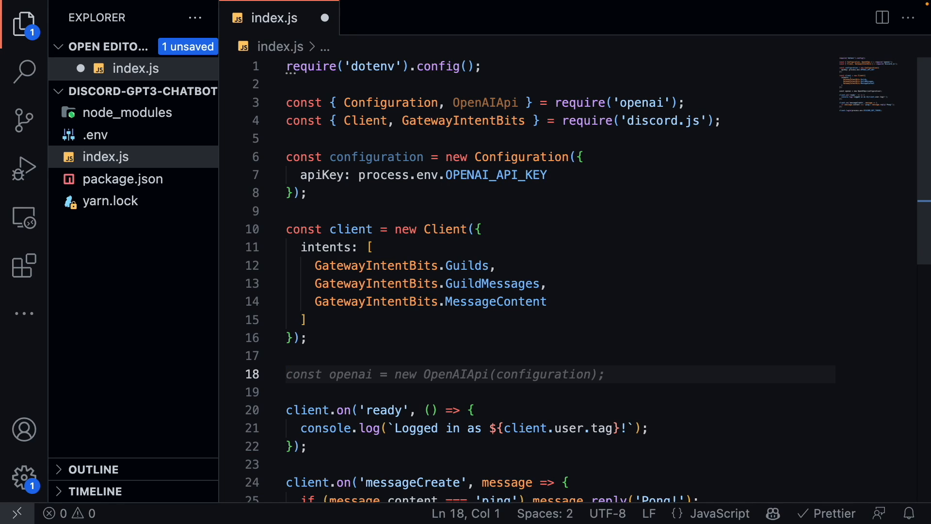
pyautogui.write('async function gptResponse(')
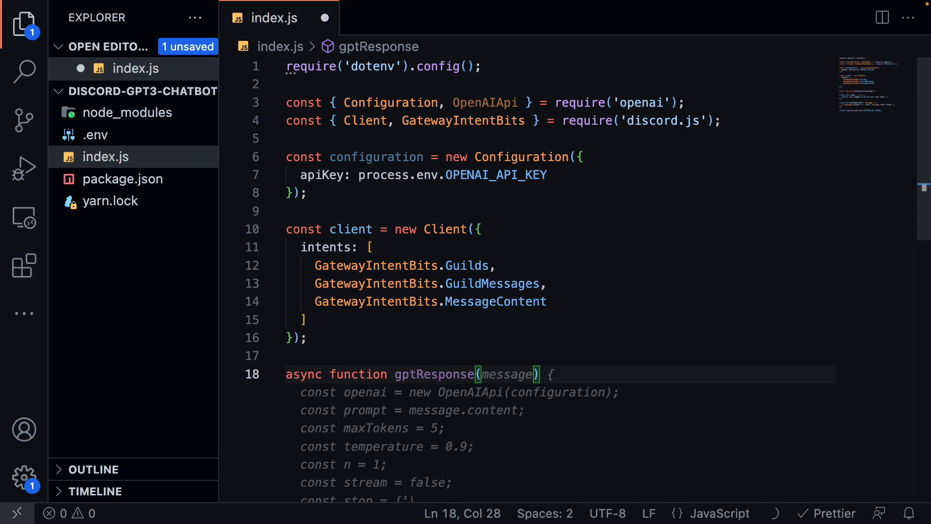
pyautogui.write('prompt')
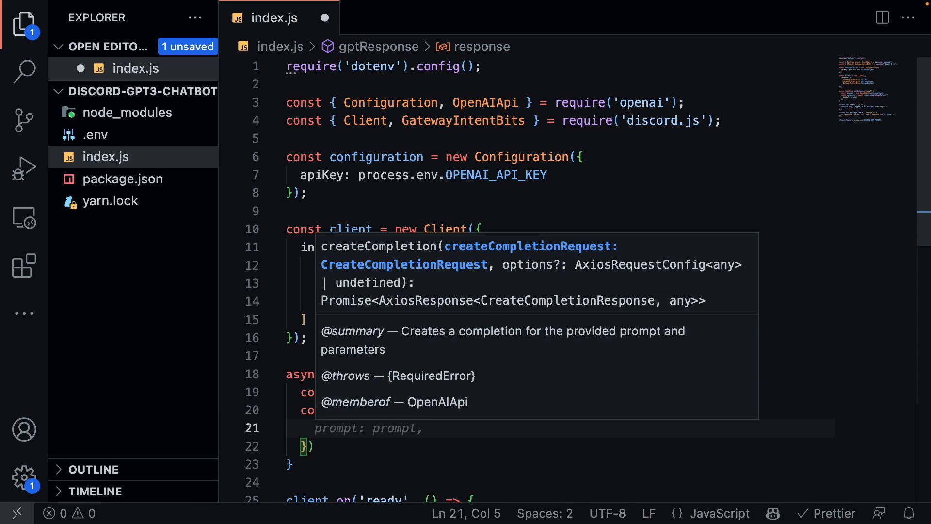
pyautogui.write("model:'")
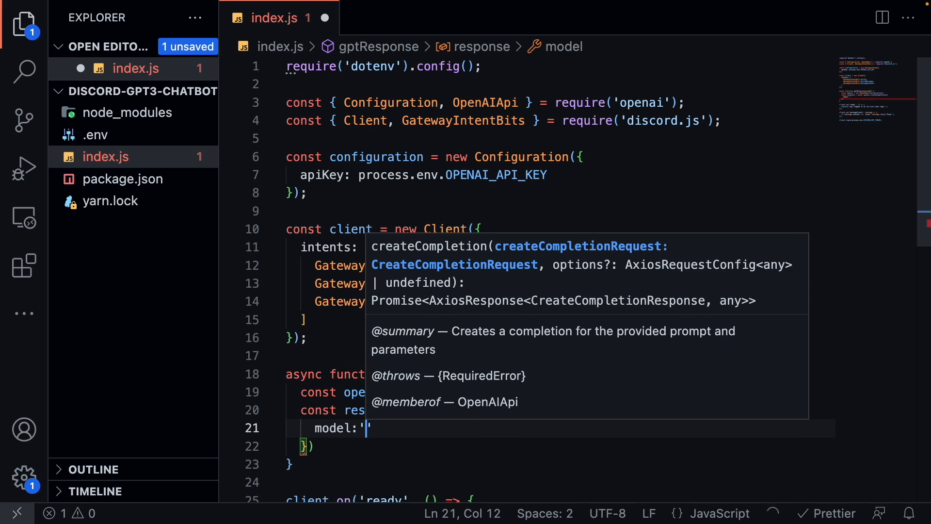
pyautogui.write('text-')
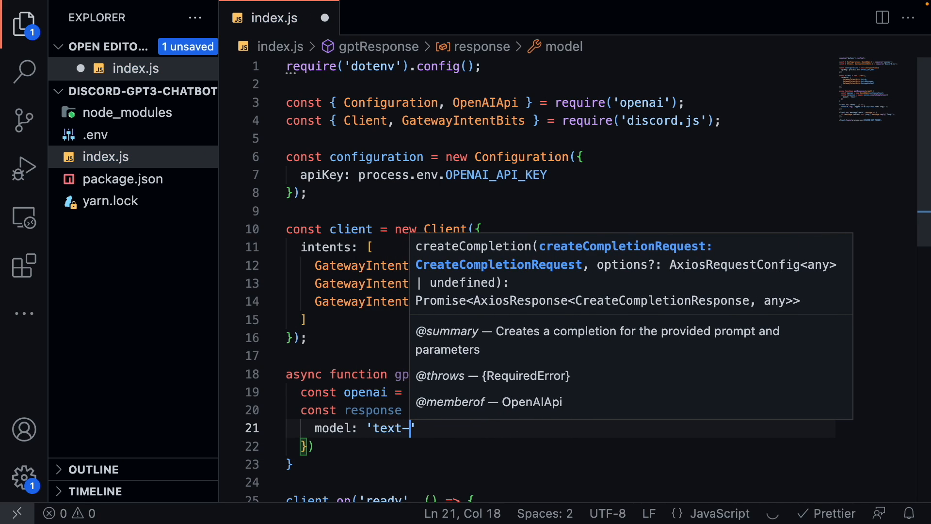
pyautogui.write('davinci')
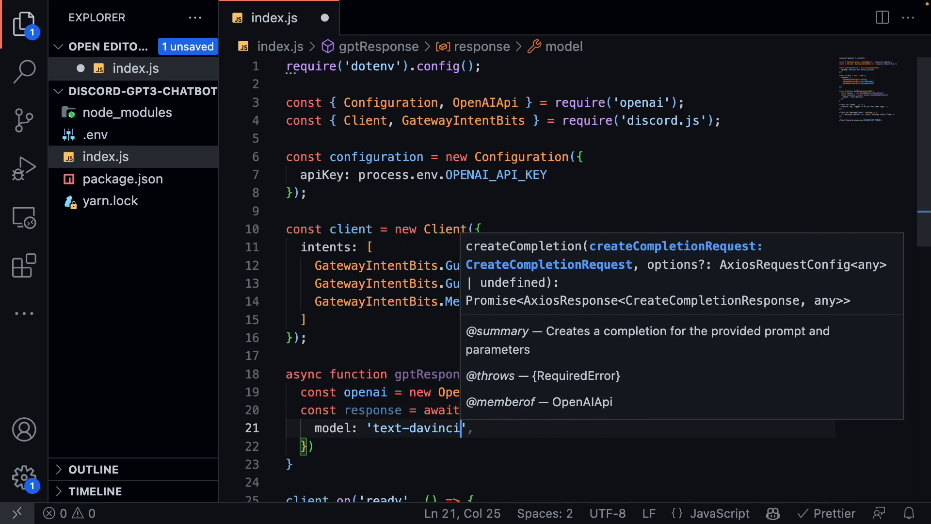
pyautogui.write('-003')
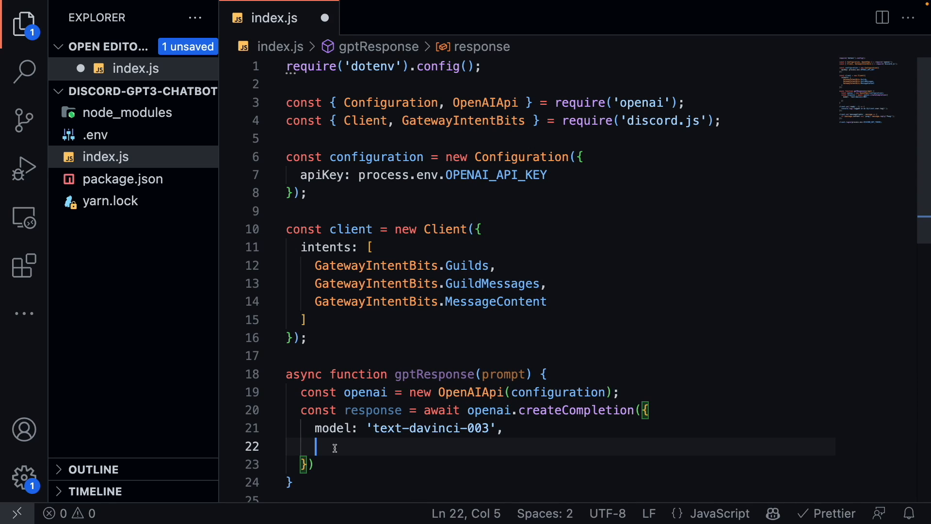
pyautogui.moveTo(497, 375)
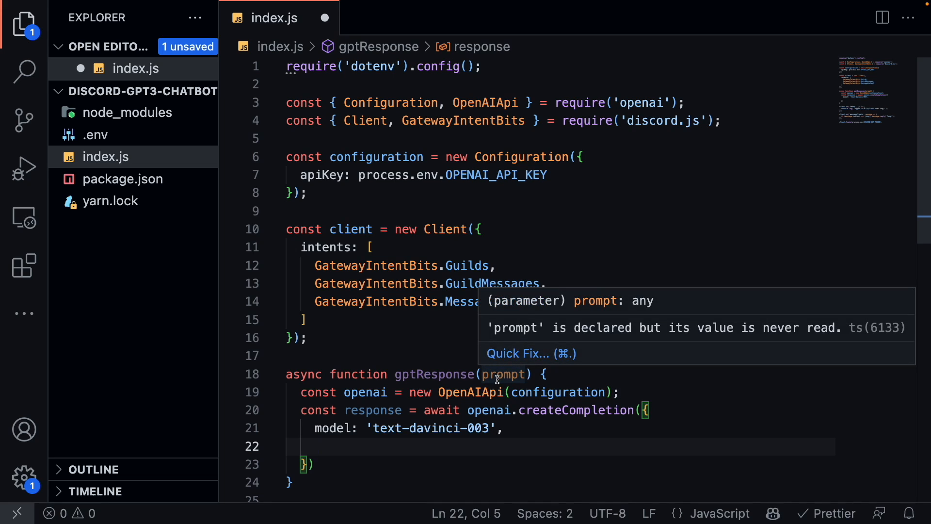
# - Add prompt, max_tokens 100, temperature 0.9 and return response.data.choices[0].text
pyautogui.write('prompt,')
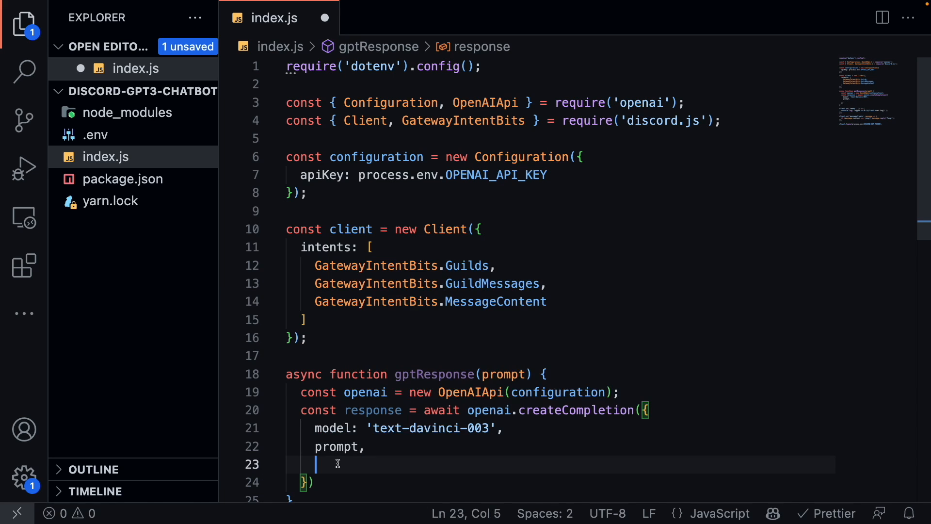
pyautogui.write('max_tokens: 100,')
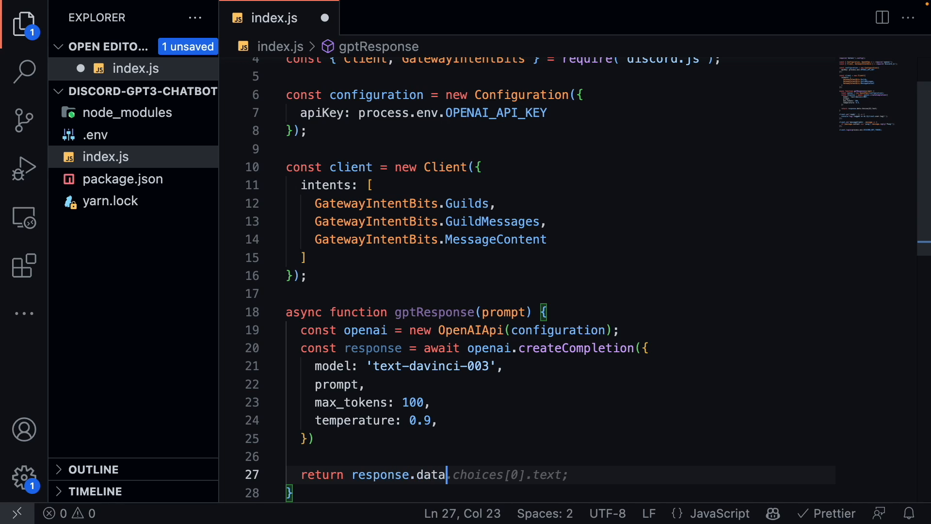
pyautogui.write('.choices')
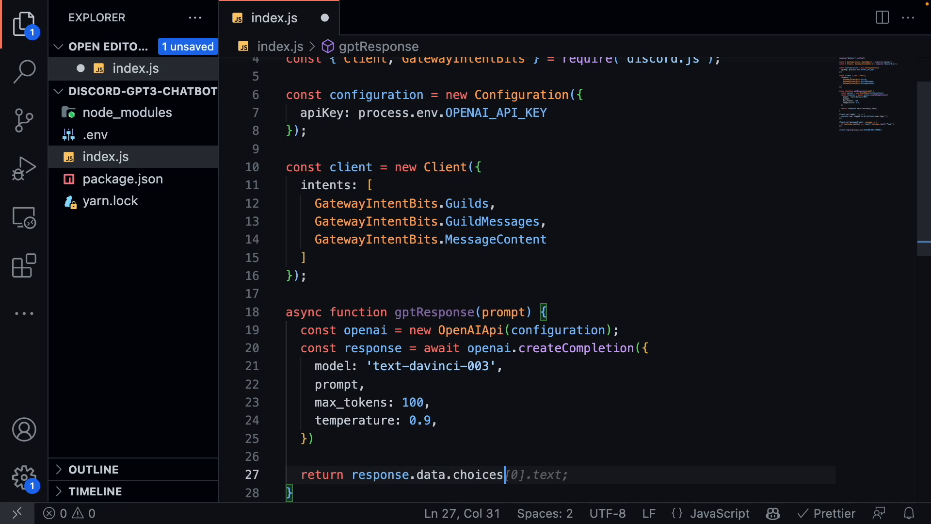
pyautogui.write('text;')
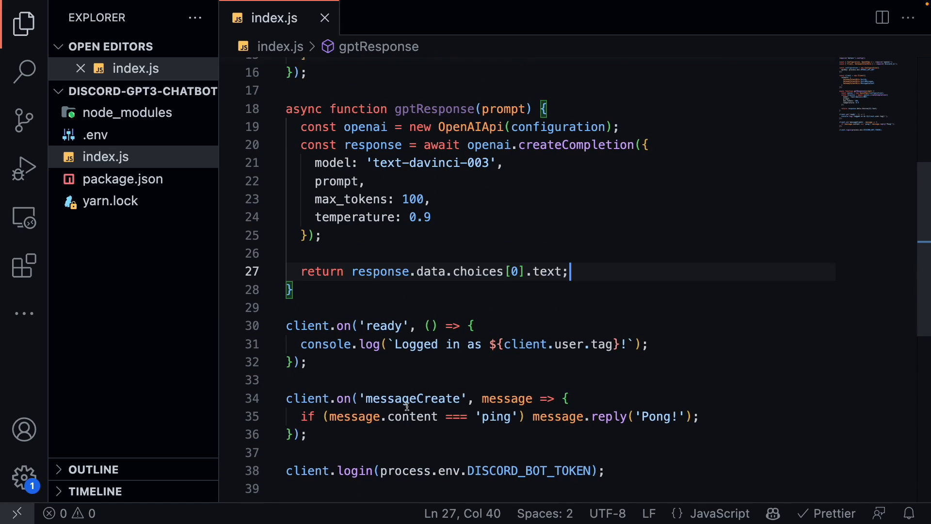
# - Make the messageCreate handler async and reply to '!gpt' messages with gptResponse's answer
pyautogui.write('async')
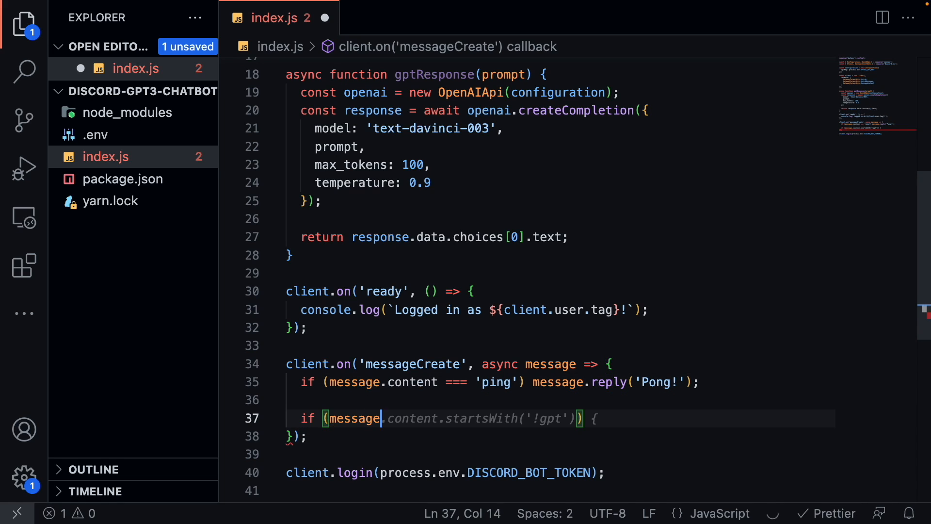
pyautogui.write('contet')
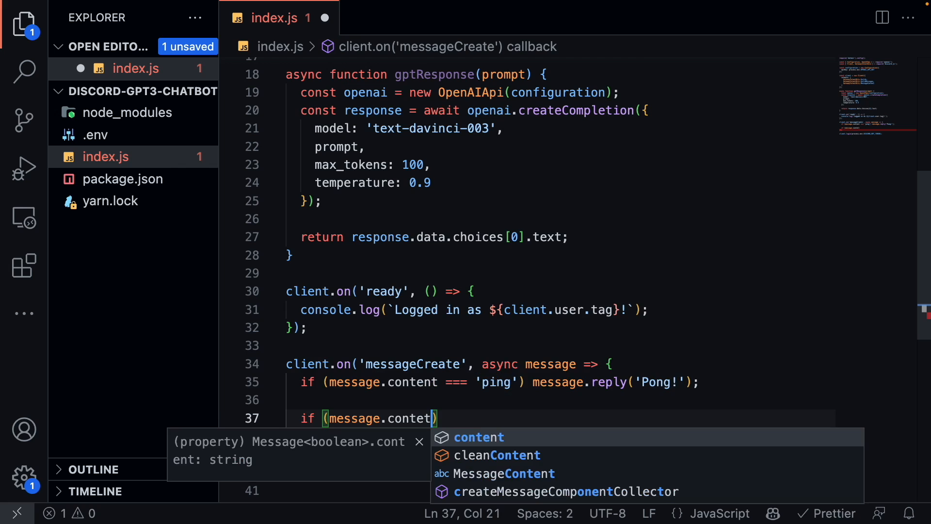
pyautogui.write(".startsWith('!gpt")
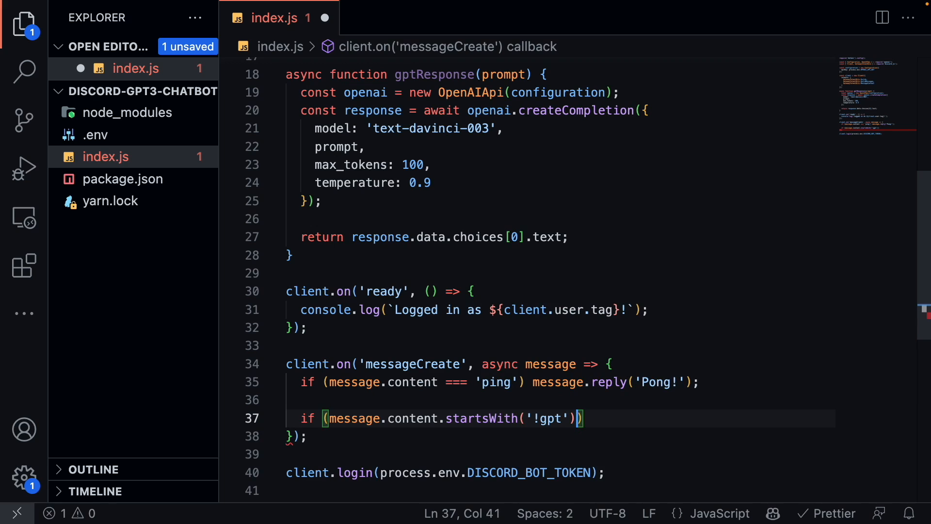
pyautogui.write('{')
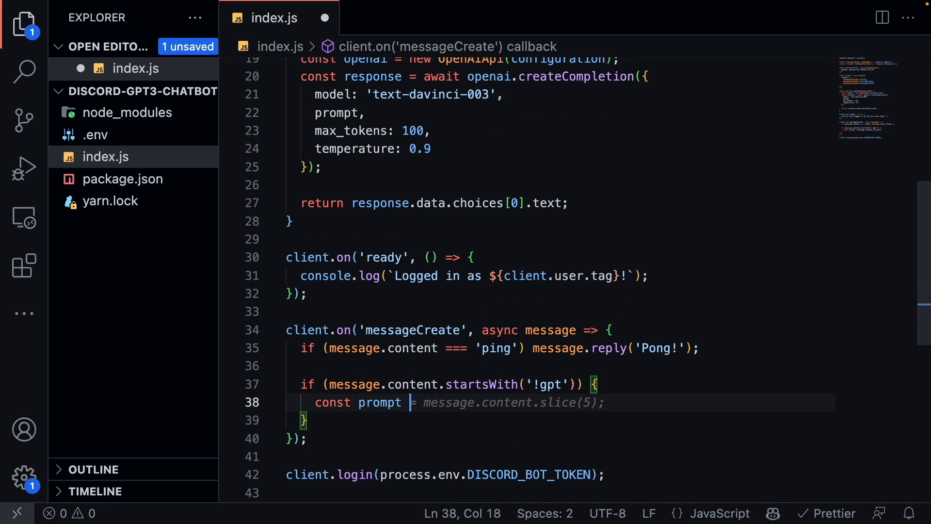
pyautogui.write('message.content')
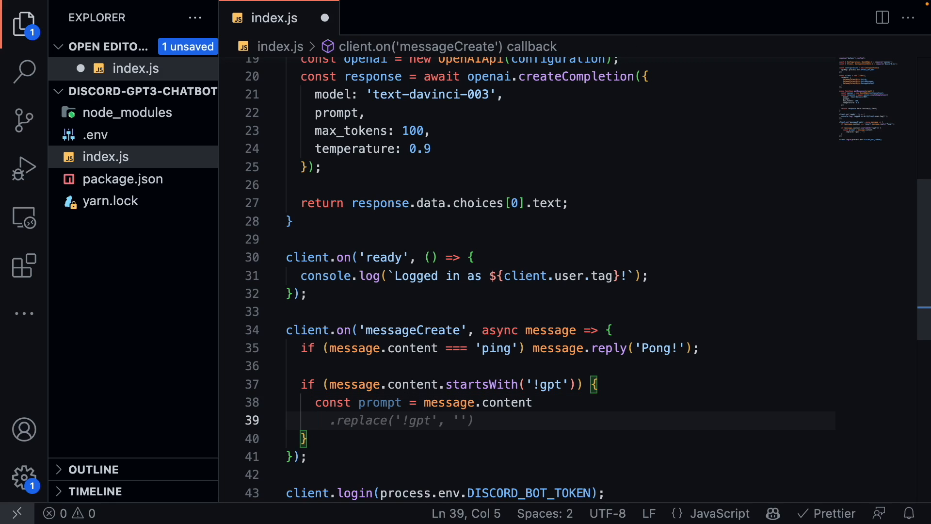
pyautogui.write('const response = await gptResponse(prompt);')
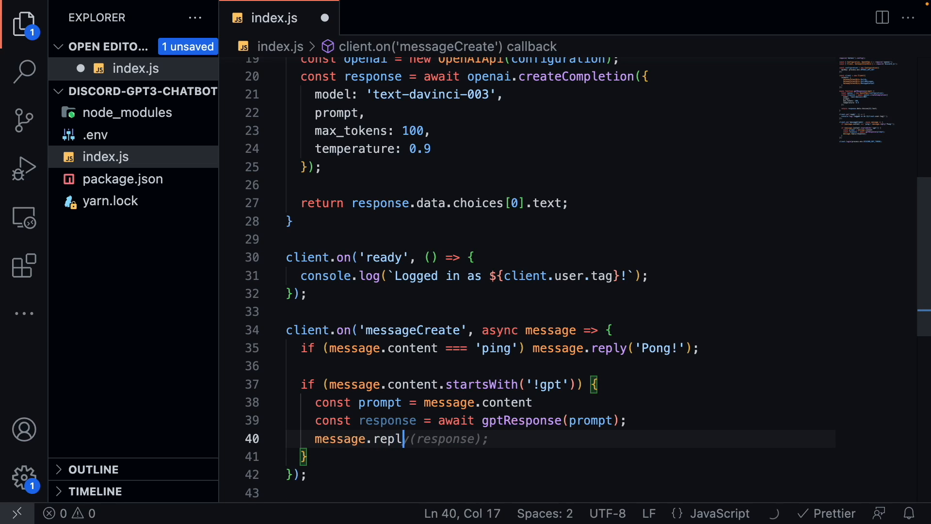
pyautogui.write('(')
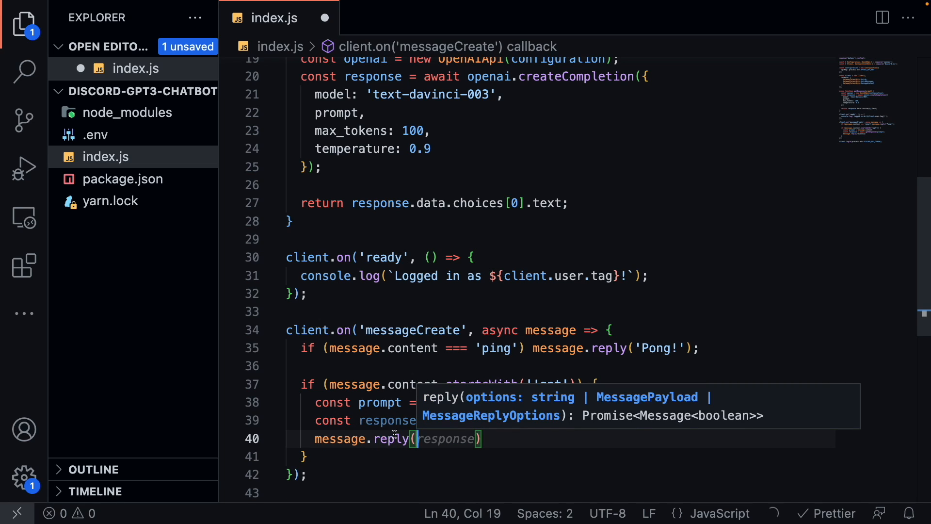
pyautogui.moveTo(584, 94)
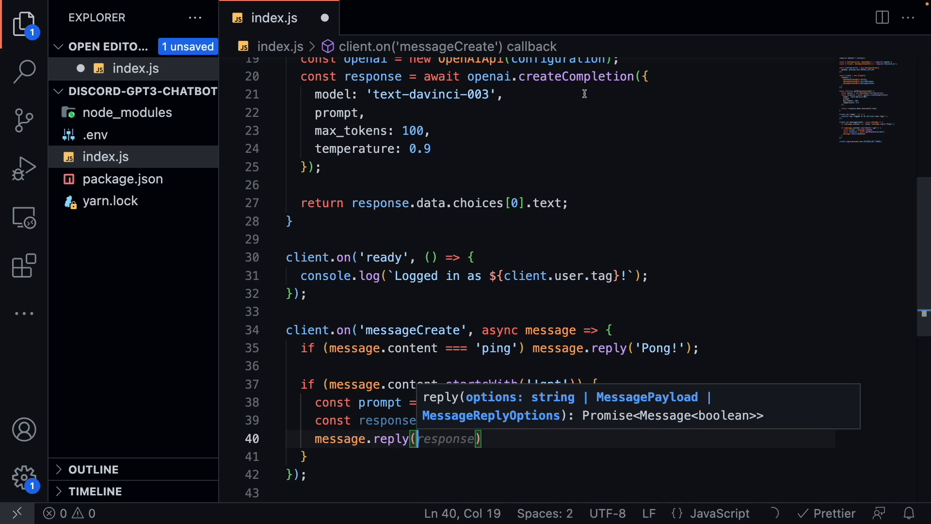
pyautogui.moveTo(441, 81)
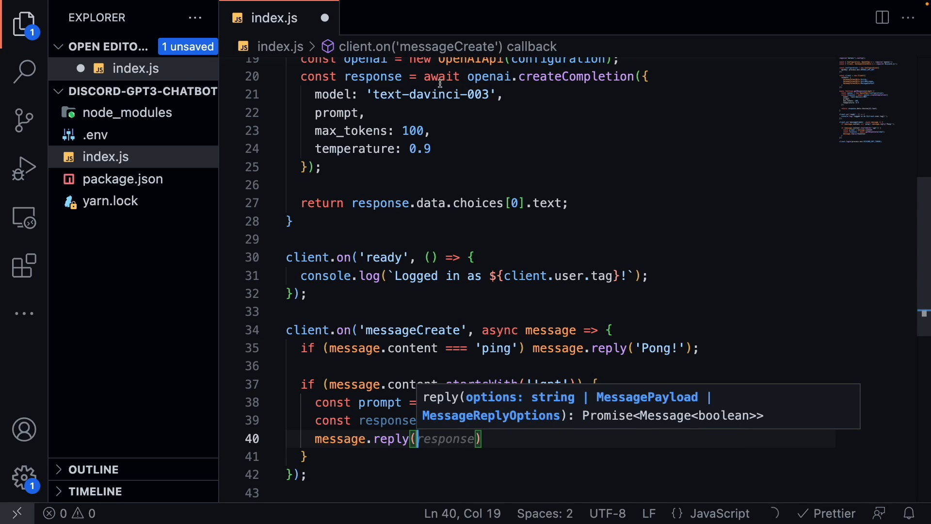
pyautogui.moveTo(451, 400)
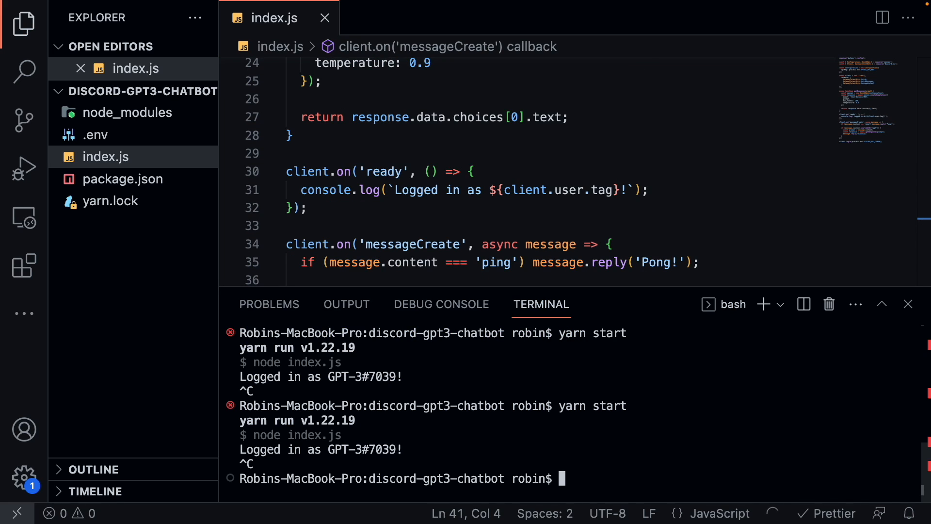
# - Restart the bot with yarn start and switch to the Discord server channel
pyautogui.write('yarn start')
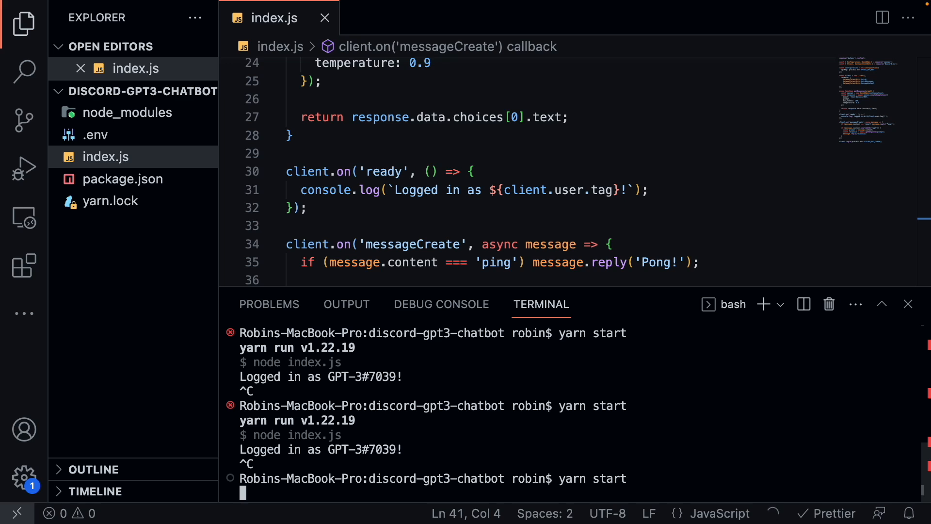
pyautogui.click(908, 304)
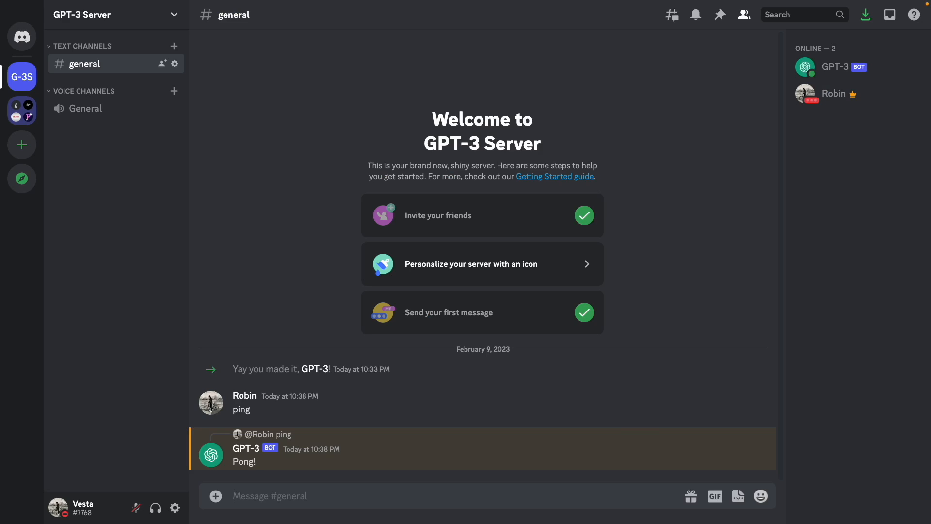
# - Send !gpt questions in #general about Sweden's capital and a currency conversion and check the replies
pyautogui.write('!gpt')
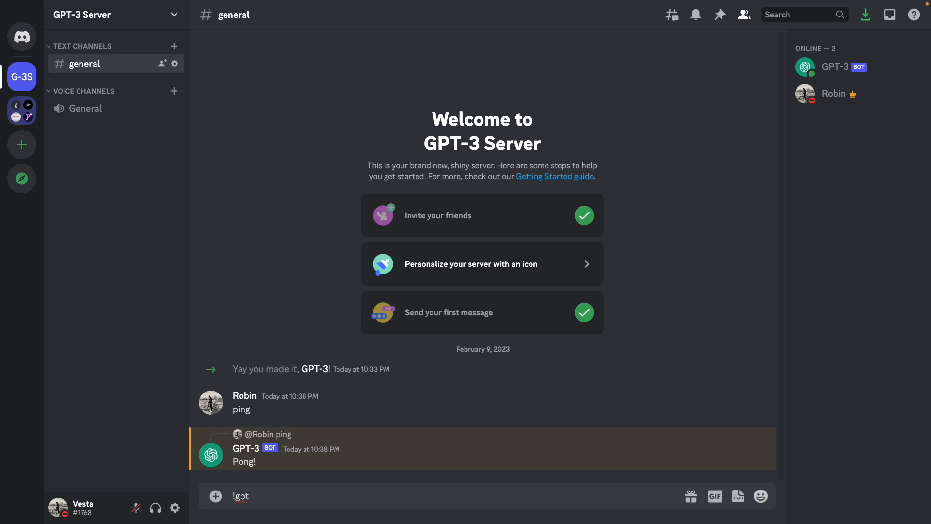
pyautogui.write('Wh')
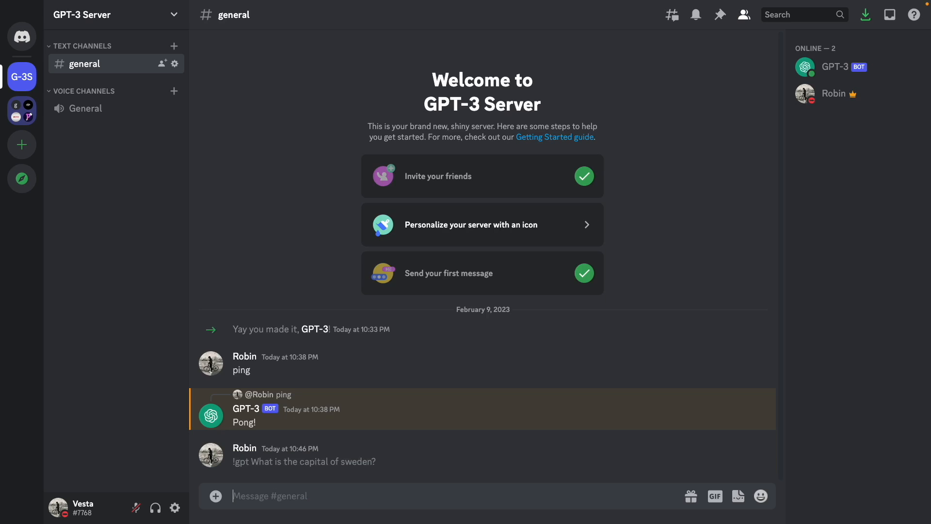
pyautogui.scroll(-3)
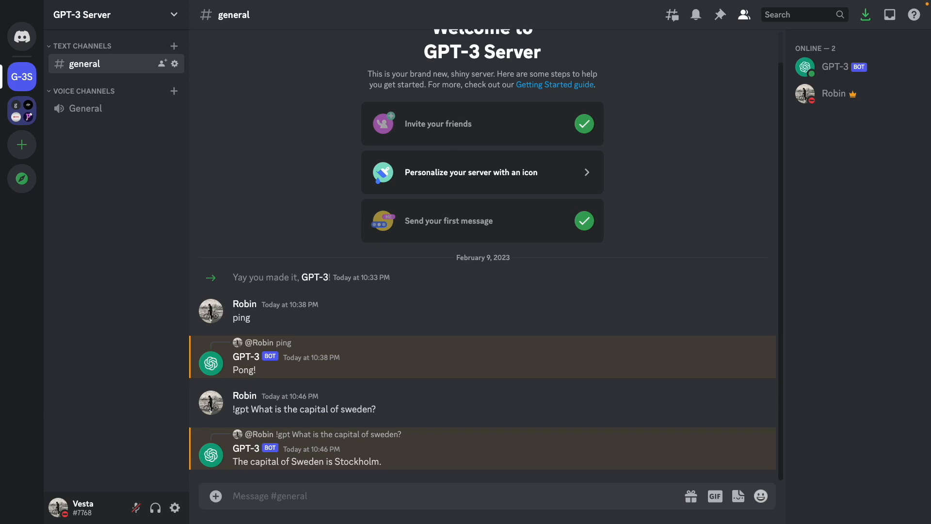
pyautogui.moveTo(279, 456)
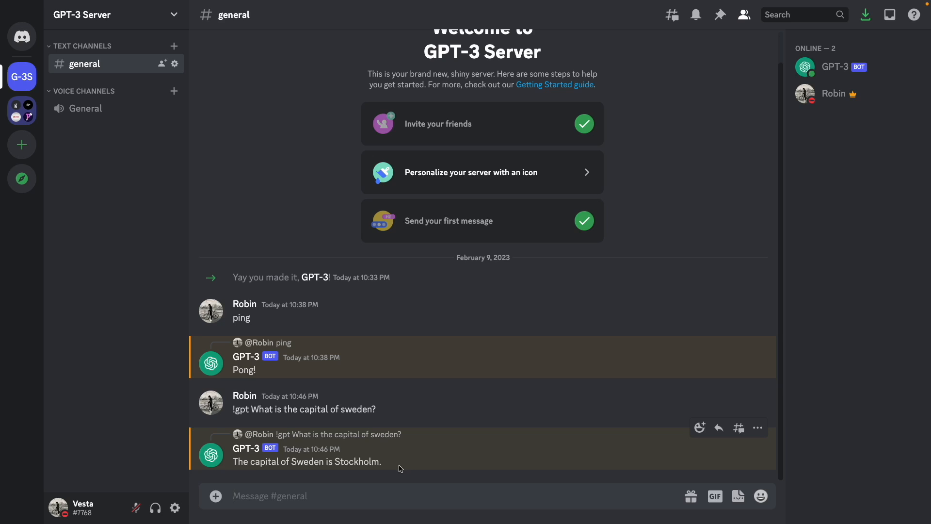
pyautogui.moveTo(314, 492)
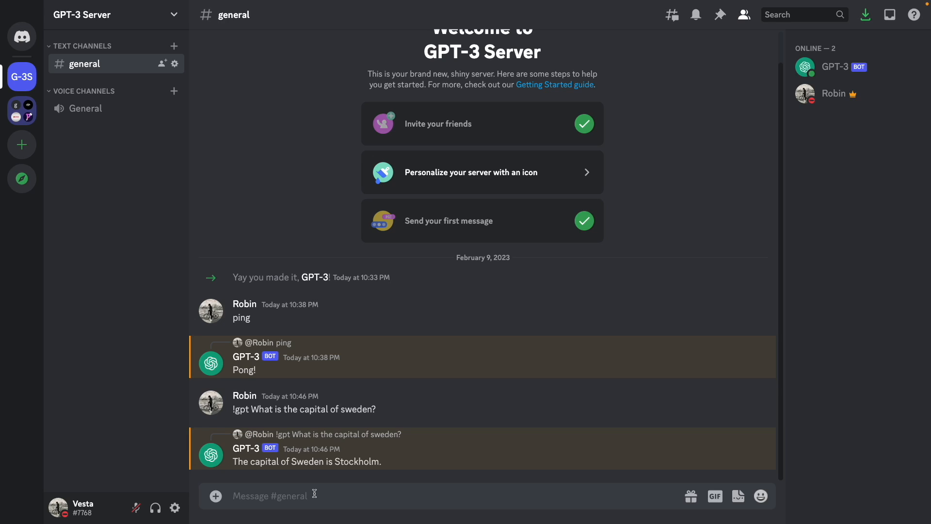
pyautogui.write('!gpt convert 100')
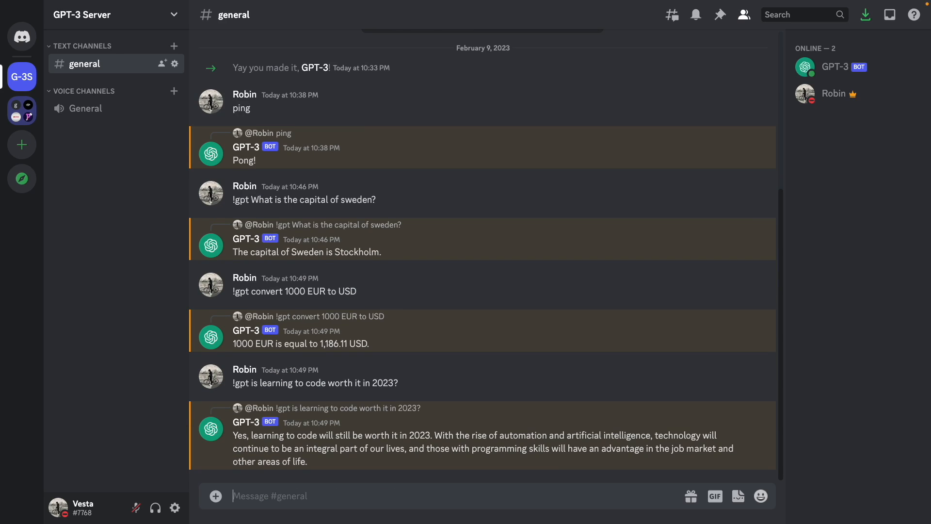
pyautogui.moveTo(794, 472)
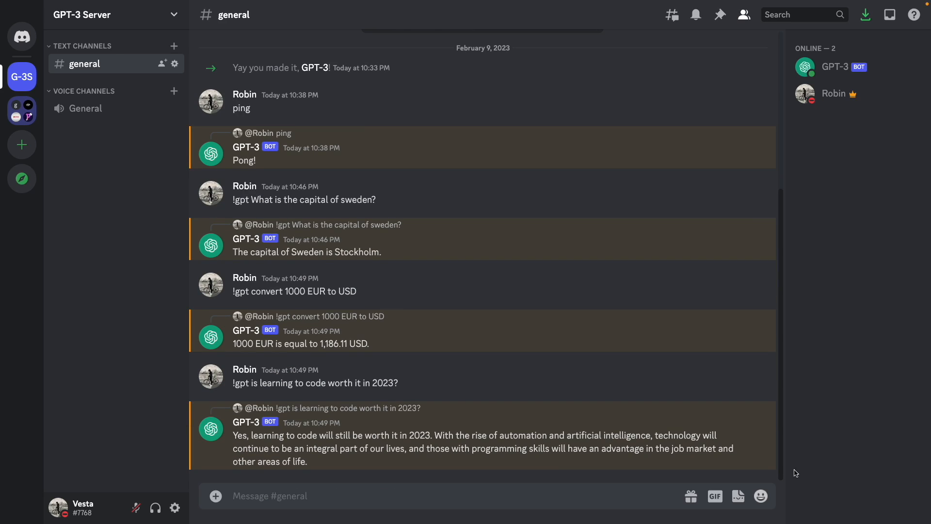